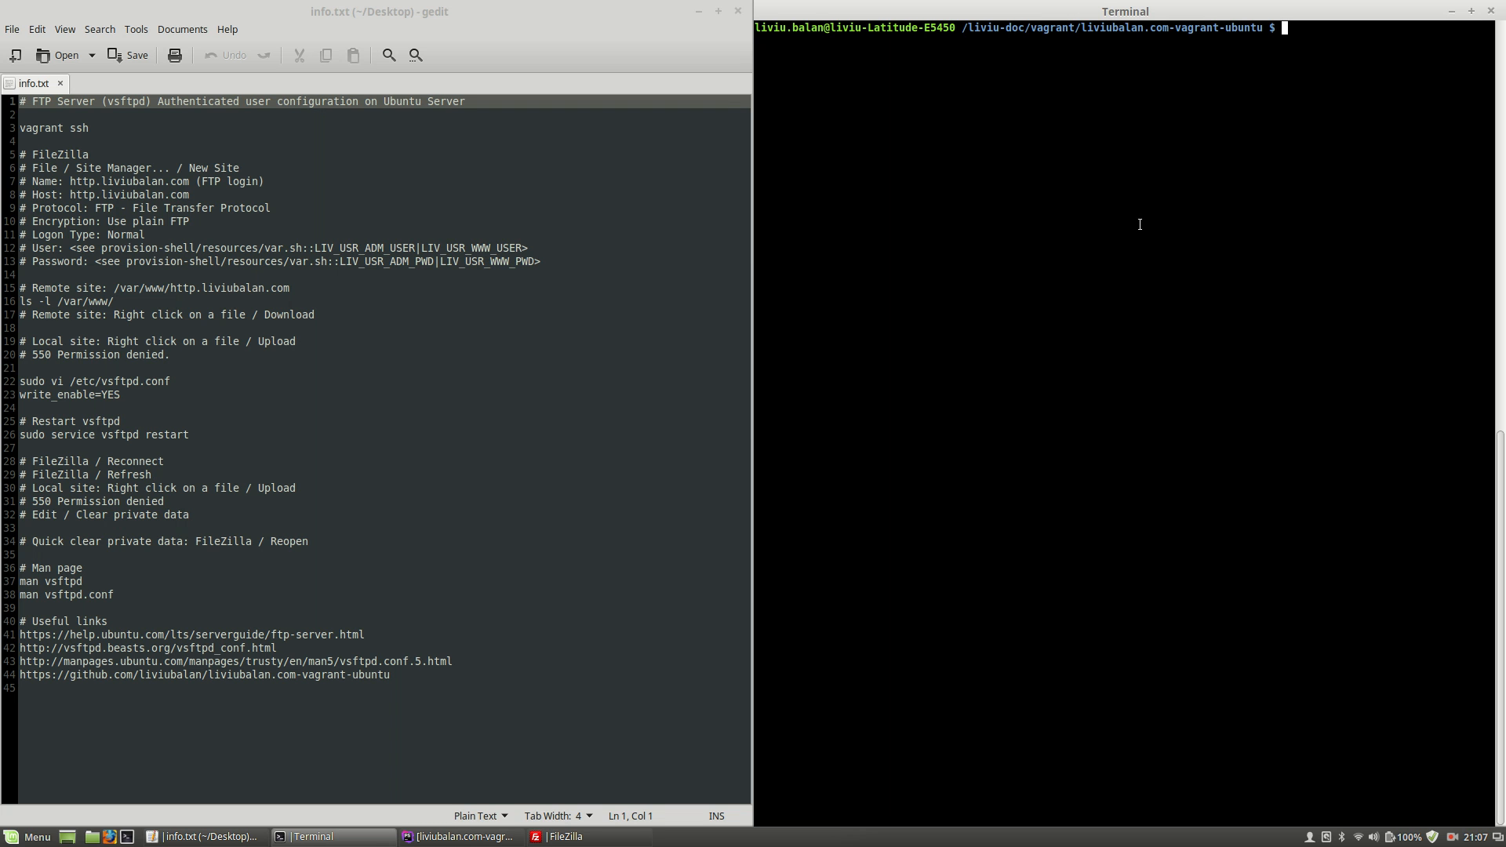
pyautogui.moveTo(1138, 152)
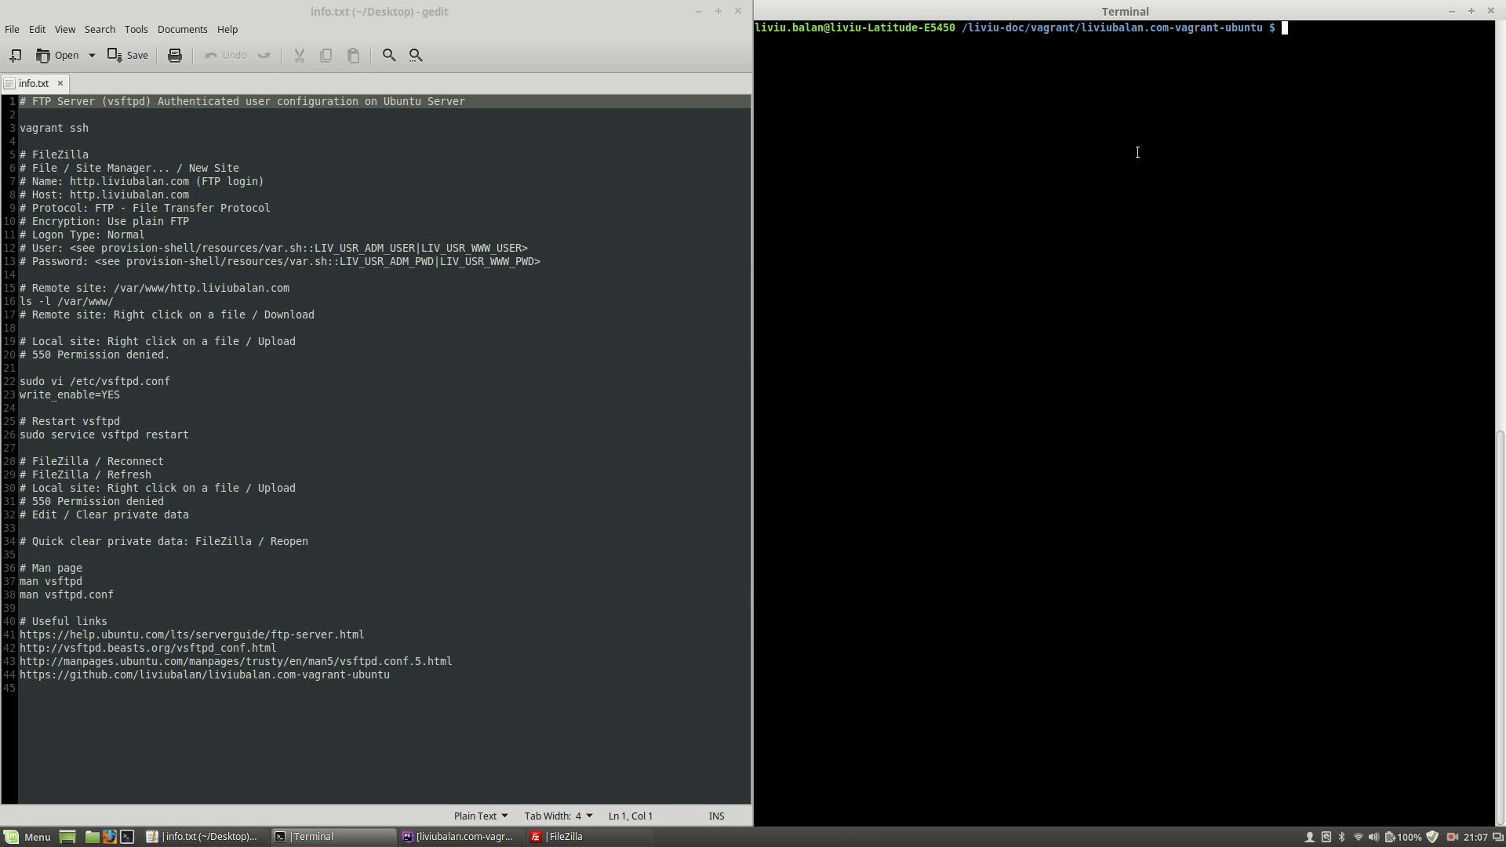
pyautogui.moveTo(1111, 31)
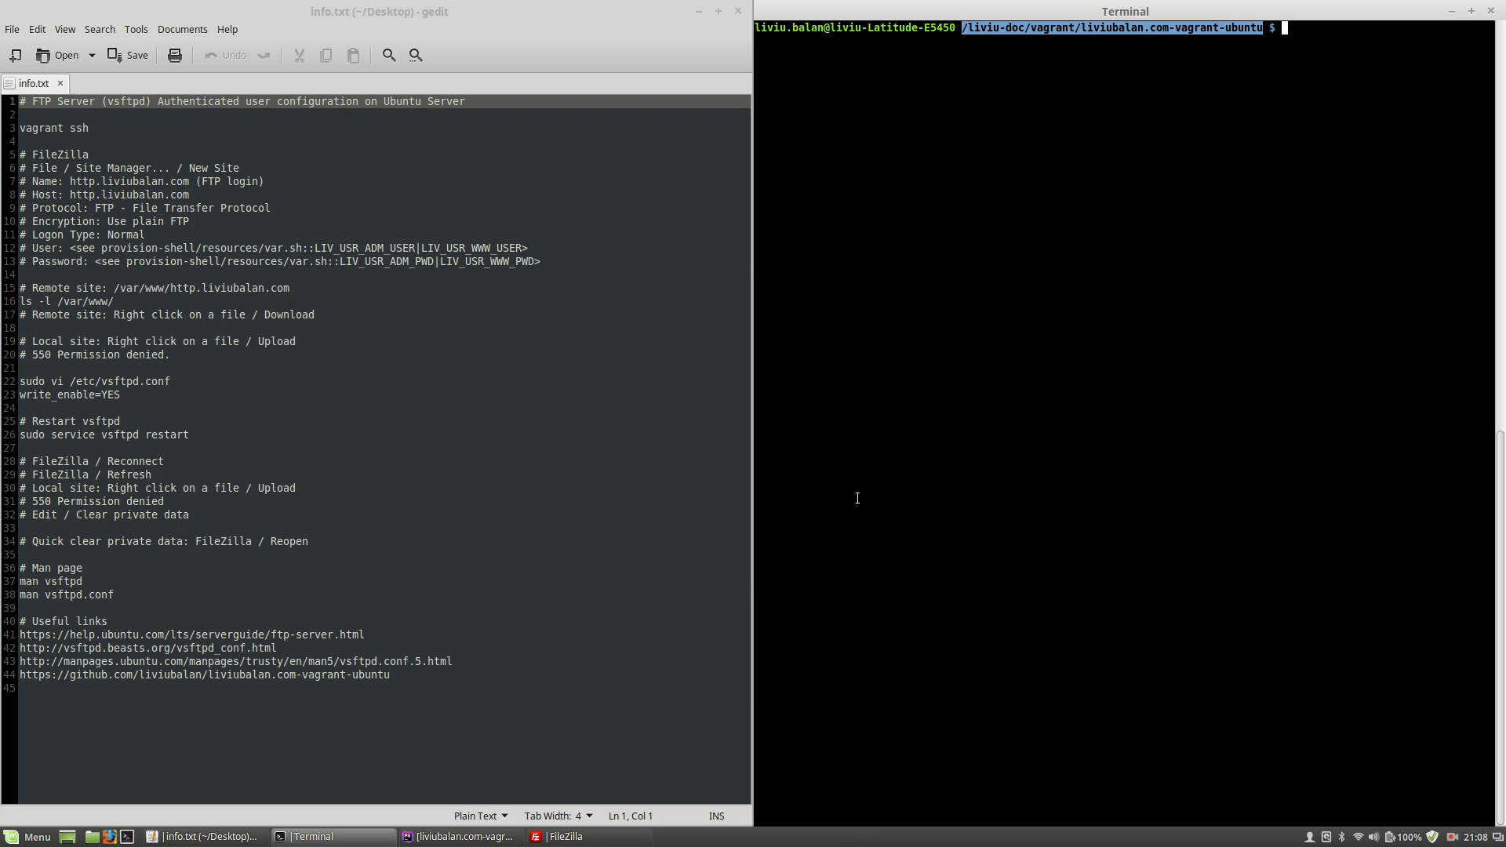
pyautogui.moveTo(819, 501)
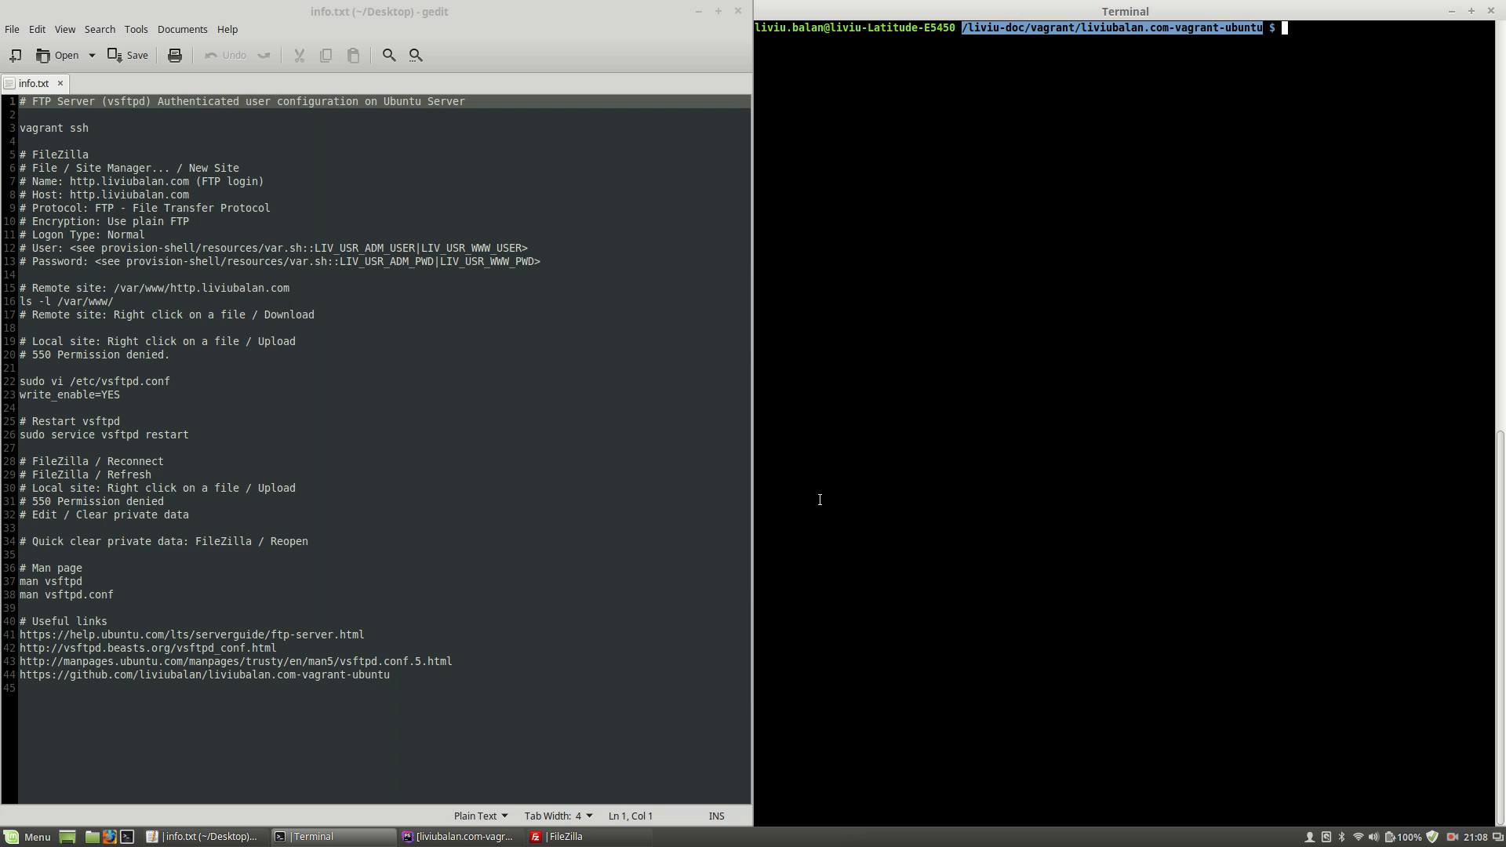
pyautogui.moveTo(818, 506)
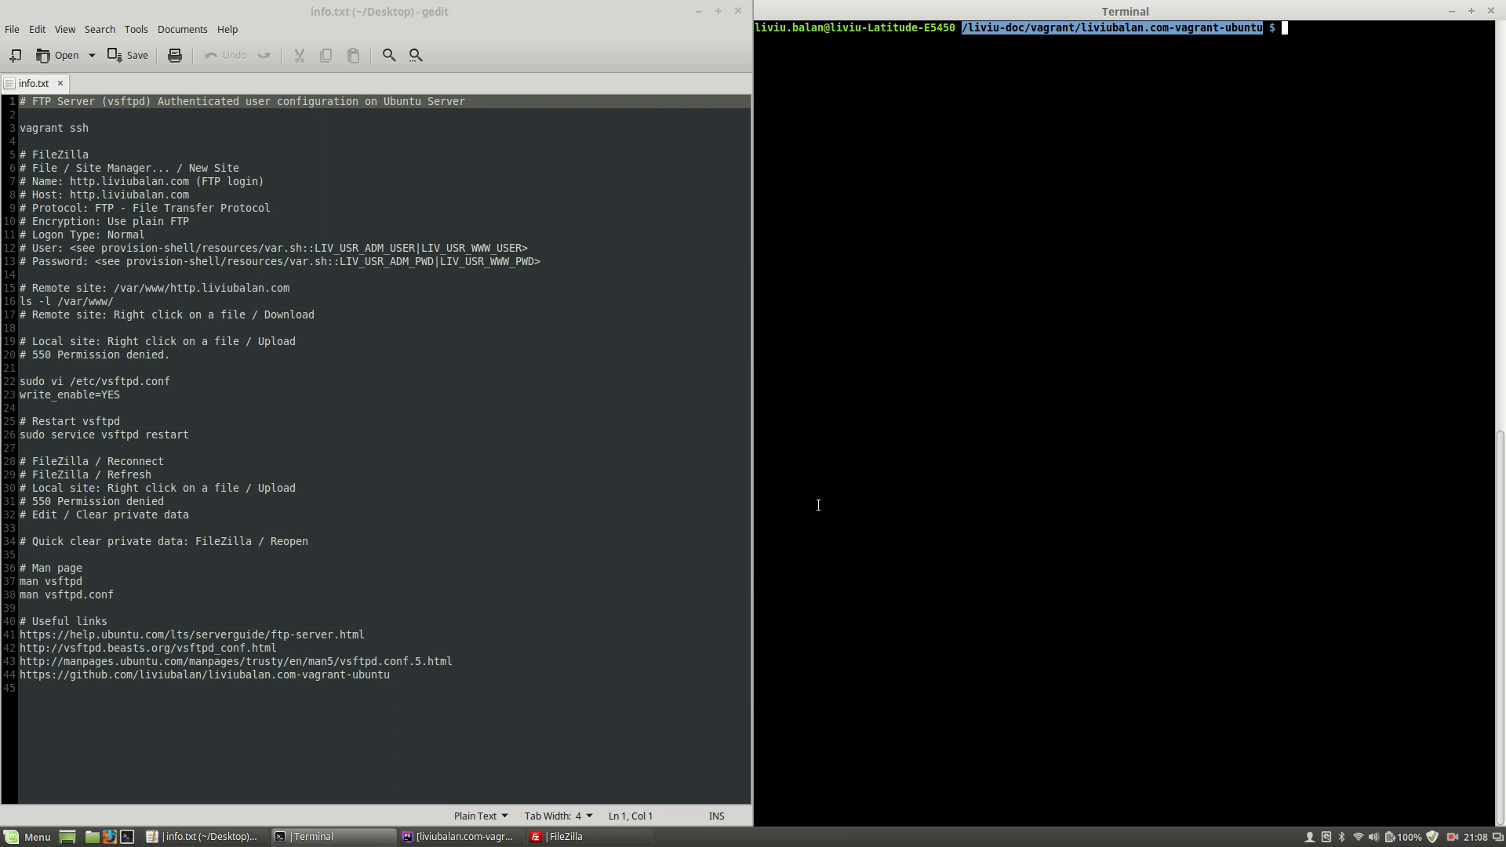
pyautogui.moveTo(805, 514)
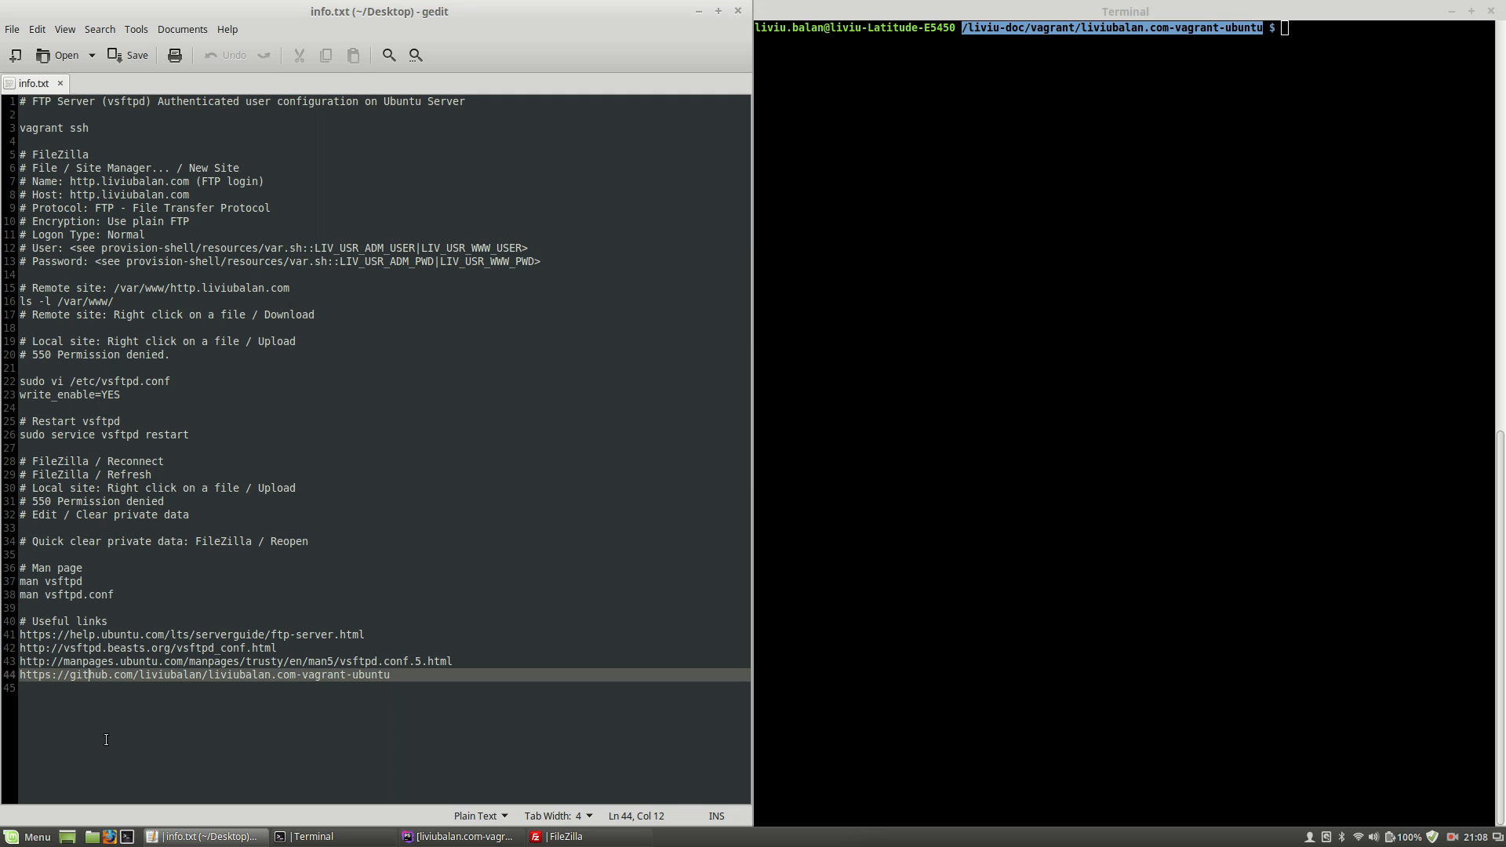
pyautogui.moveTo(135, 755)
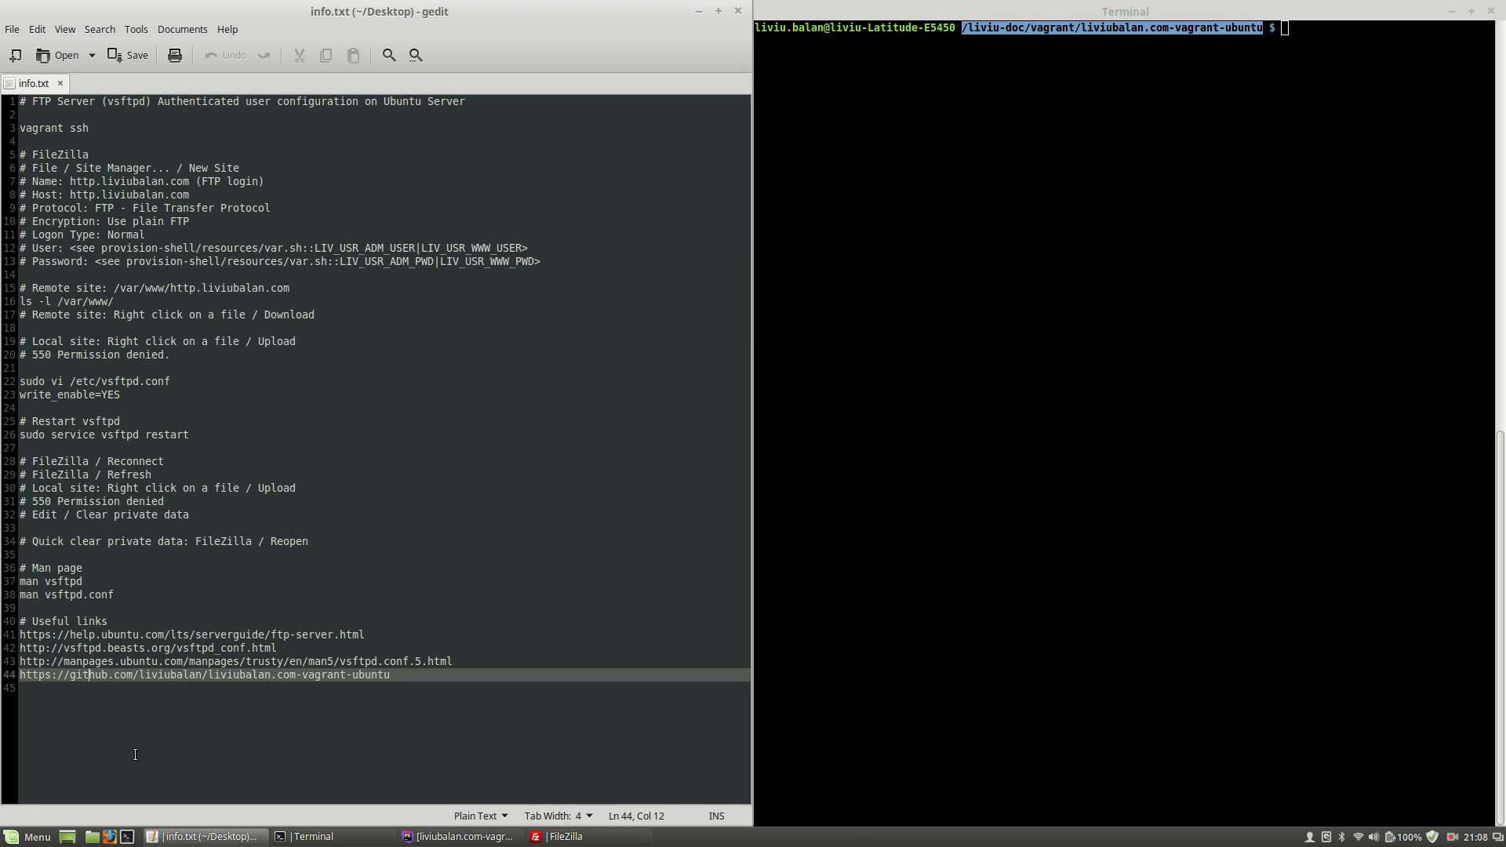
pyautogui.moveTo(187, 132)
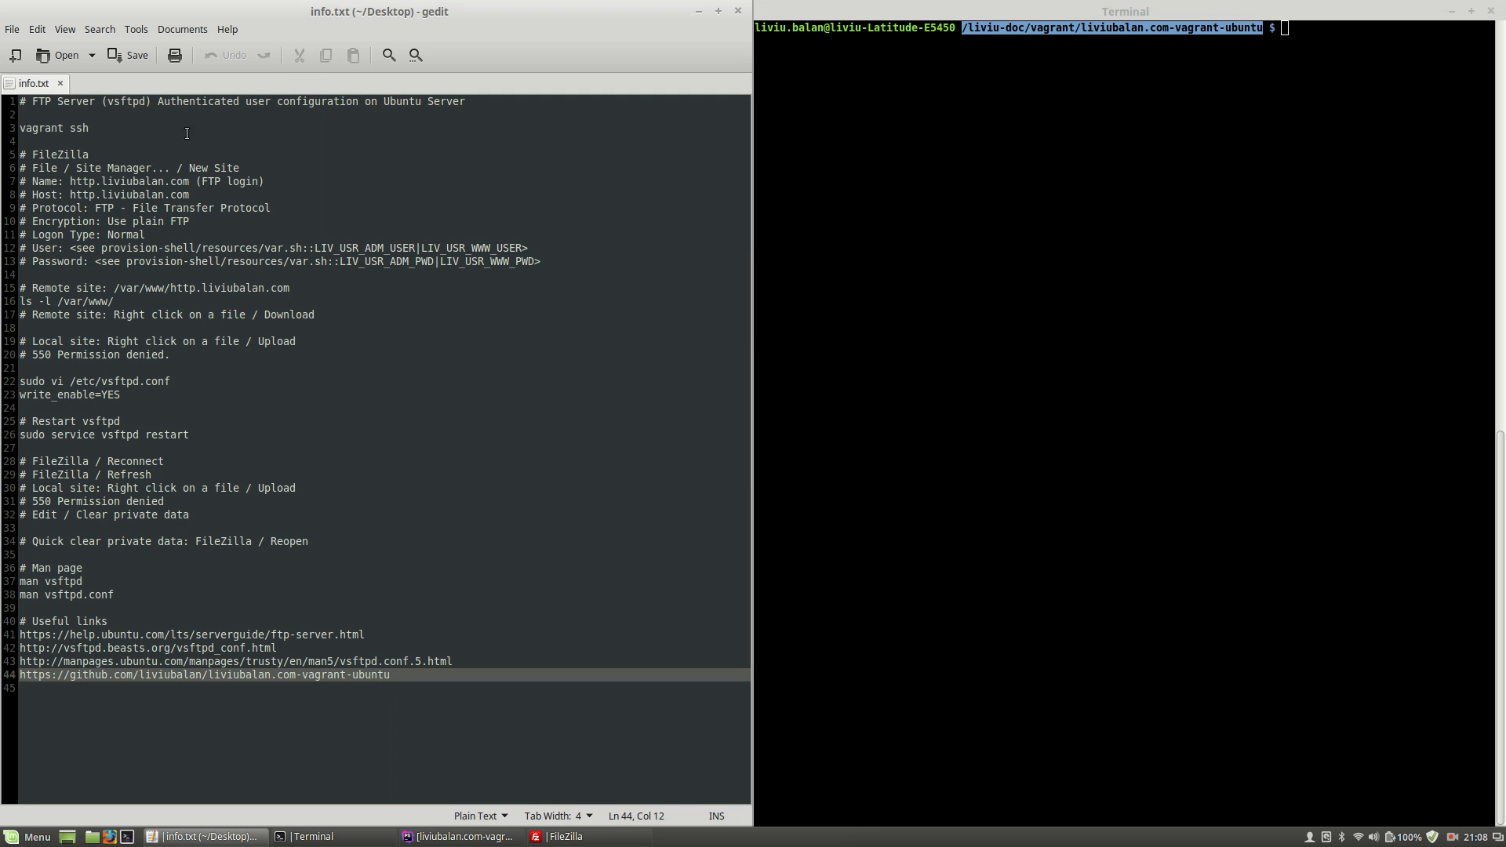
# Run 'vagrant ssh' from the notes to log into the Ubuntu VM
pyautogui.click(75, 129)
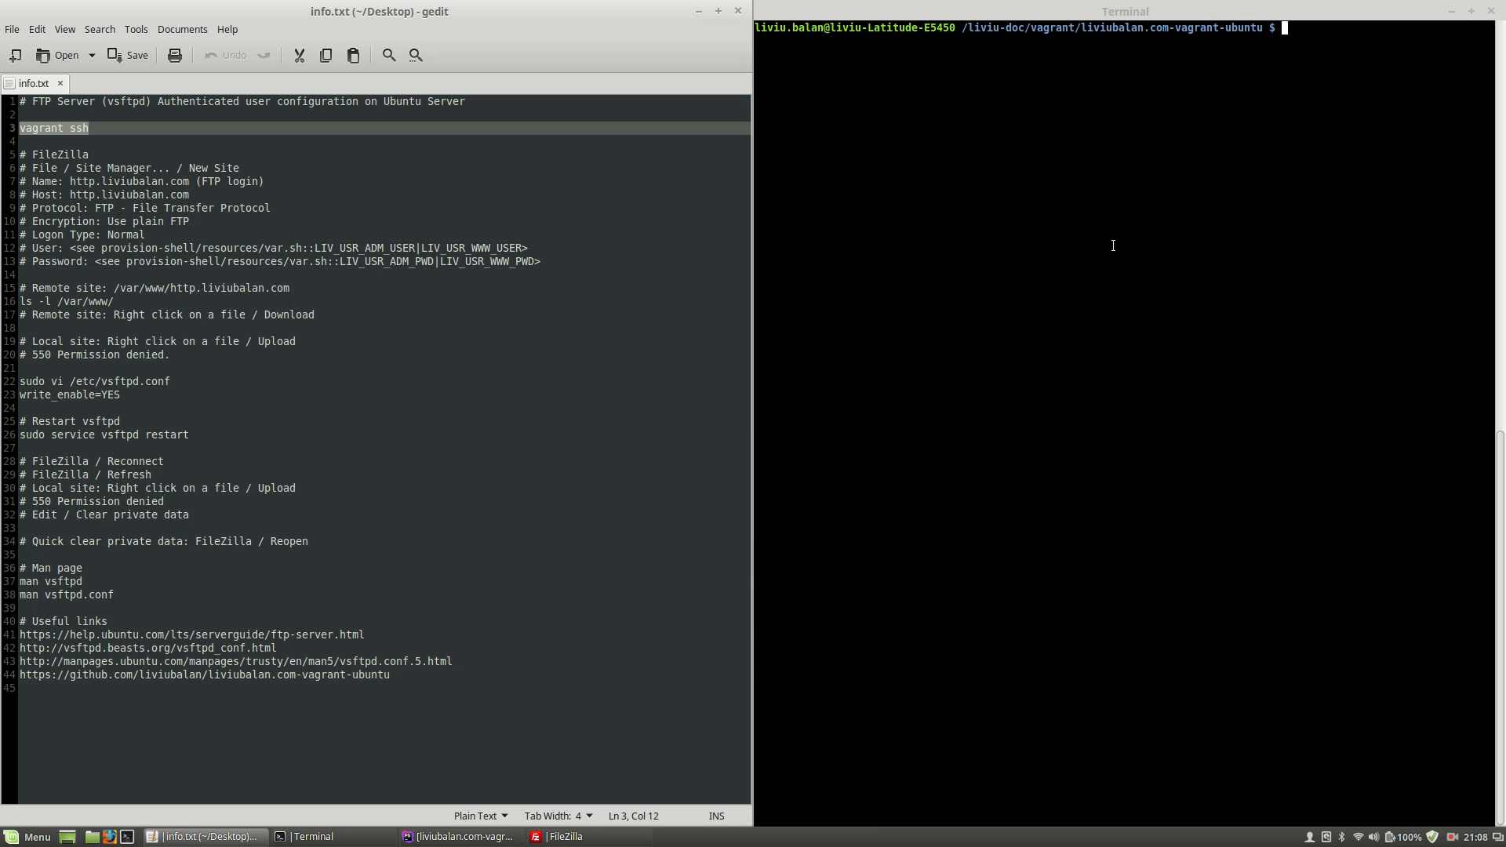
pyautogui.write('vagrant ssh')
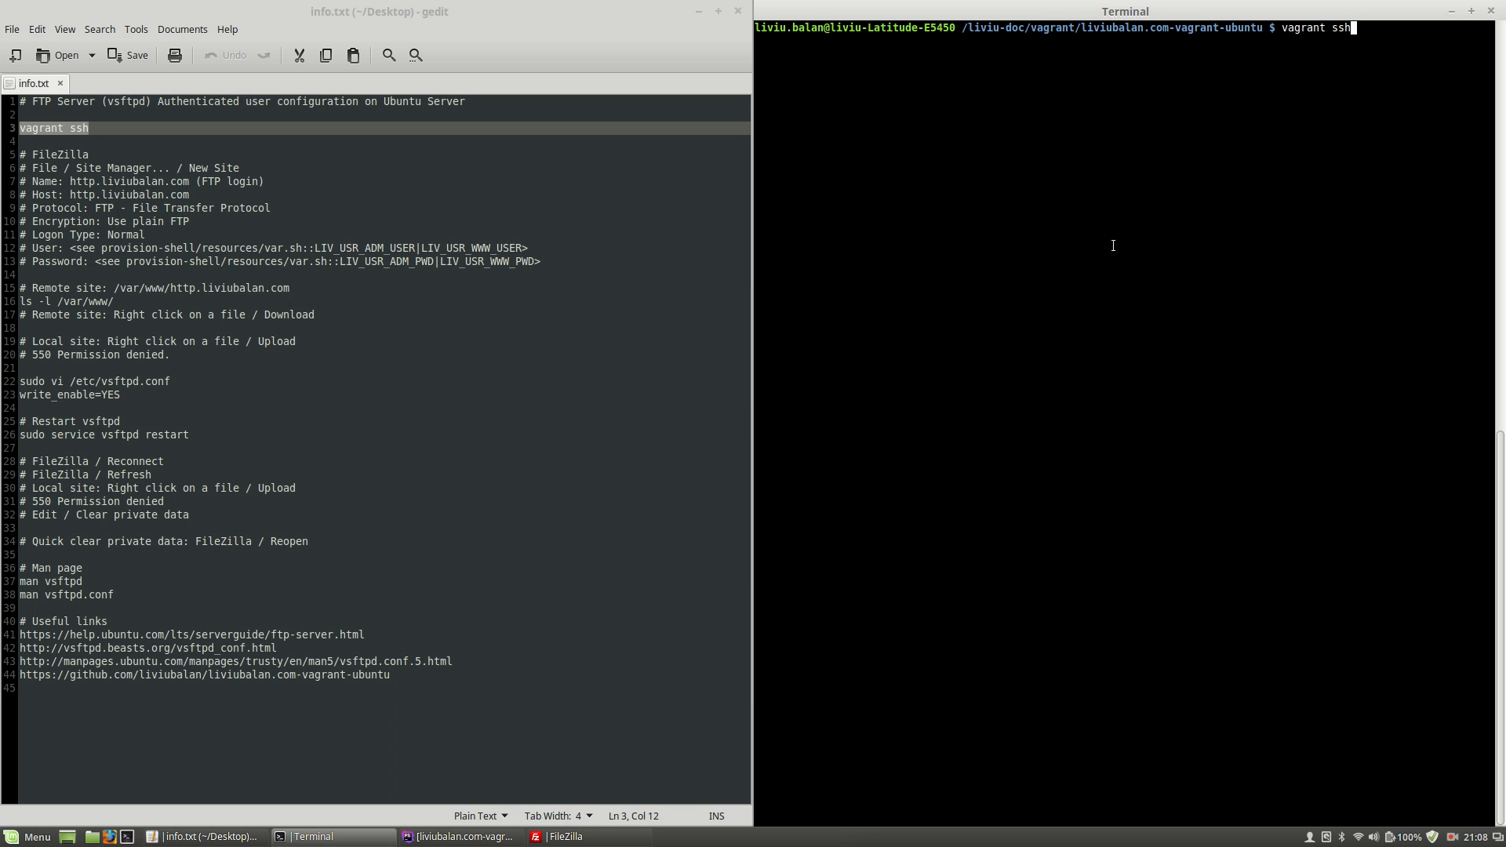
pyautogui.press('Return')
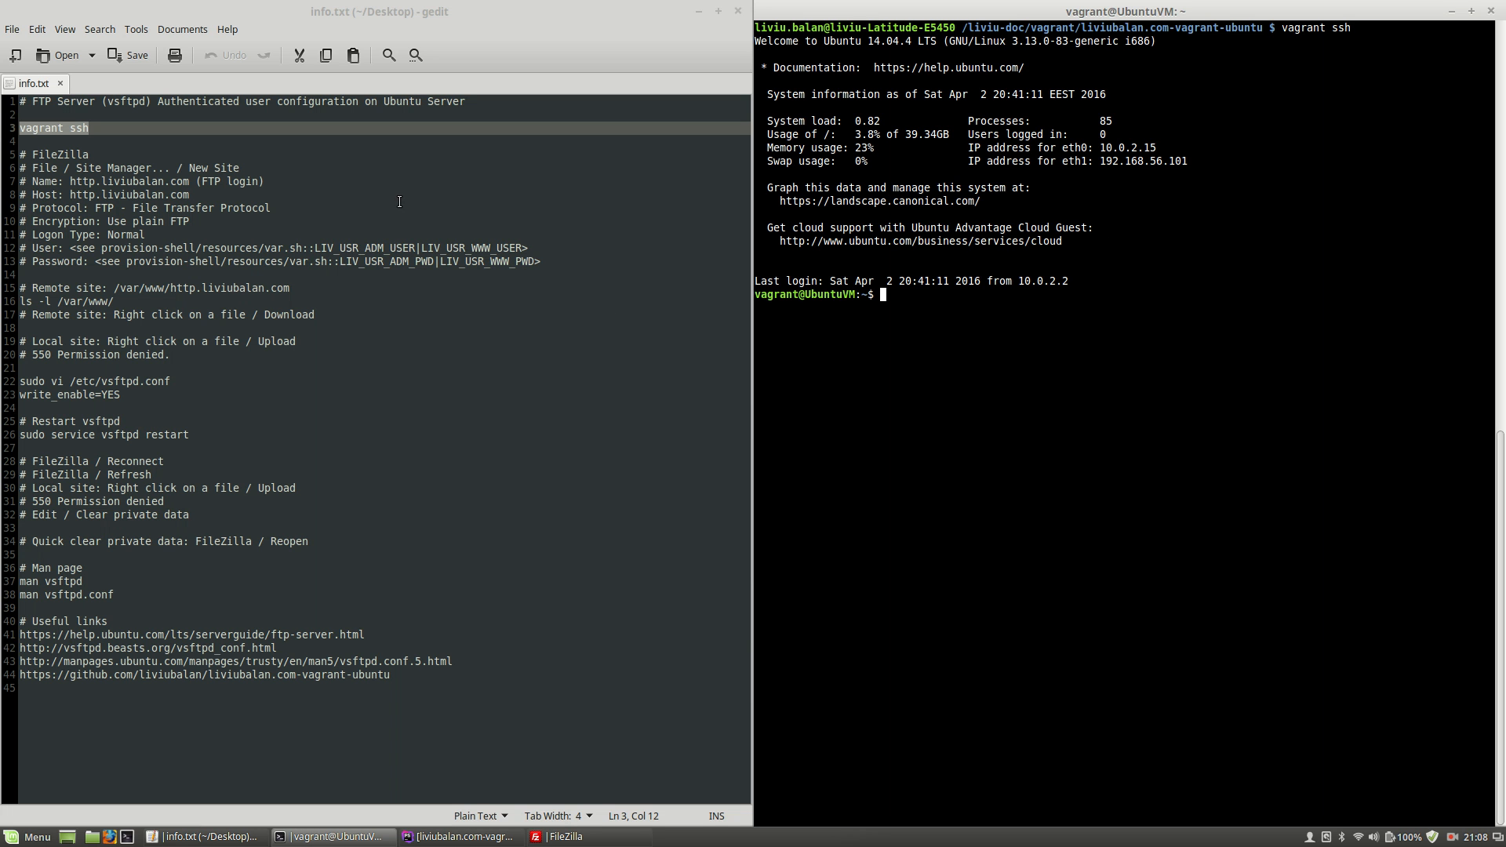
pyautogui.click(24, 154)
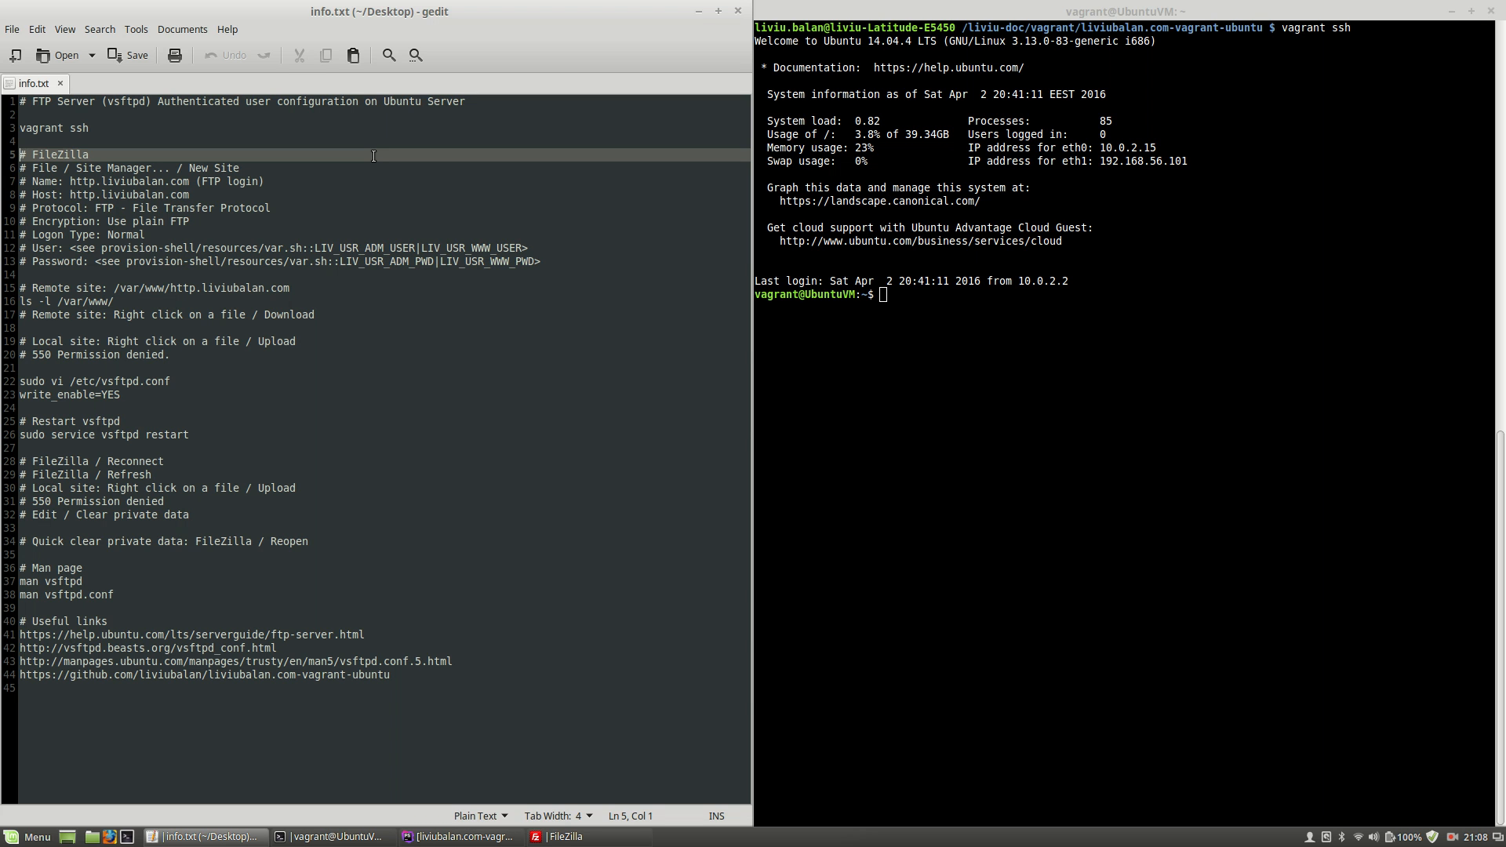
pyautogui.click(562, 838)
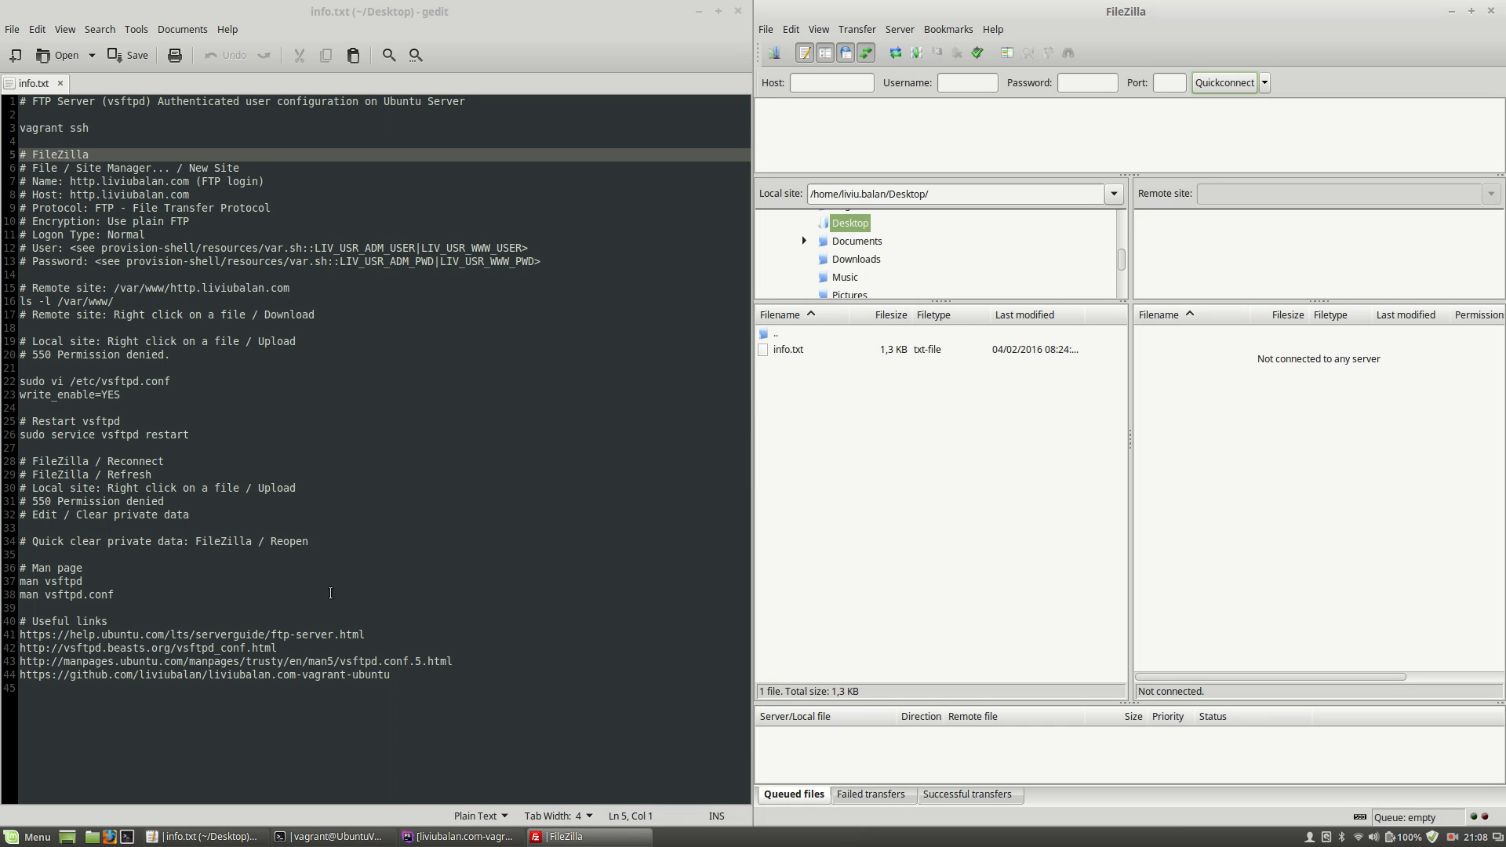
pyautogui.moveTo(179, 283)
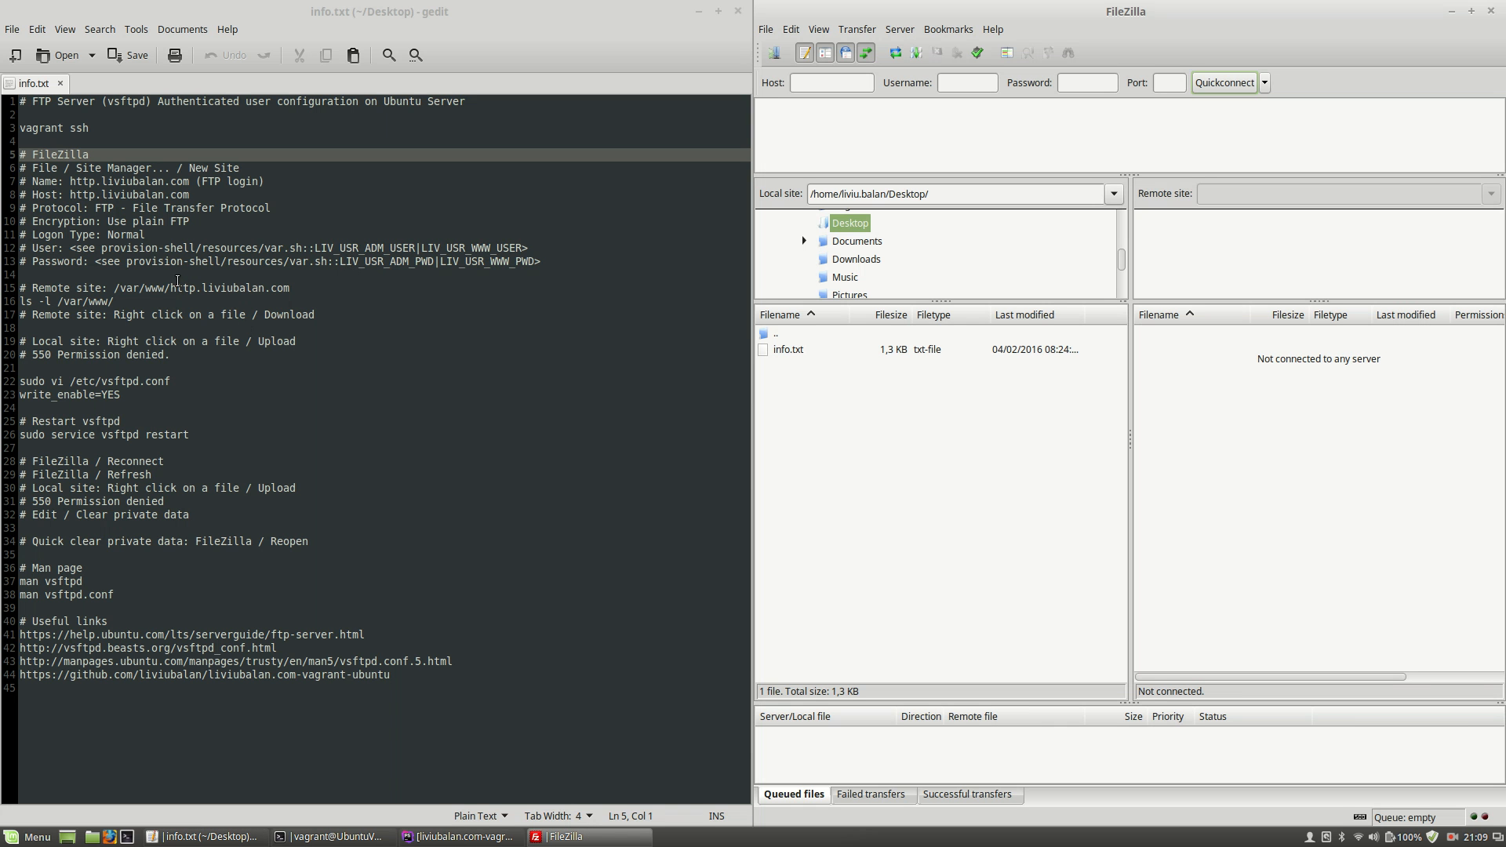
pyautogui.moveTo(146, 254)
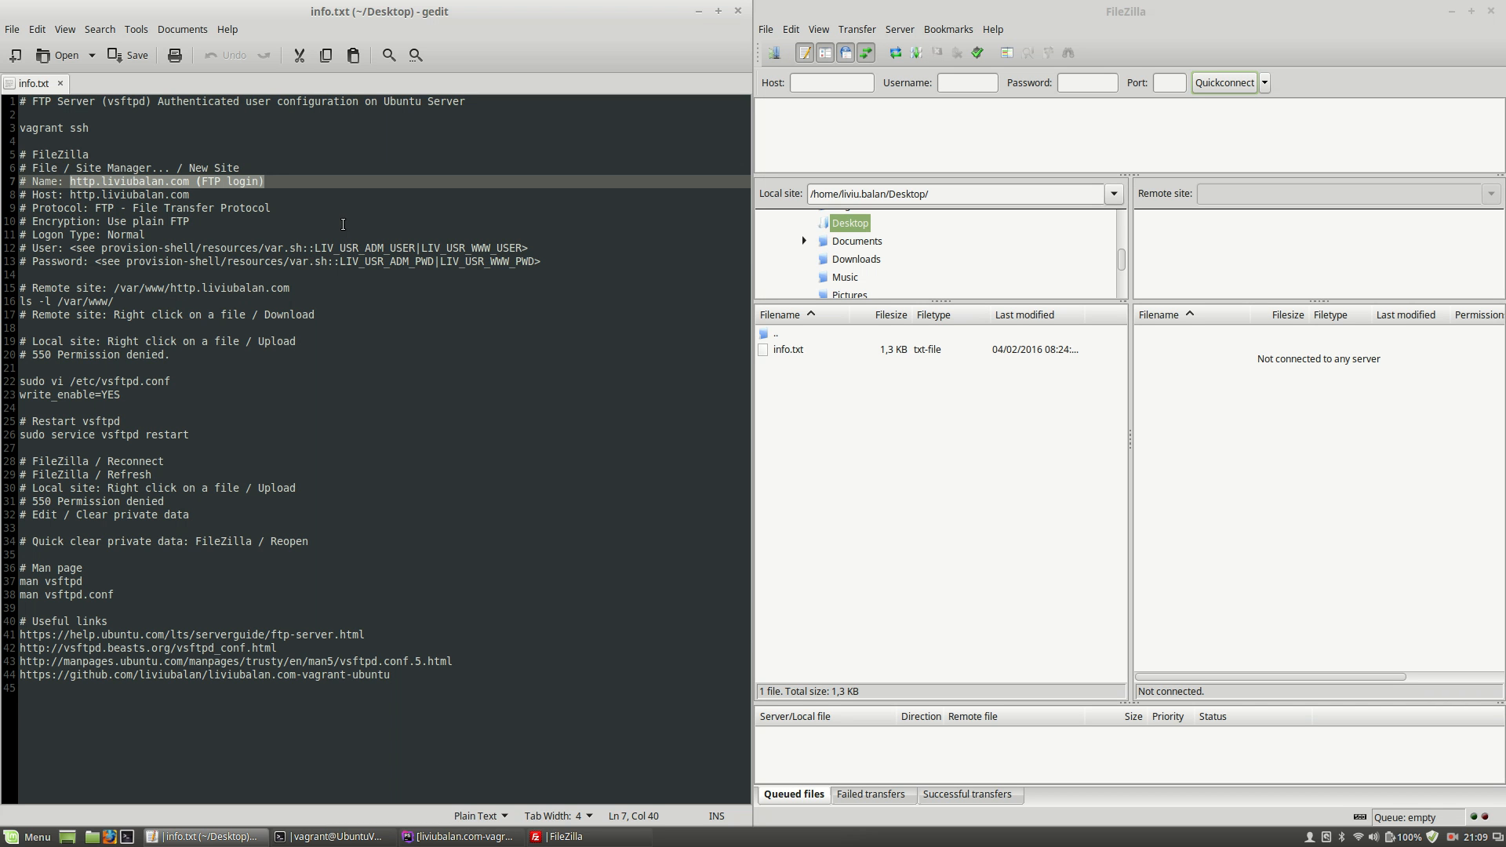
pyautogui.moveTo(692, 148)
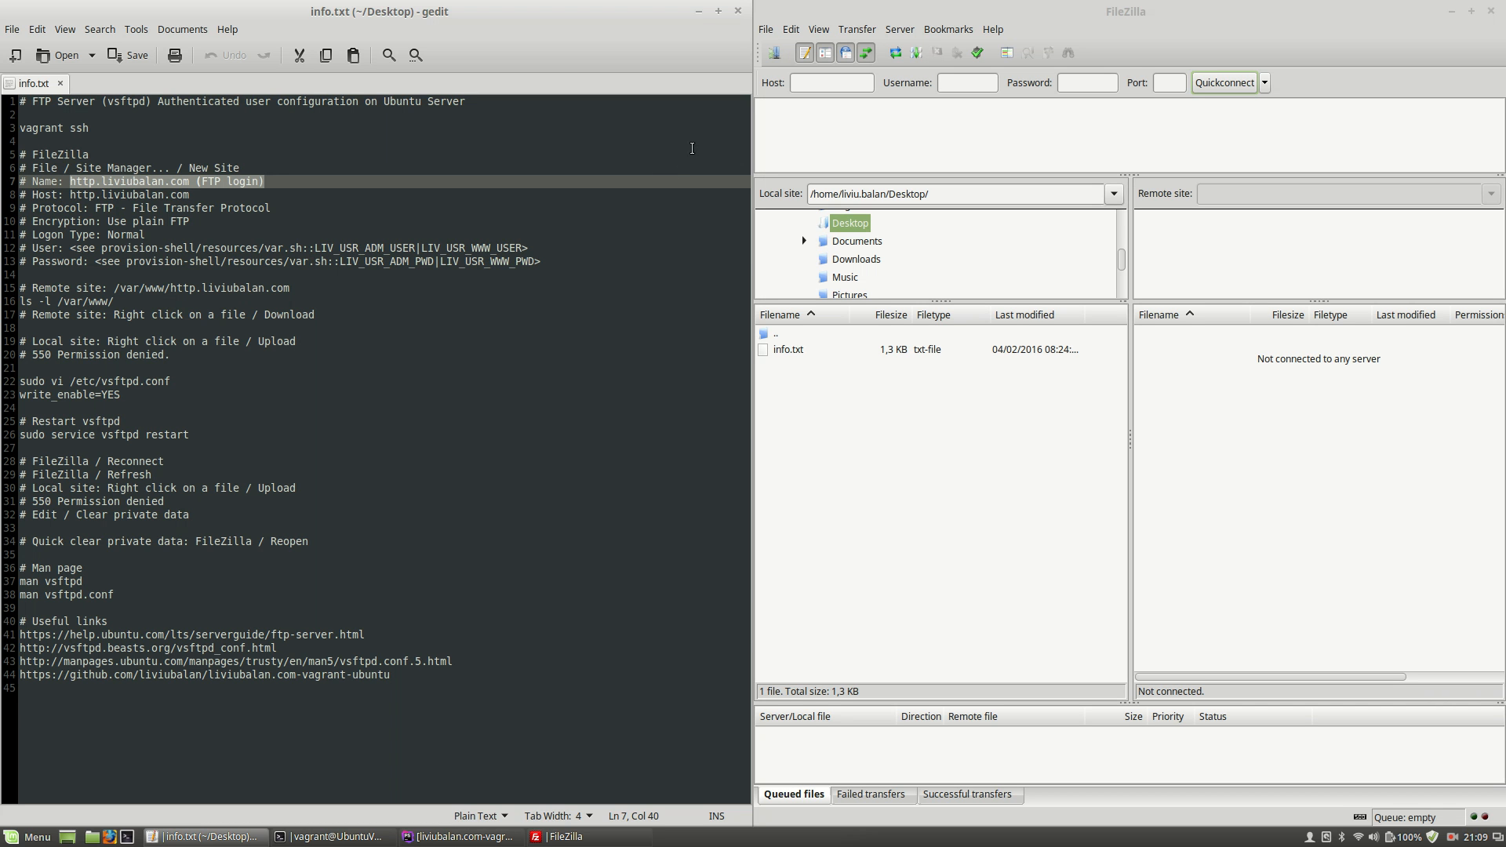
pyautogui.moveTo(767, 30)
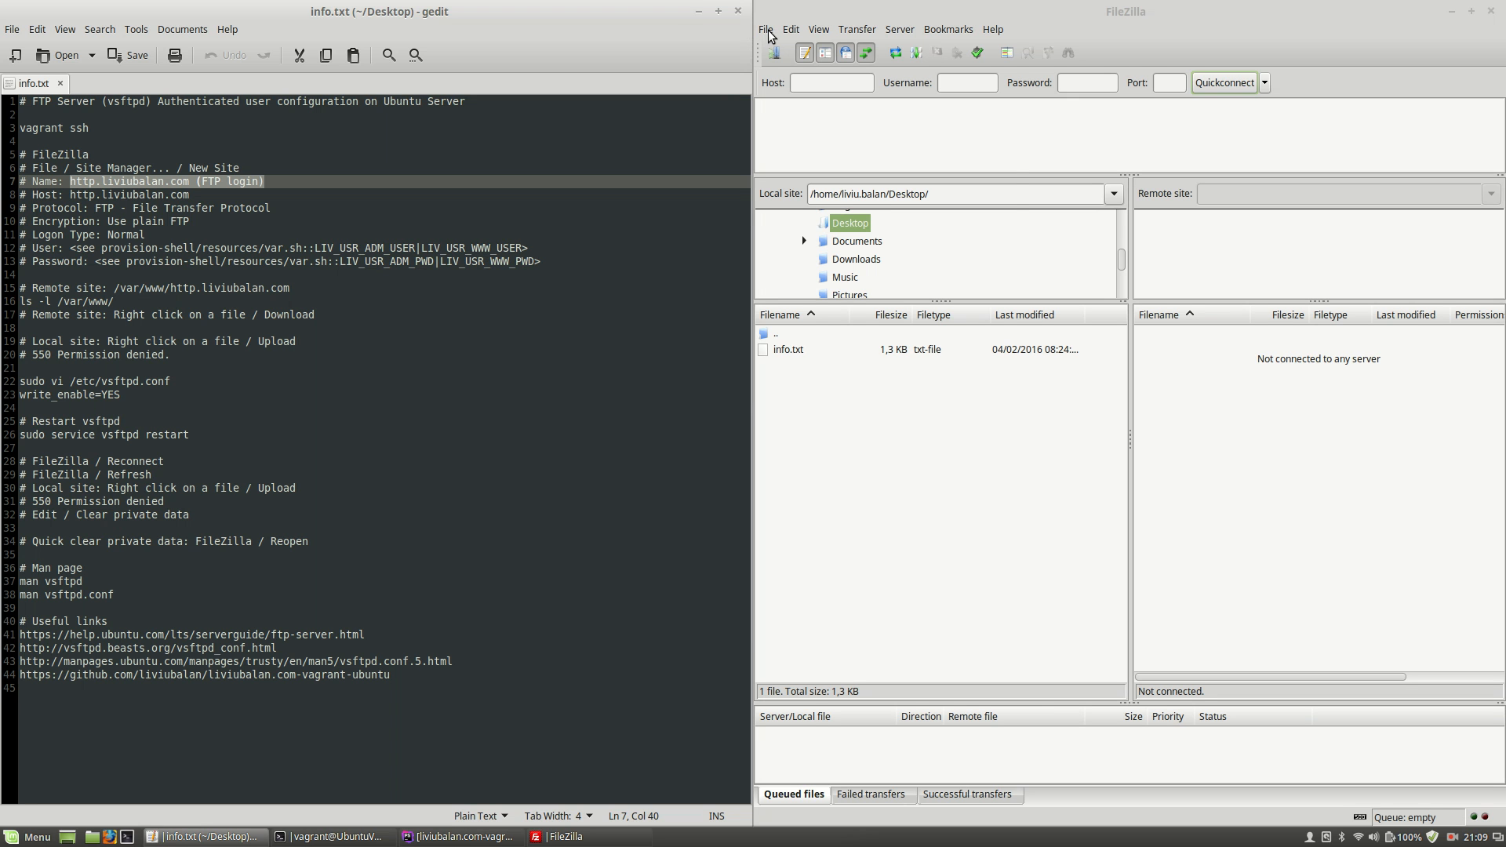
# Create a new site entry in the Site Manager and select it
pyautogui.click(769, 28)
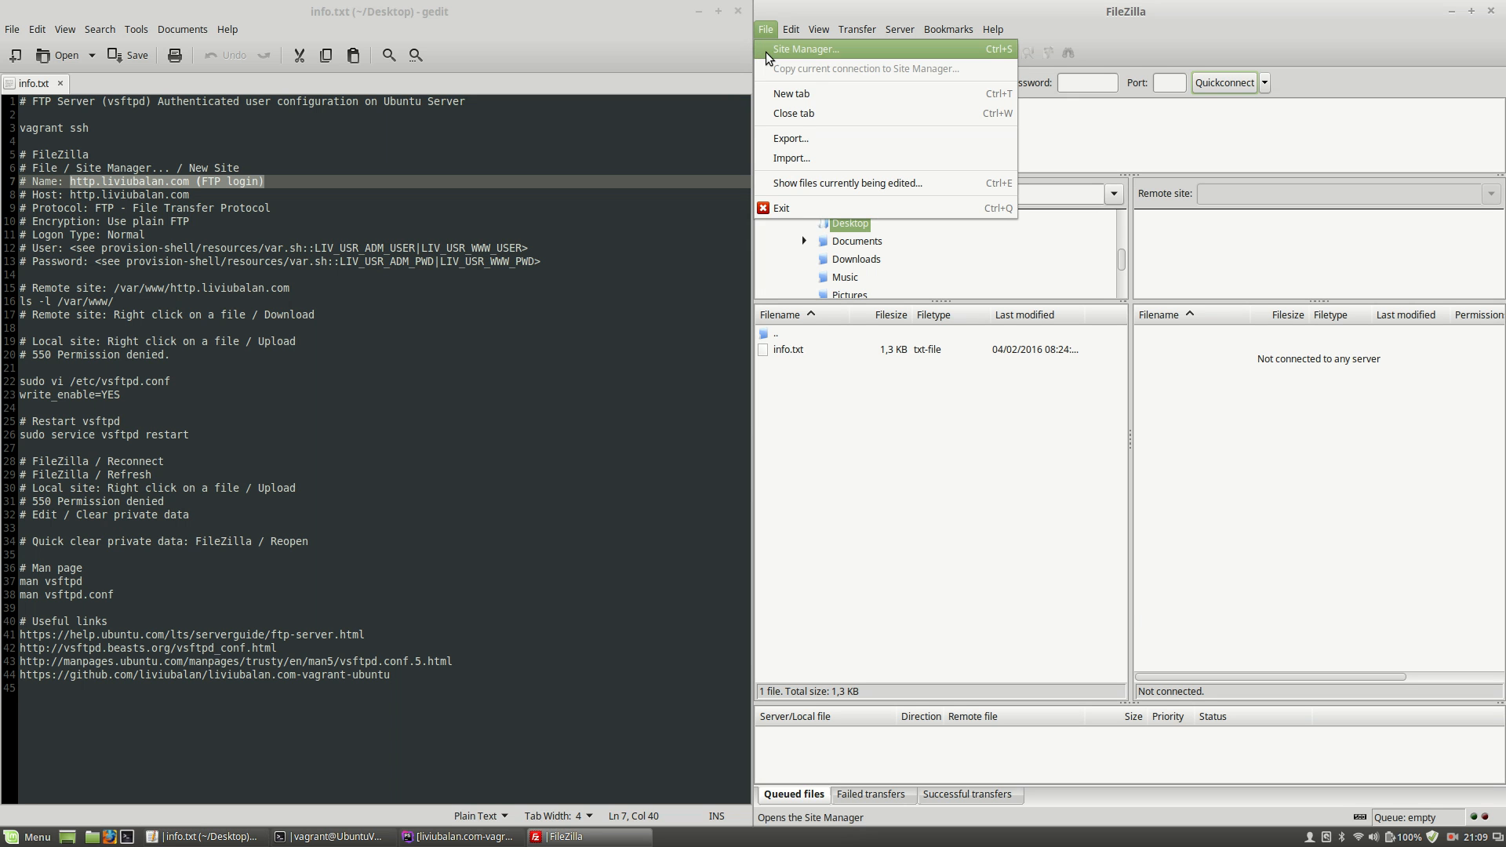
pyautogui.click(810, 48)
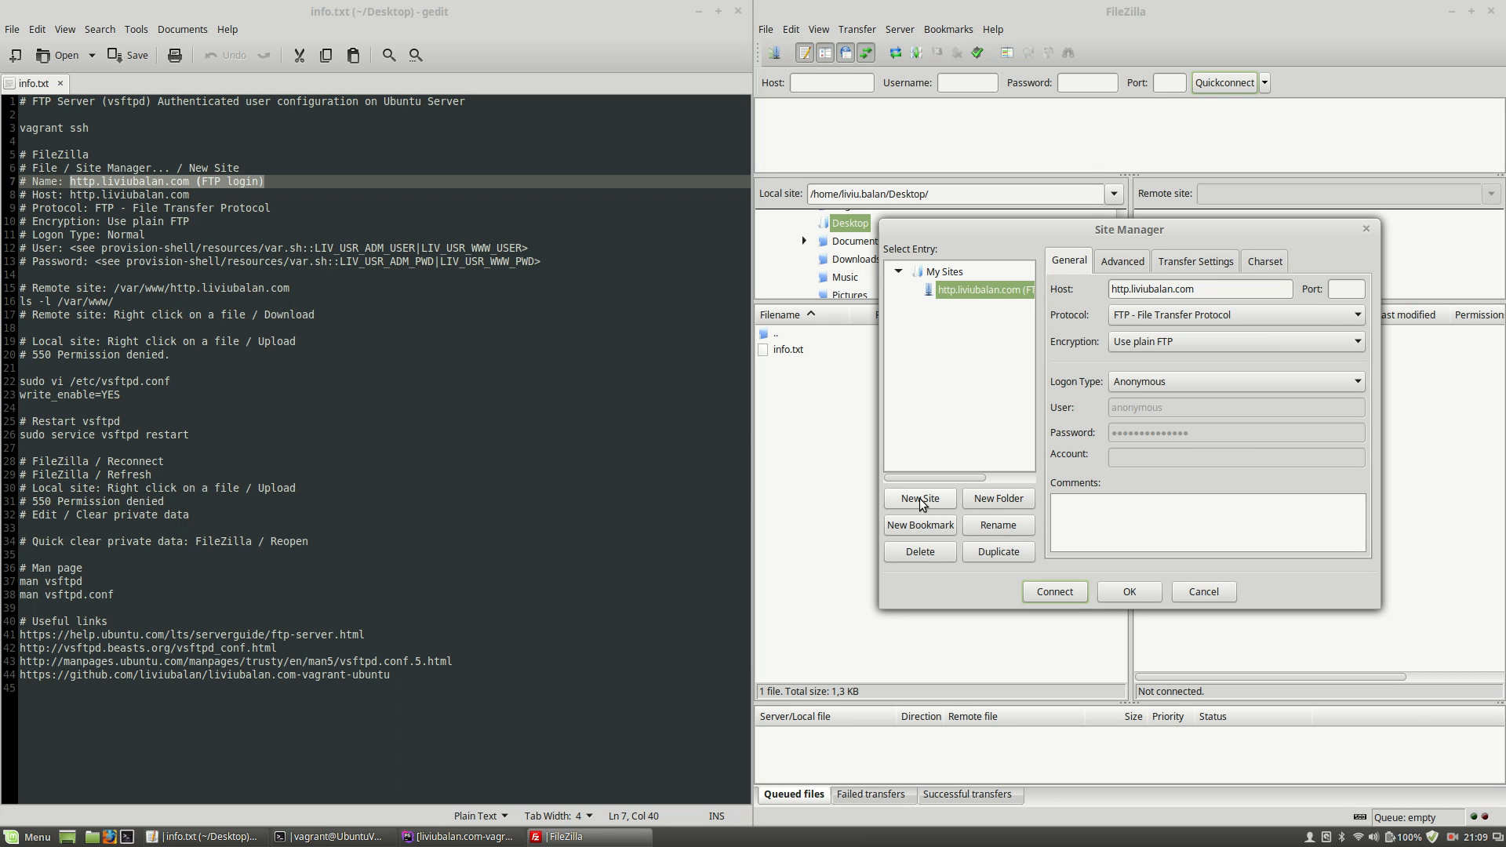
pyautogui.click(920, 499)
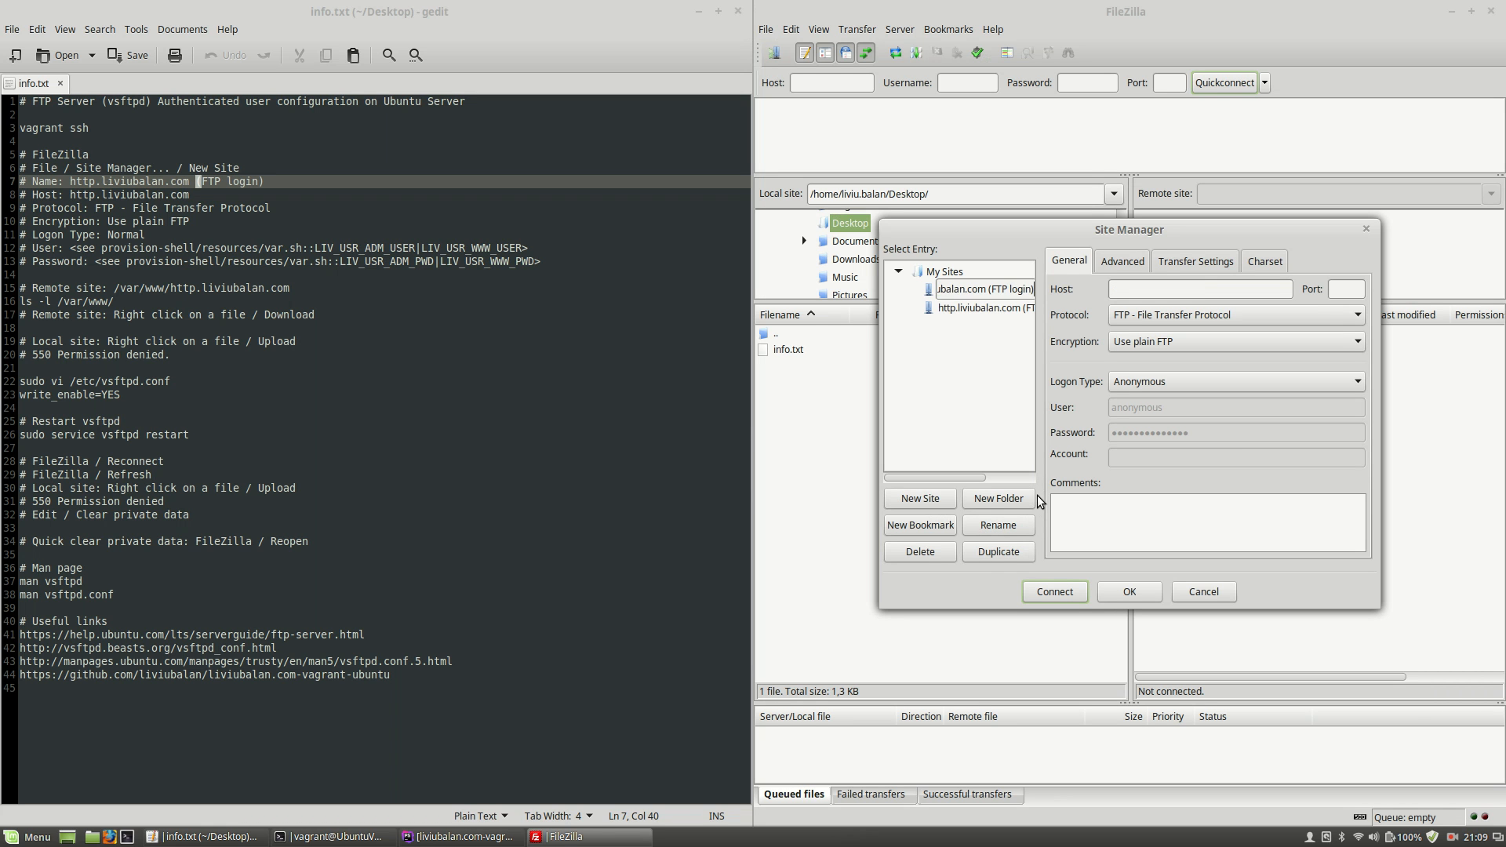
pyautogui.moveTo(1003, 402)
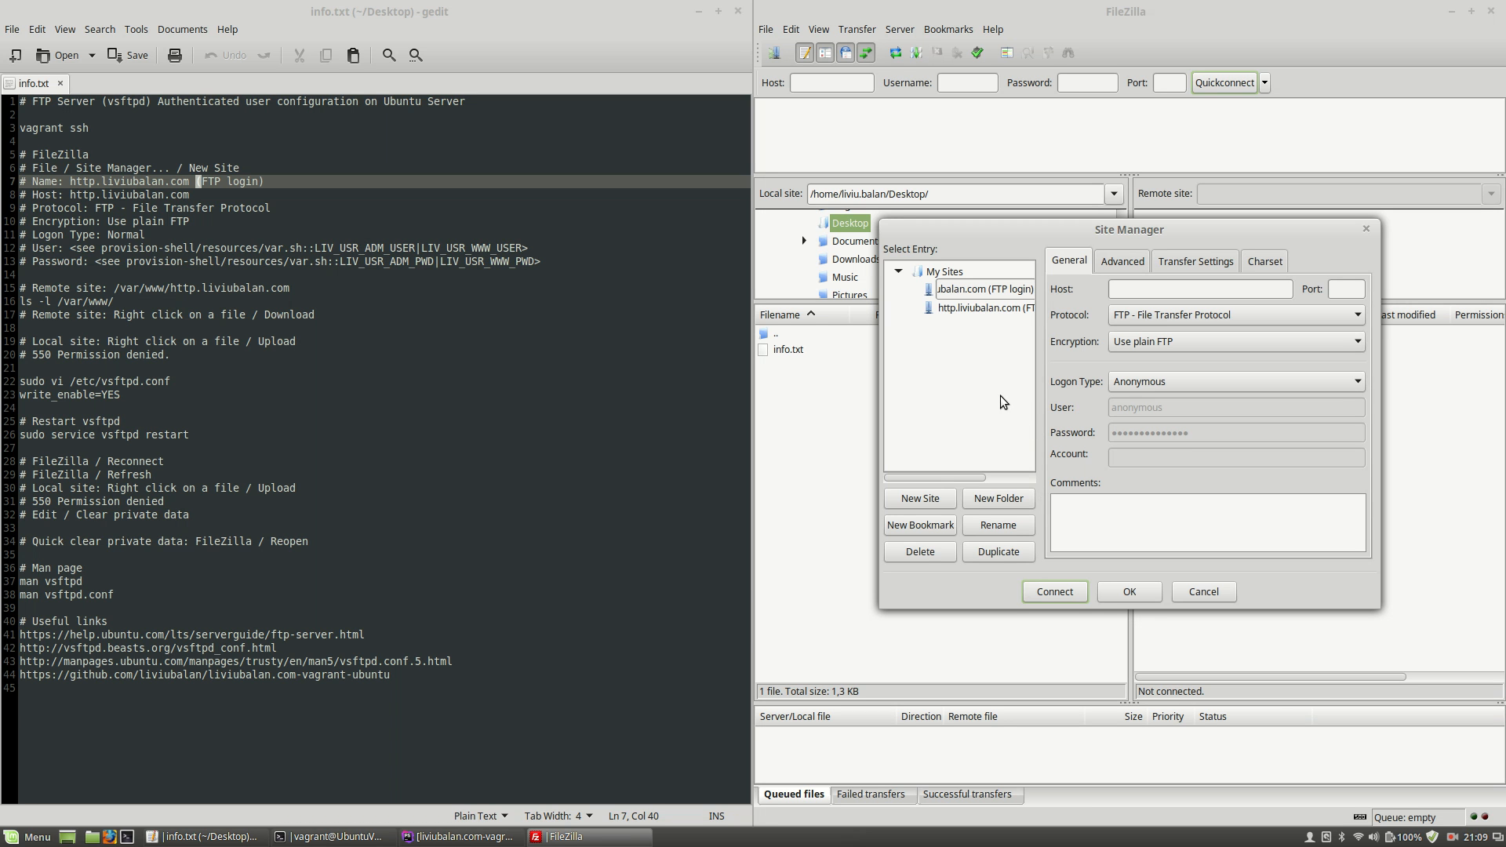
pyautogui.click(980, 288)
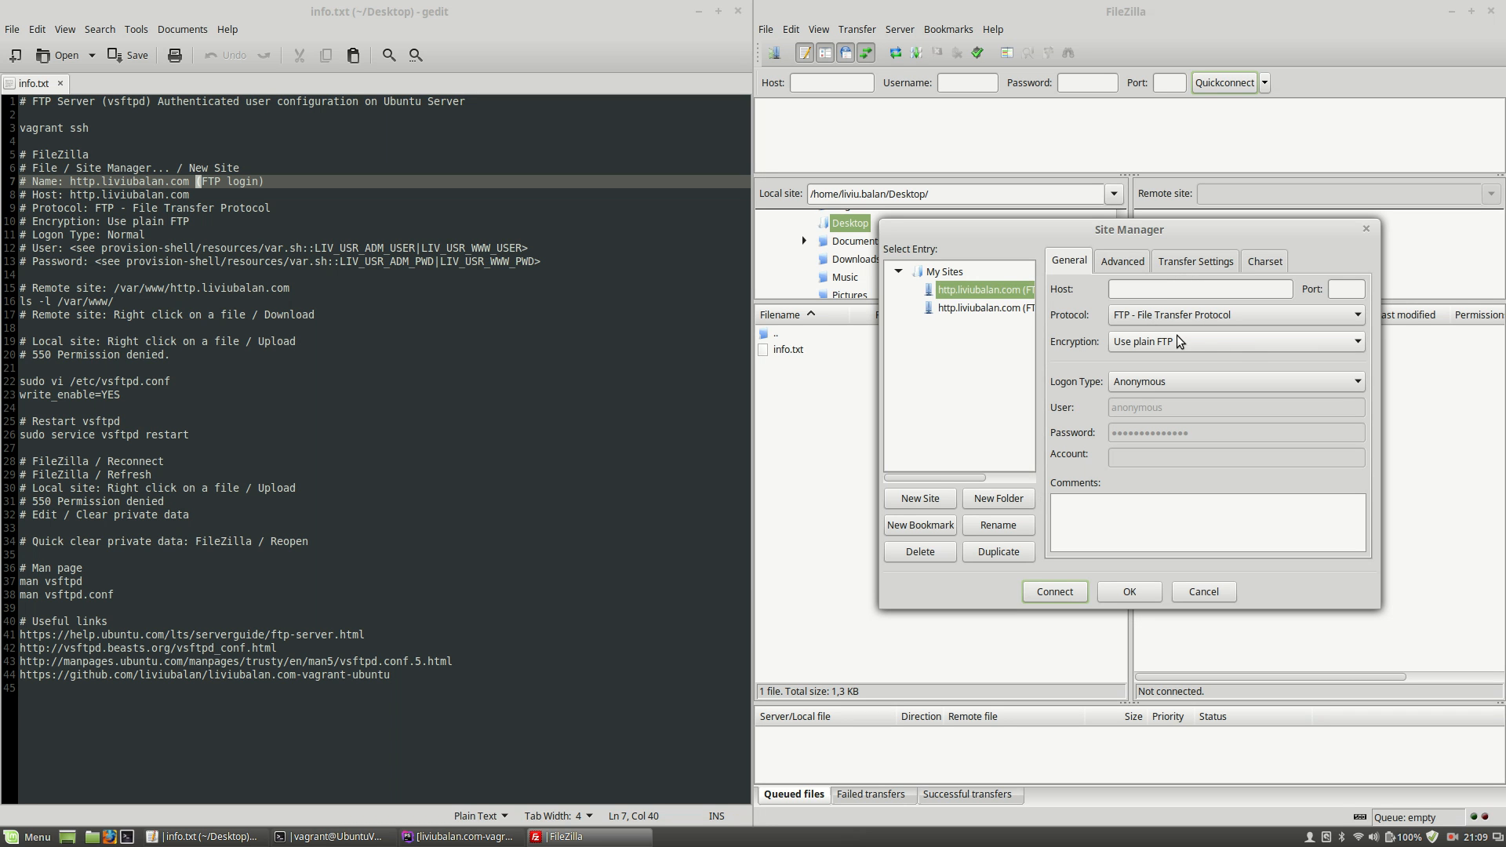
# Enter http.liviubalan.com as the new site's host address
pyautogui.click(1201, 289)
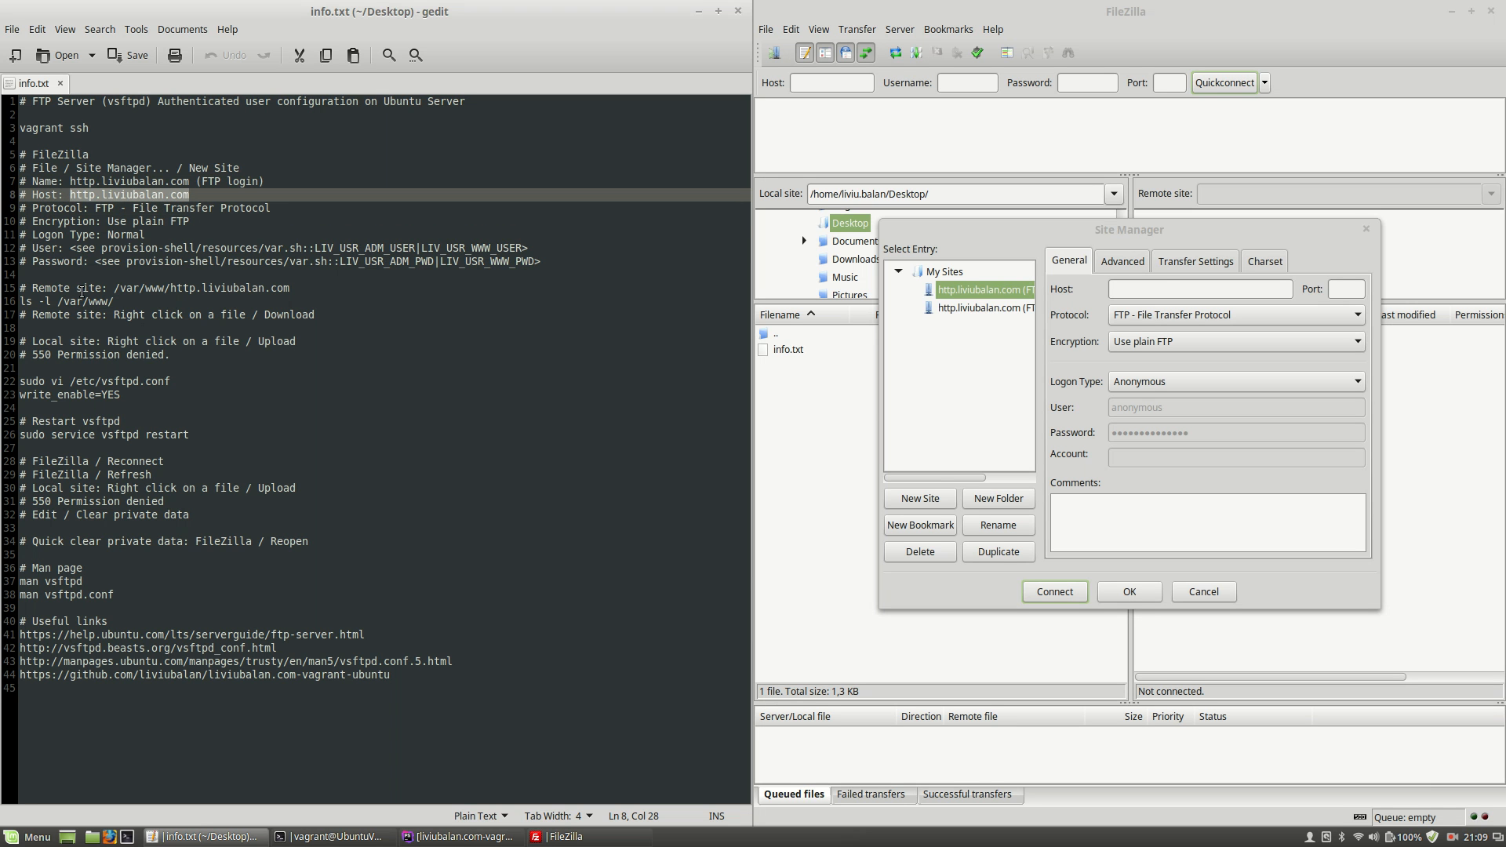
pyautogui.click(1200, 289)
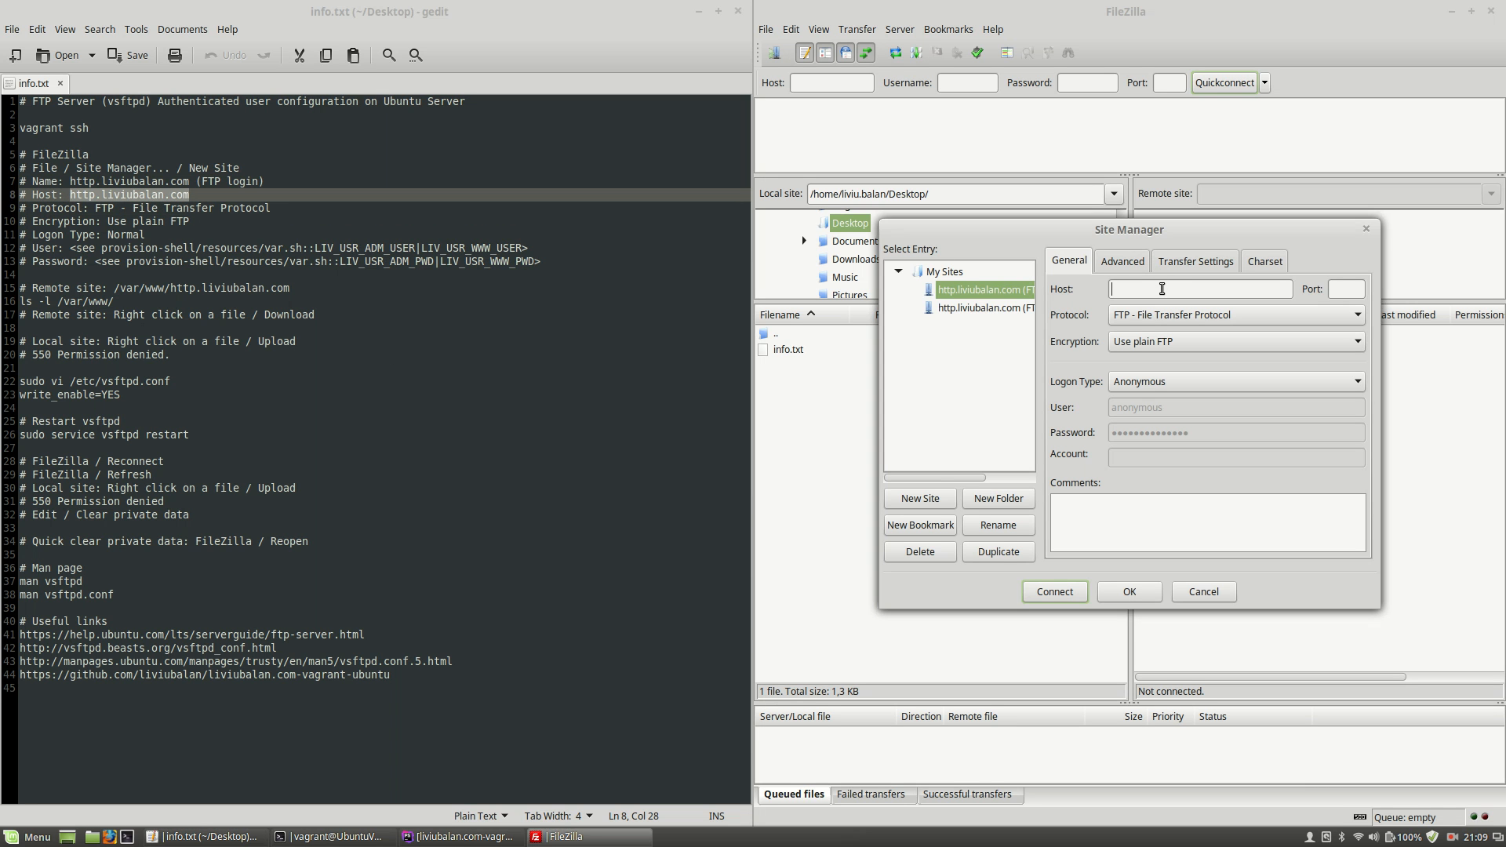
pyautogui.write('http.liviubalan.com')
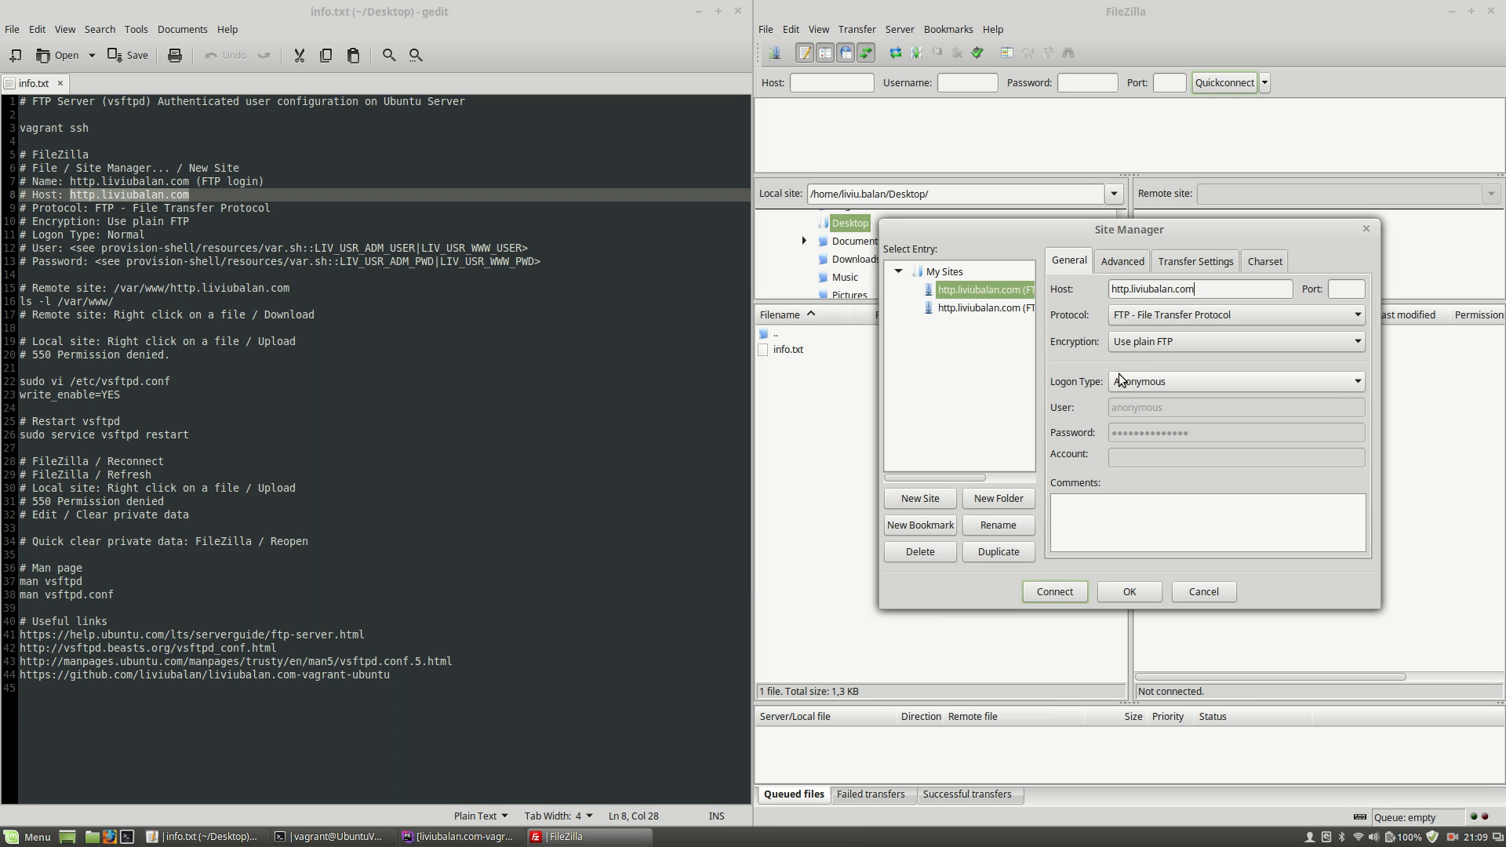
pyautogui.moveTo(1119, 343)
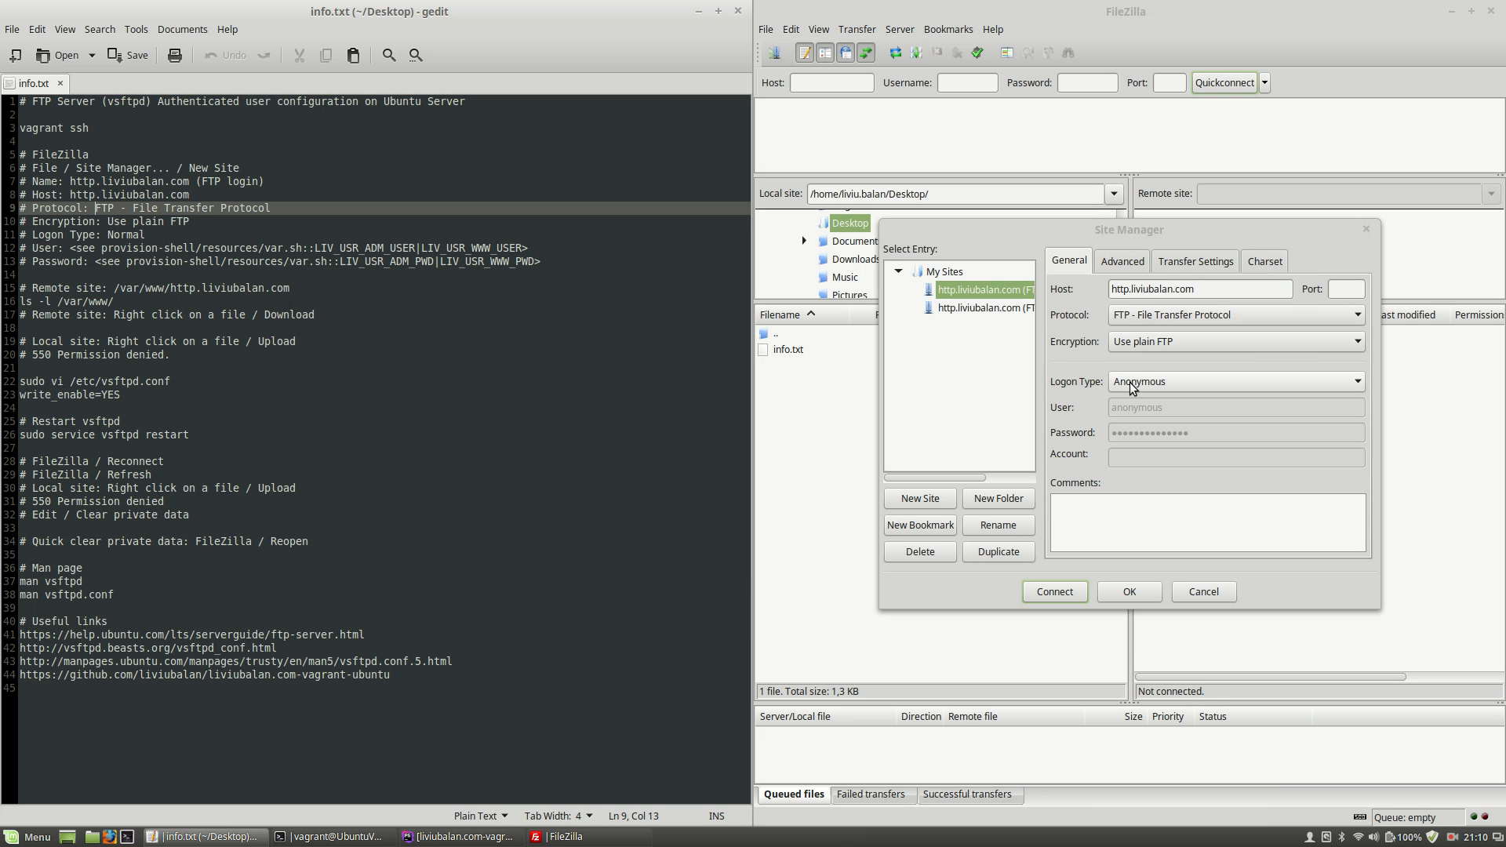
# Set the site's Logon Type to Normal and select the anonymous user name for replacement
pyautogui.click(1236, 381)
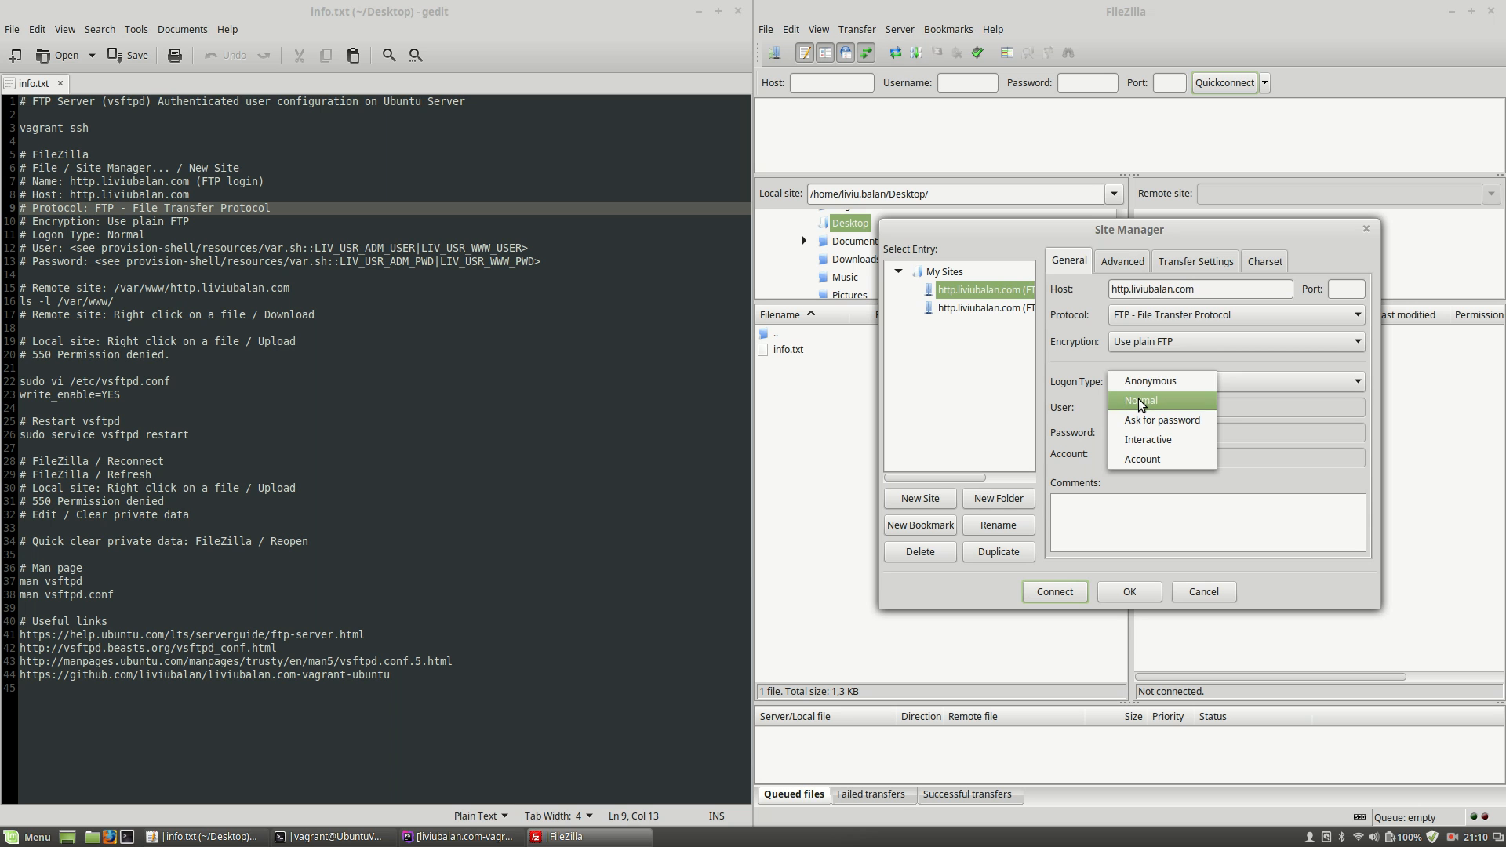
pyautogui.click(1140, 400)
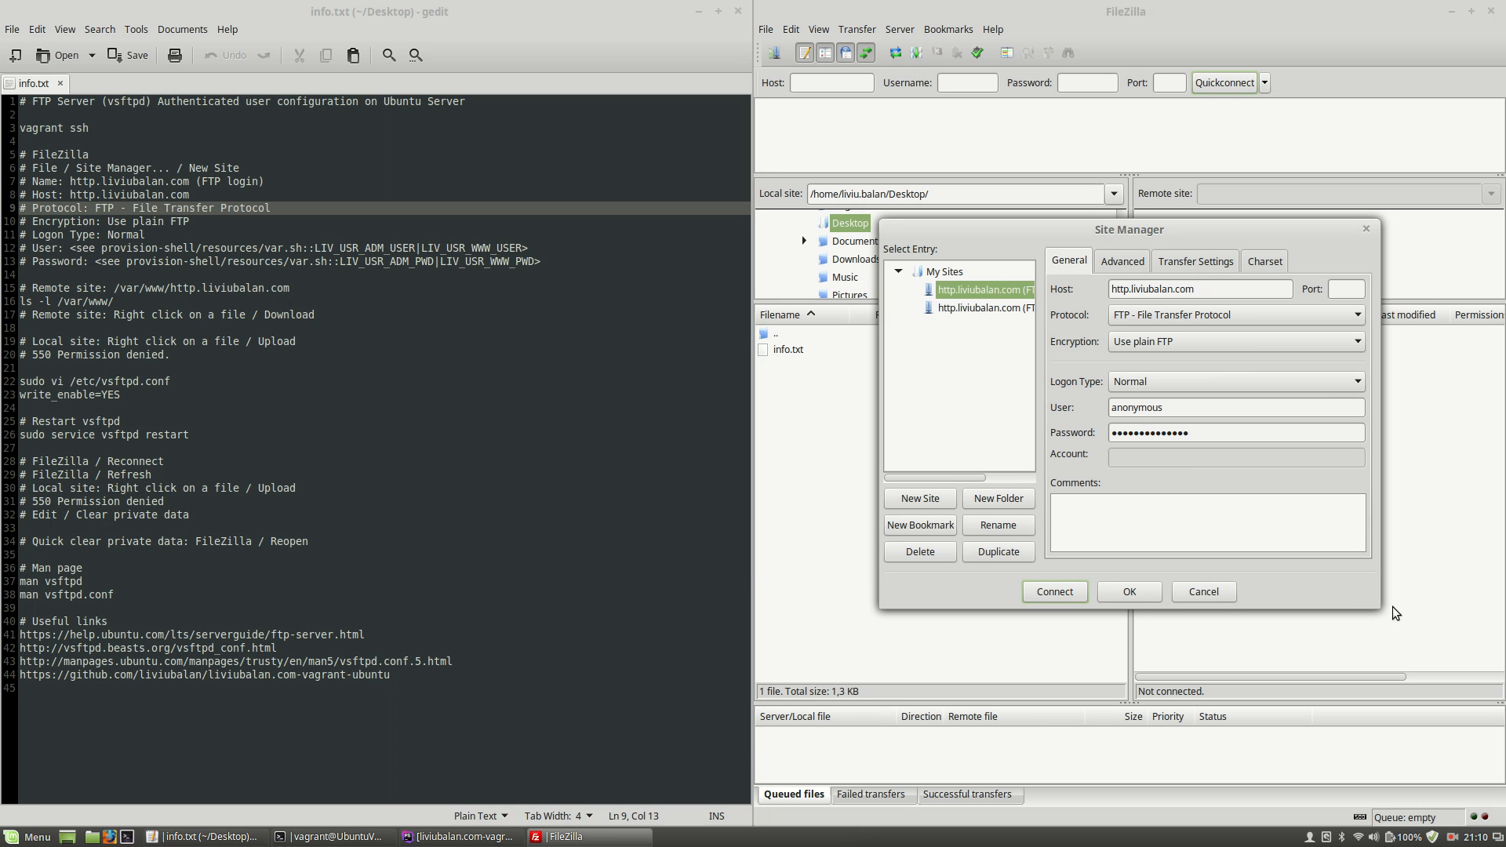
pyautogui.moveTo(1377, 605); pyautogui.dragTo(1458, 693)
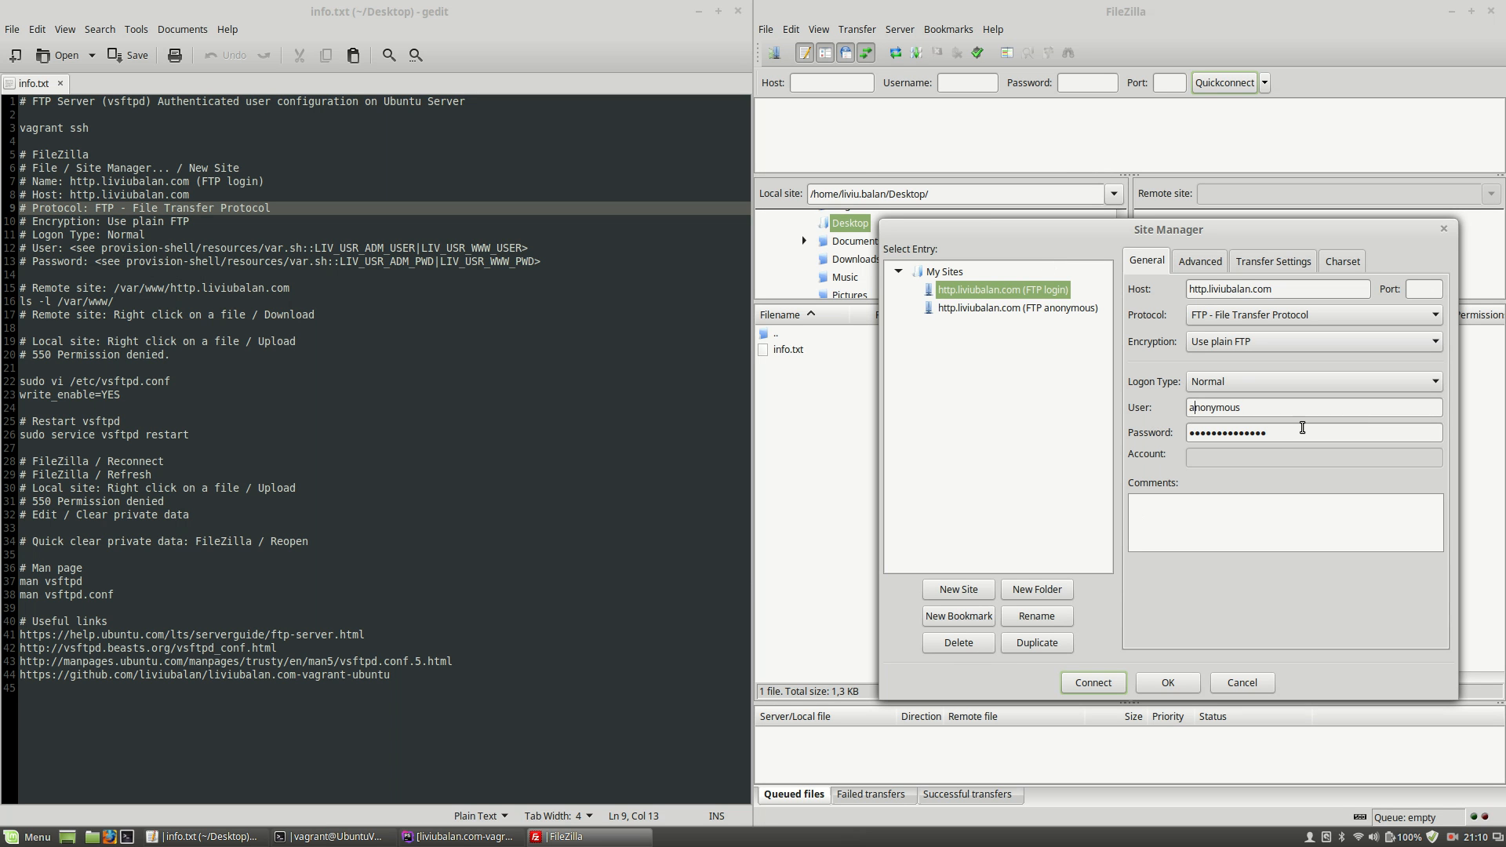
pyautogui.moveTo(1138, 417)
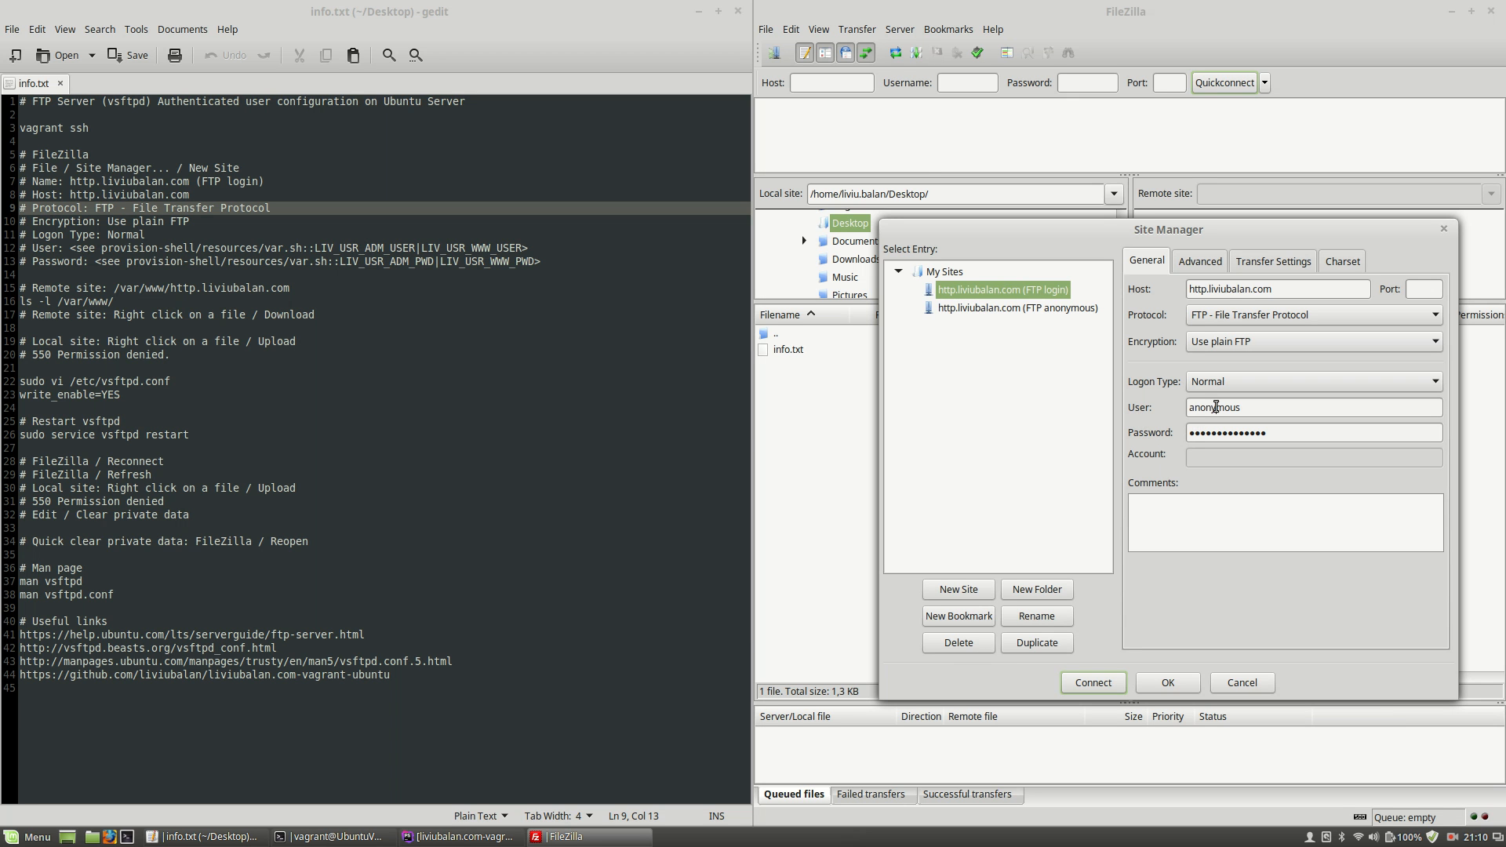
pyautogui.doubleClick(1215, 408)
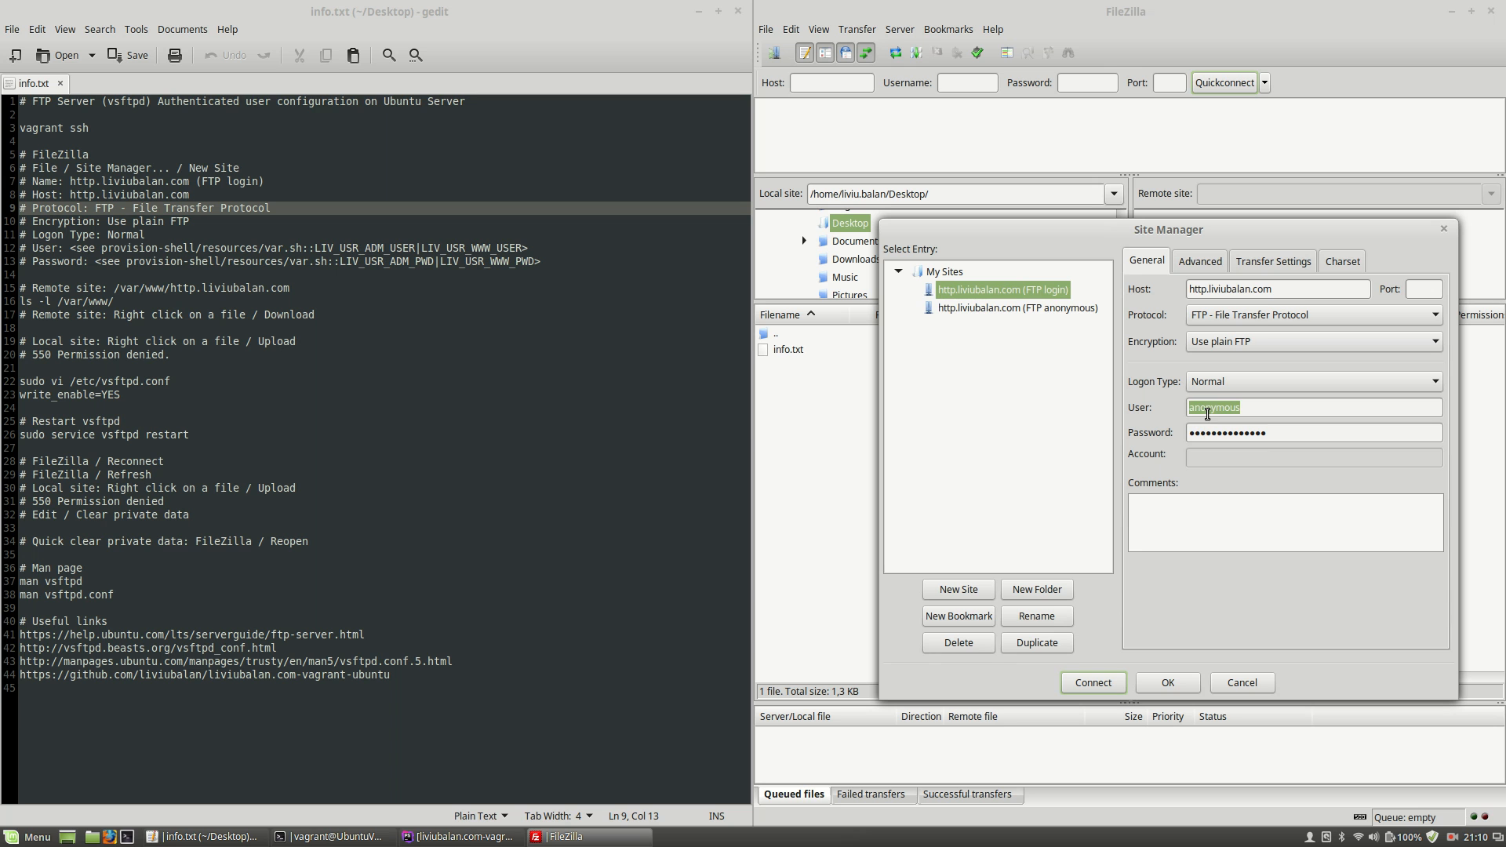
pyautogui.moveTo(1210, 409)
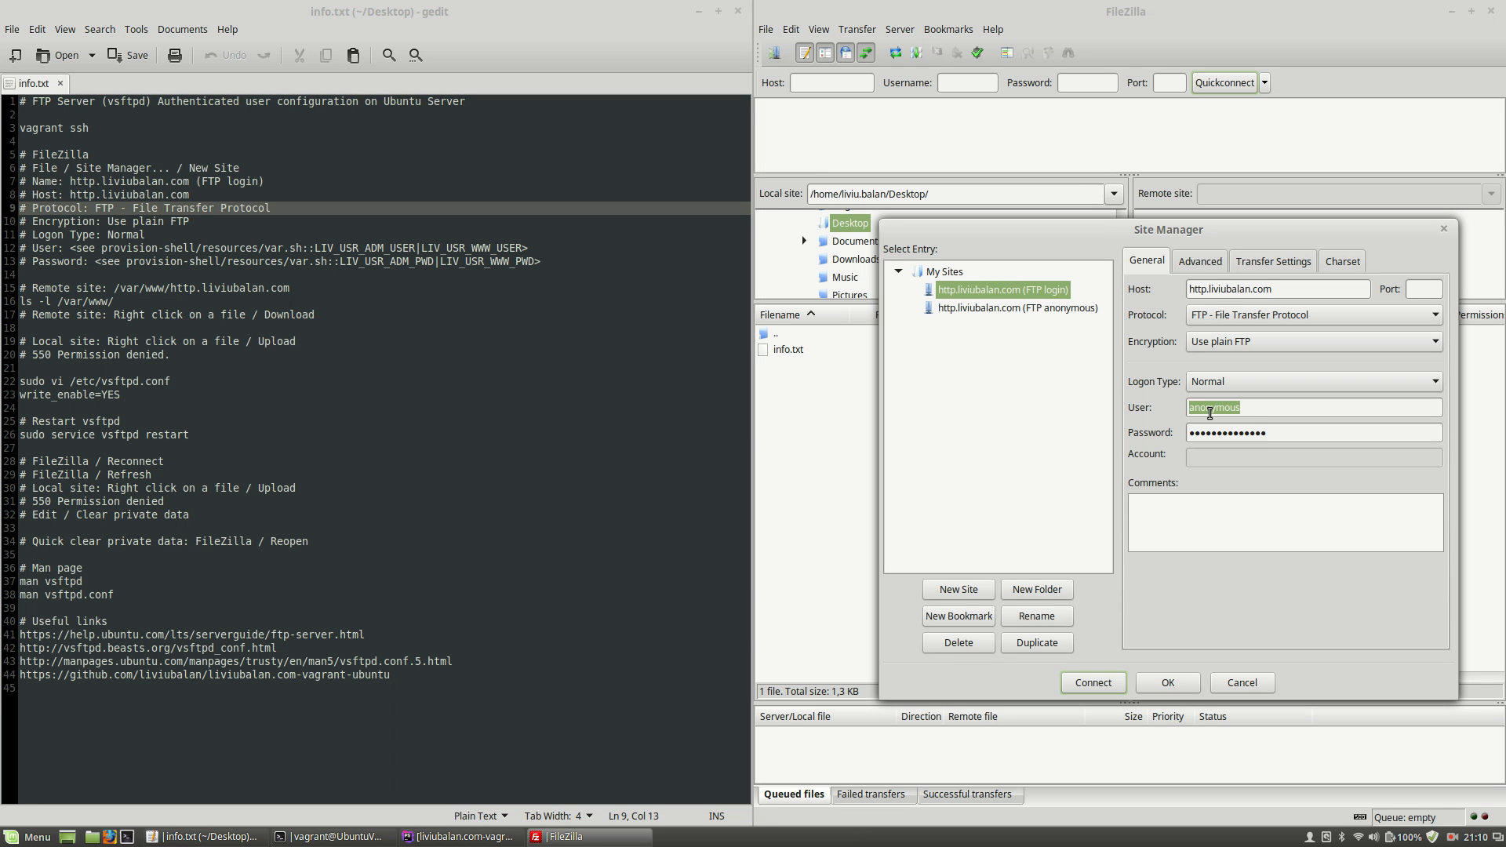
pyautogui.moveTo(1218, 408)
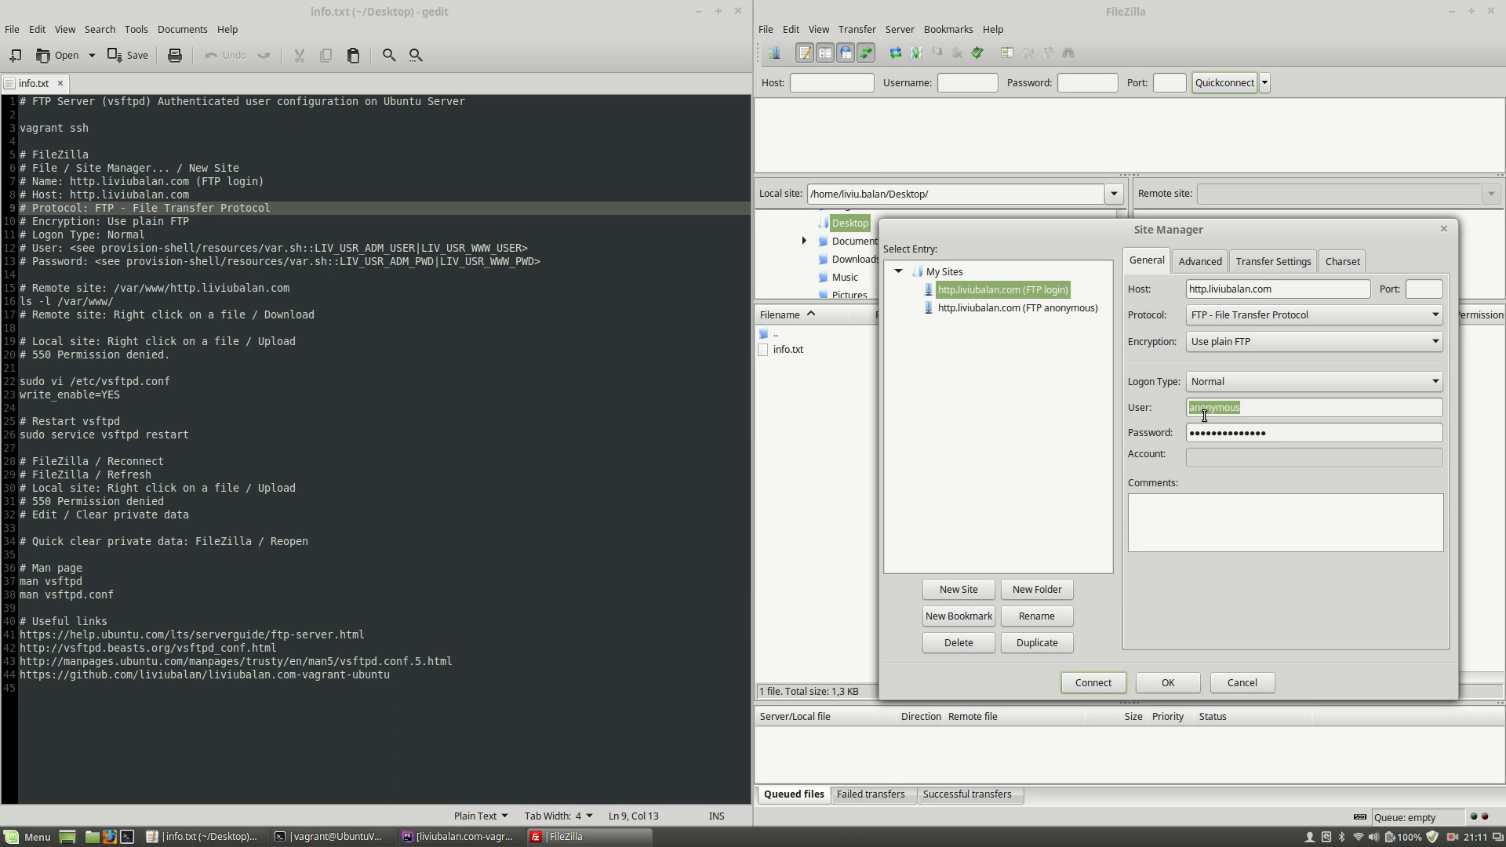
pyautogui.moveTo(1205, 424)
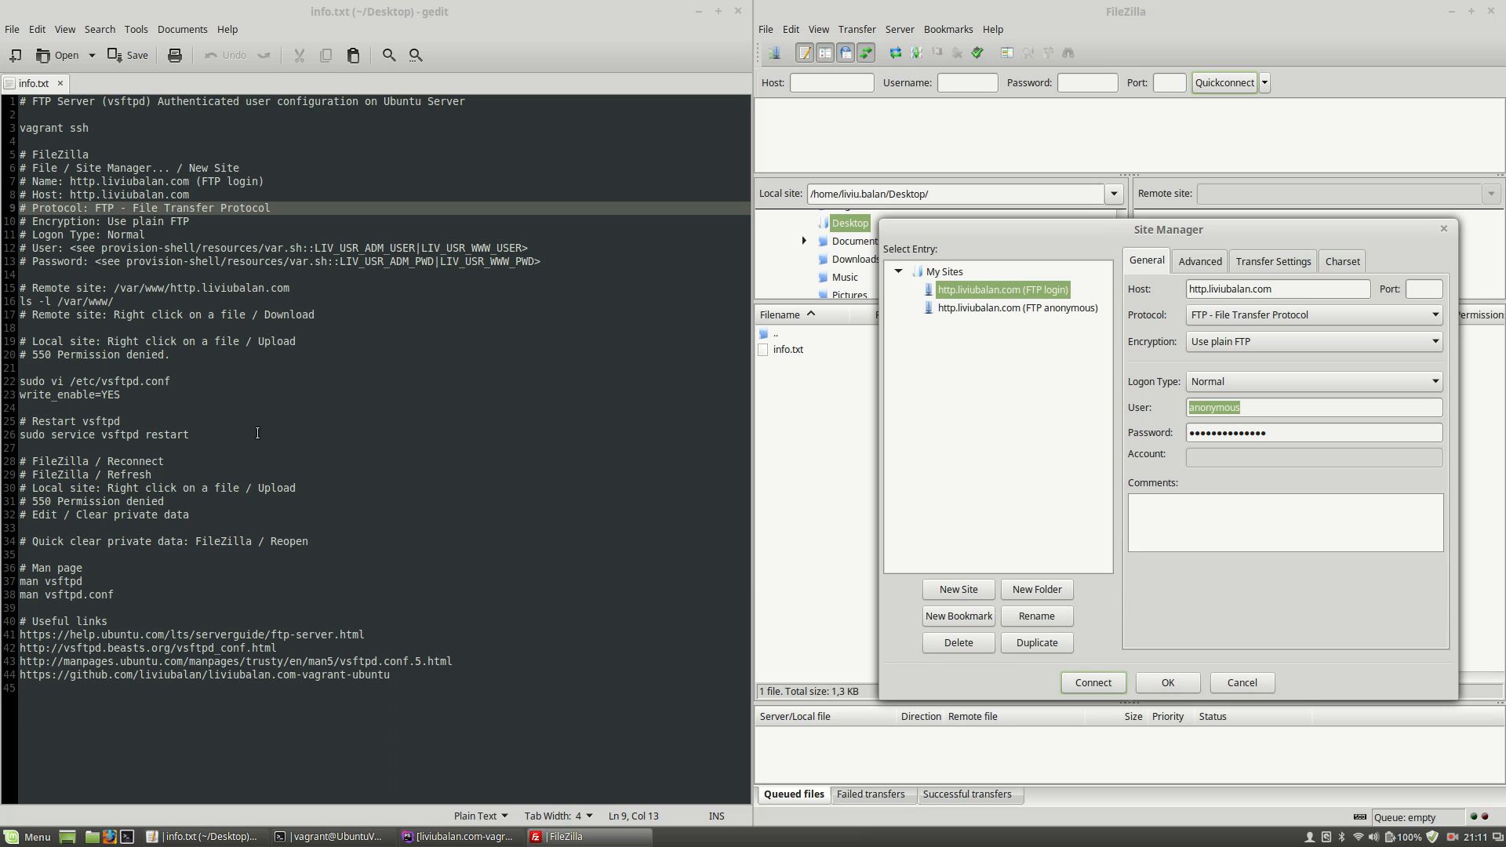
pyautogui.moveTo(251, 319)
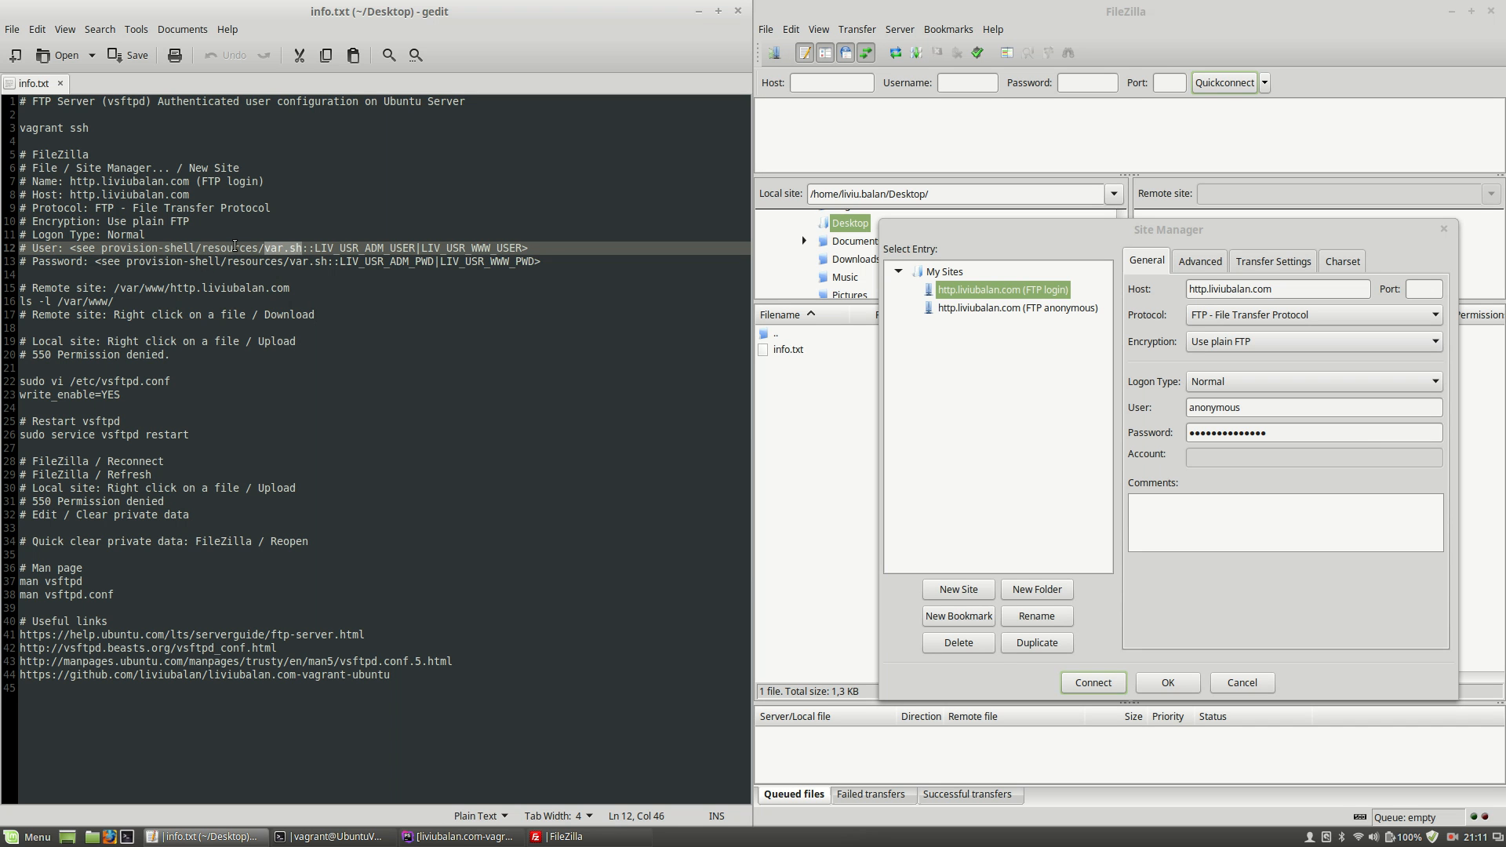
pyautogui.moveTo(322, 823)
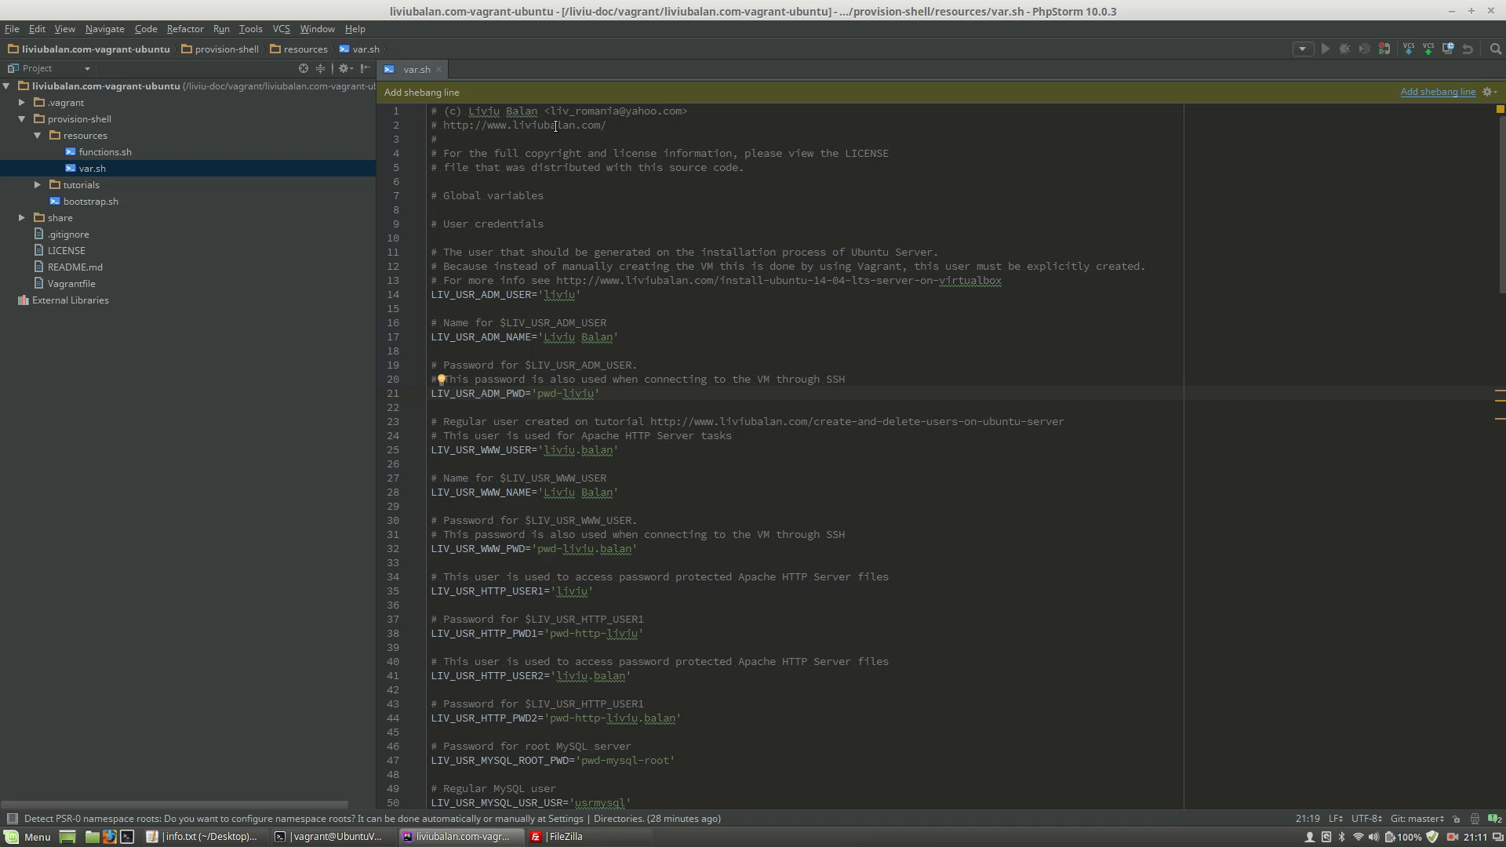
# Select the admin user name liviu in var.sh
pyautogui.click(543, 393)
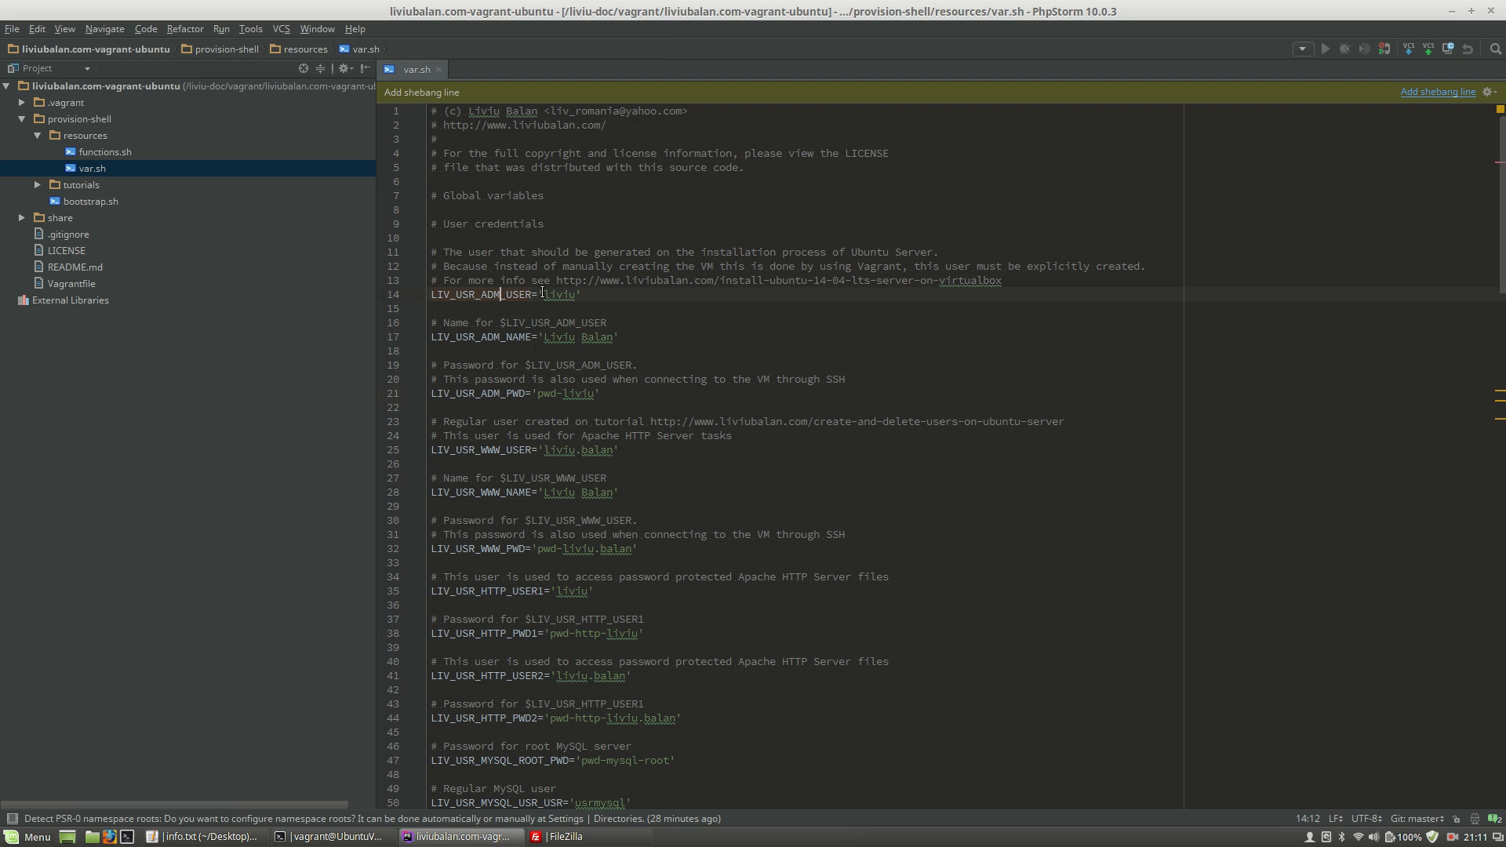
pyautogui.doubleClick(559, 295)
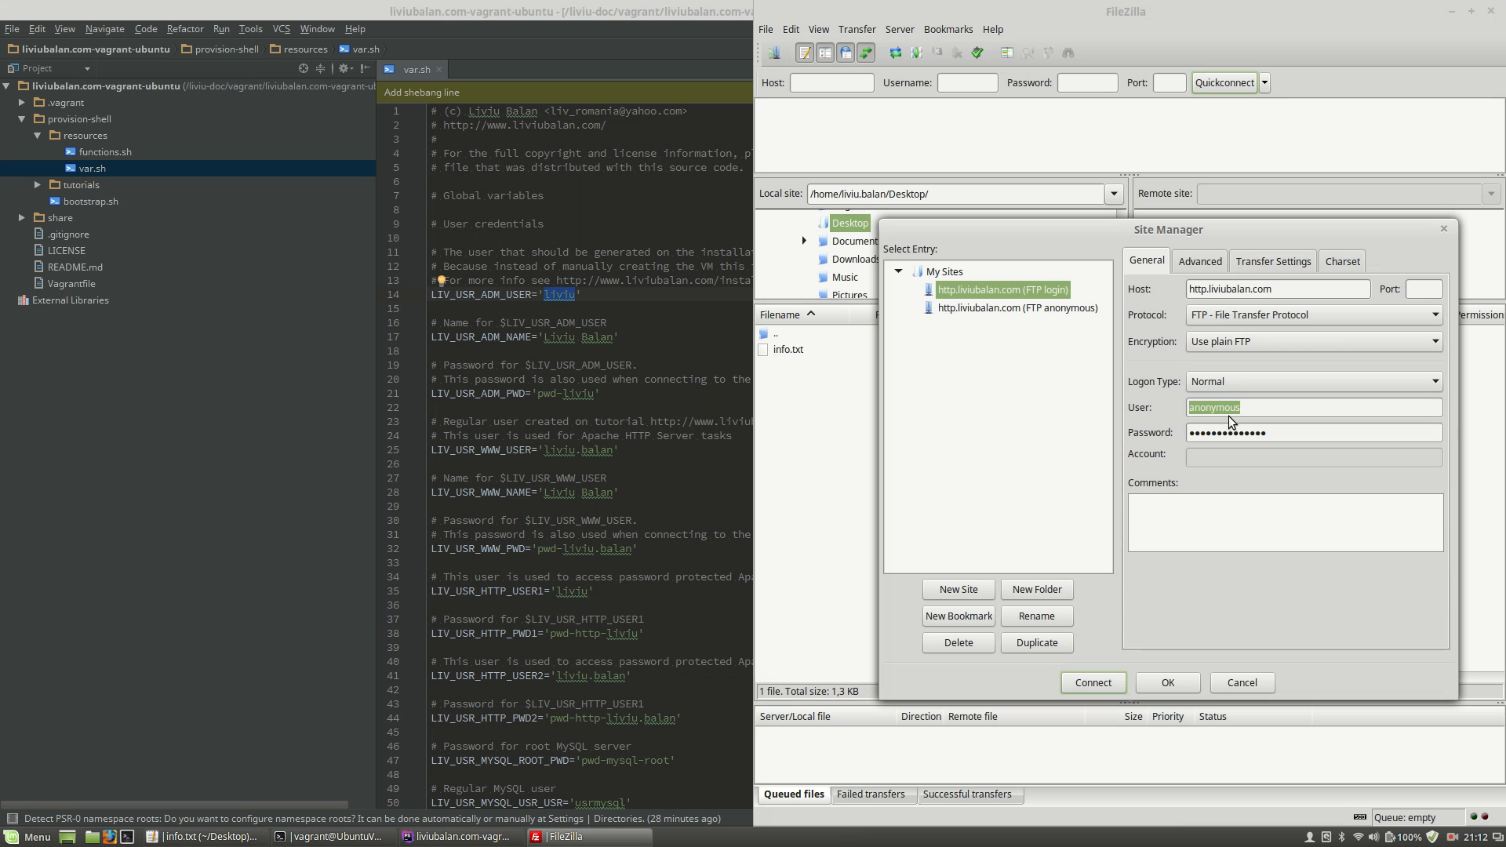
# Enter liviu as the site's user and save the site settings
pyautogui.write('liviu')
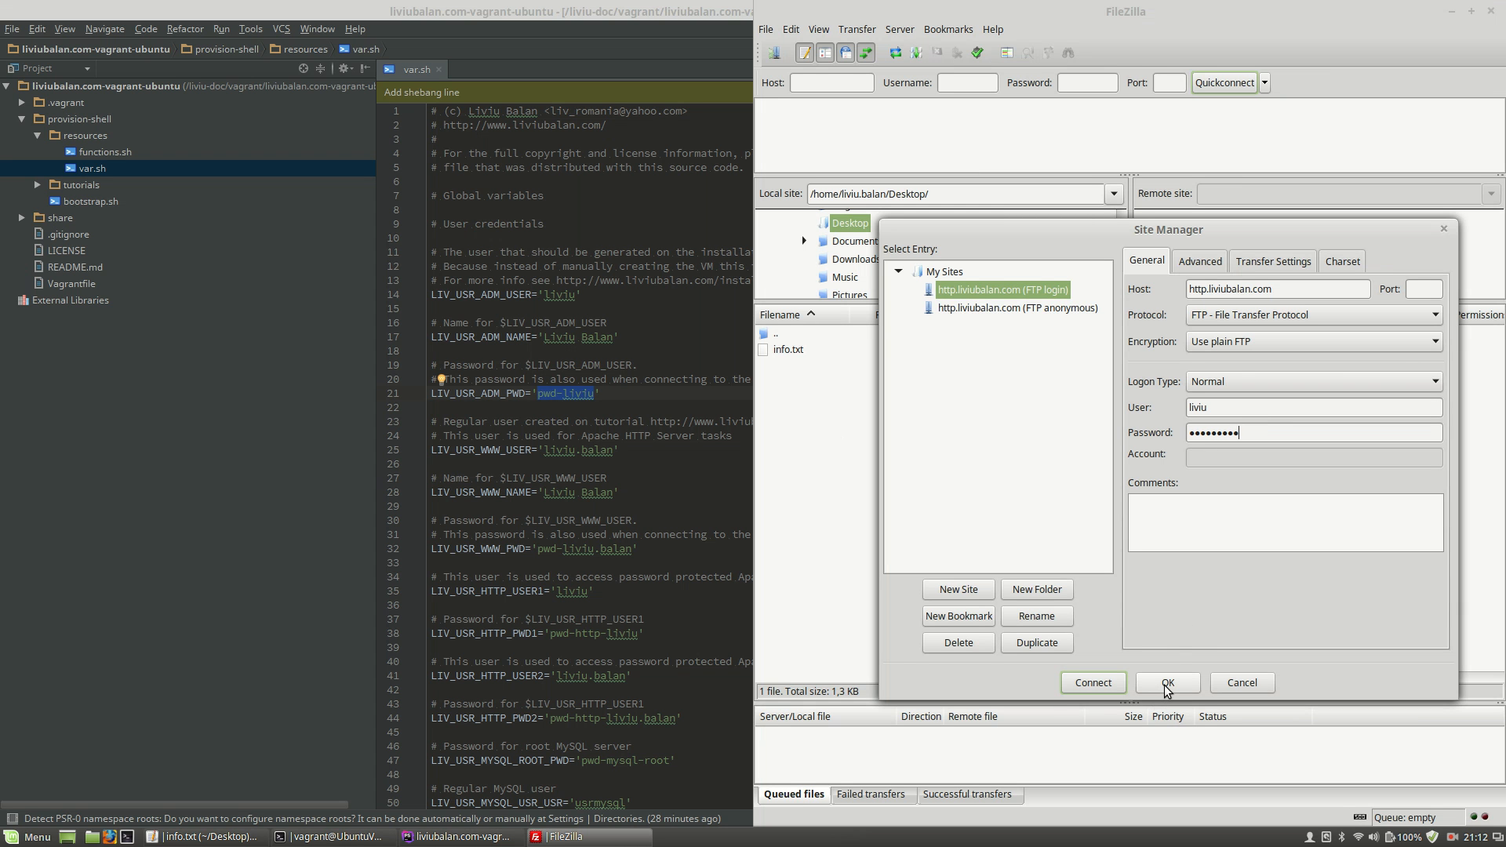
pyautogui.click(1167, 682)
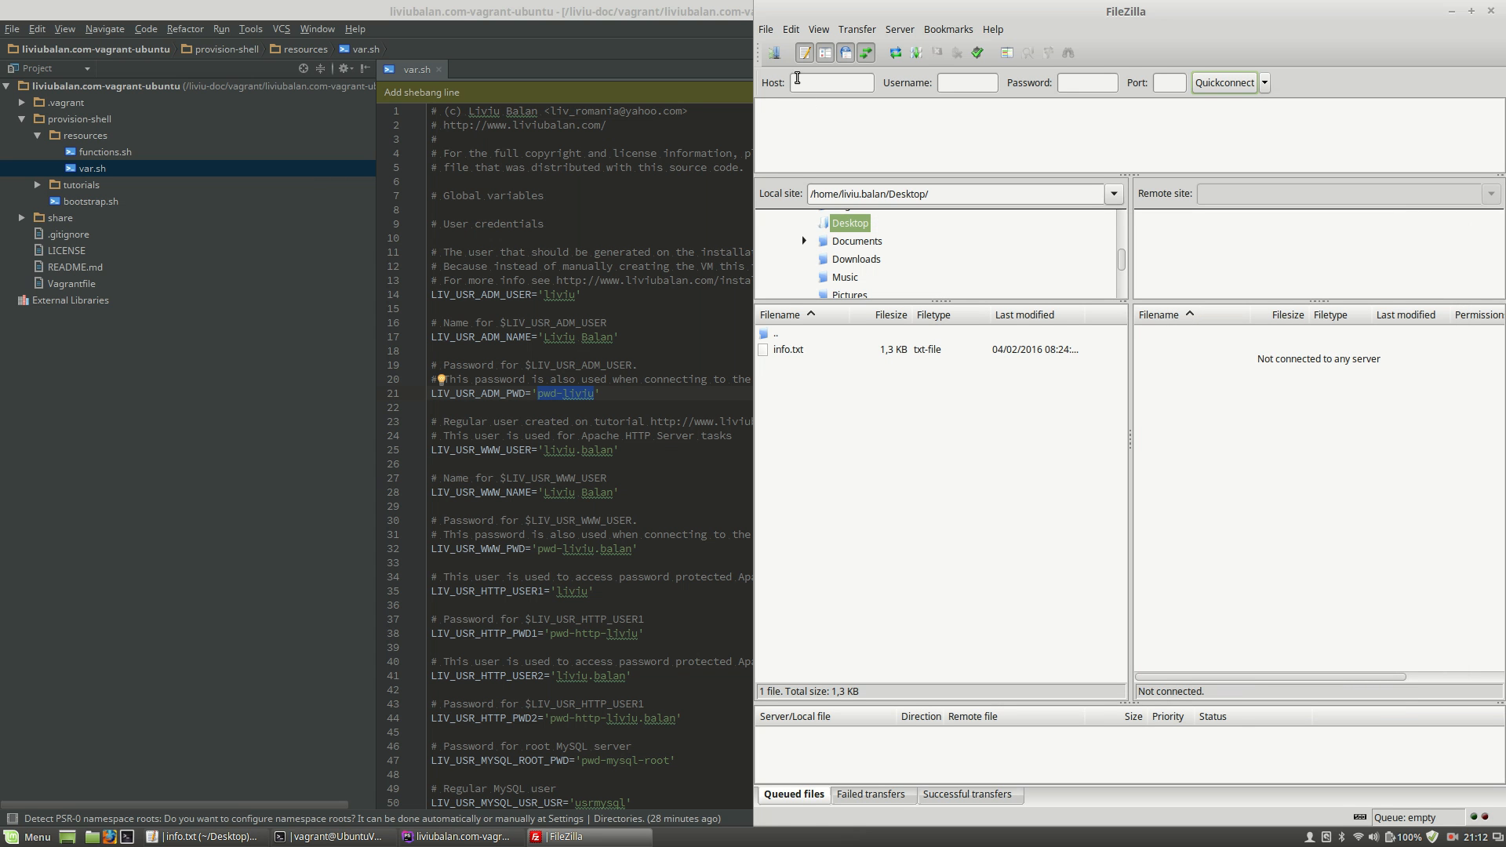
pyautogui.moveTo(775, 53)
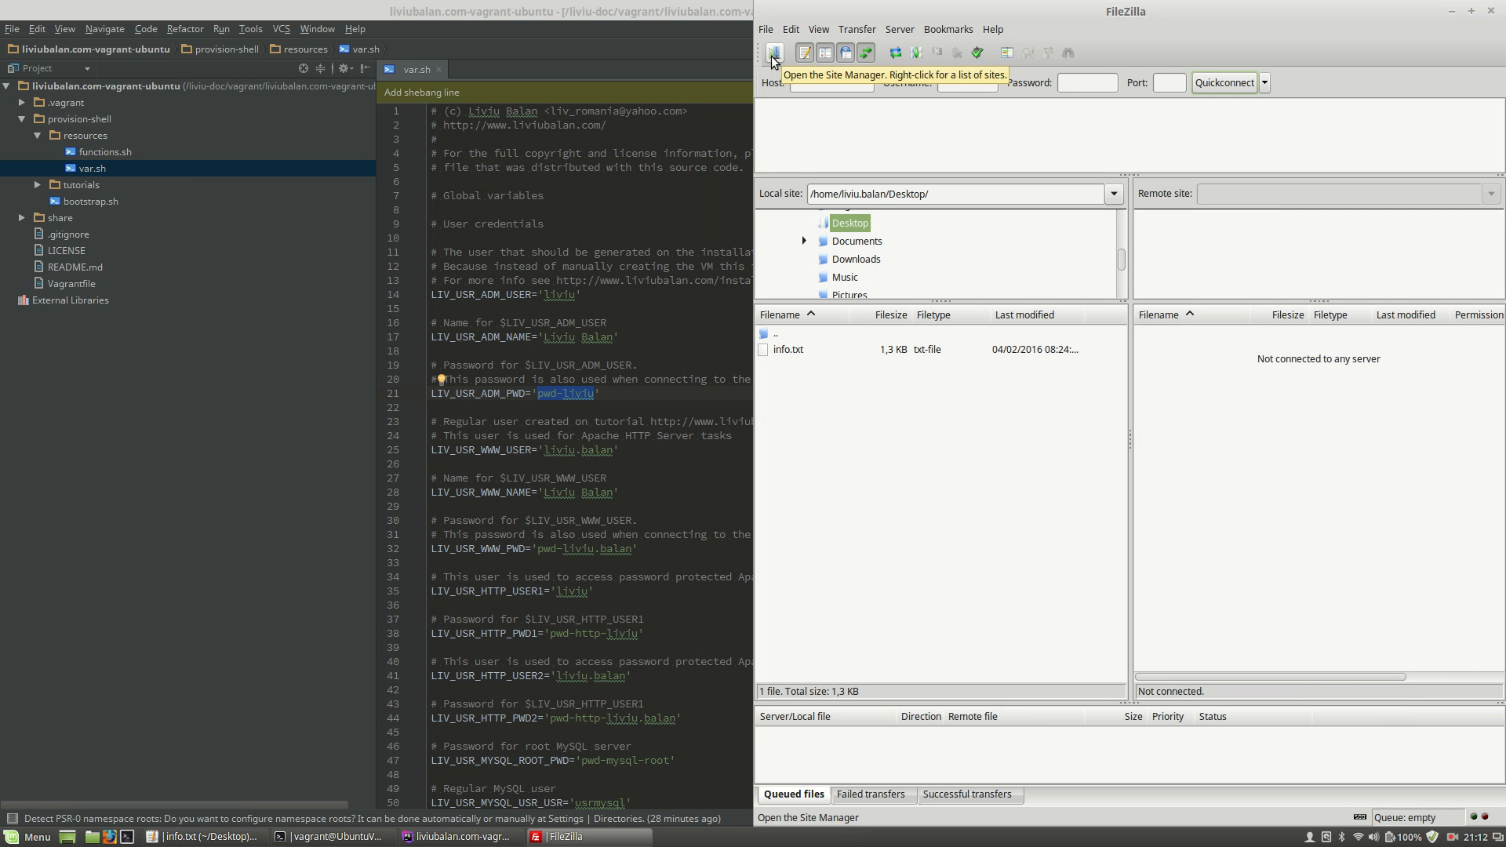
# Connect to the saved http.liviubalan.com FTP login site as liviu
pyautogui.click(772, 53)
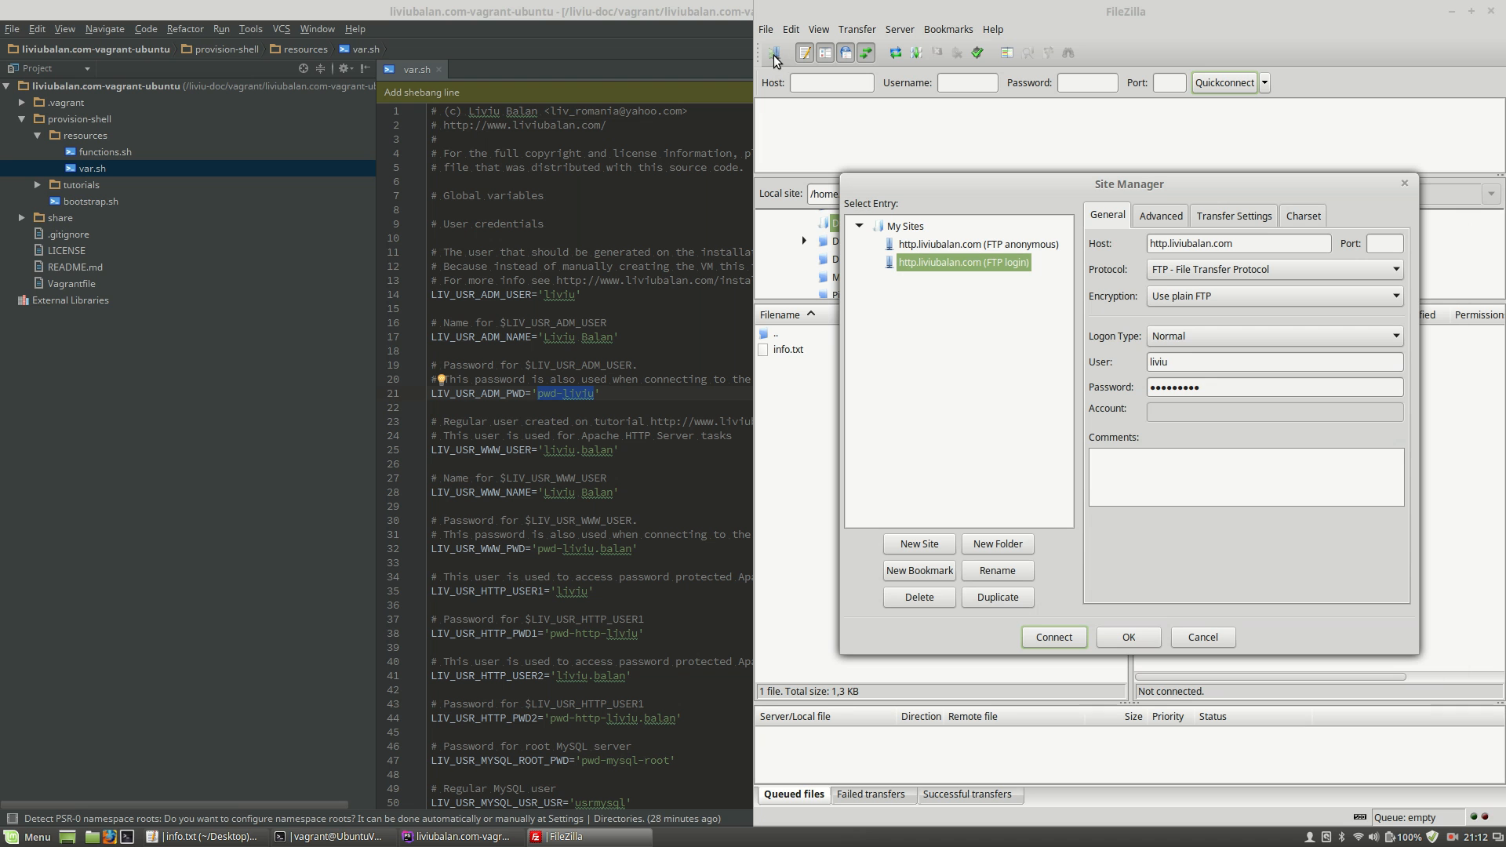
pyautogui.moveTo(1023, 566)
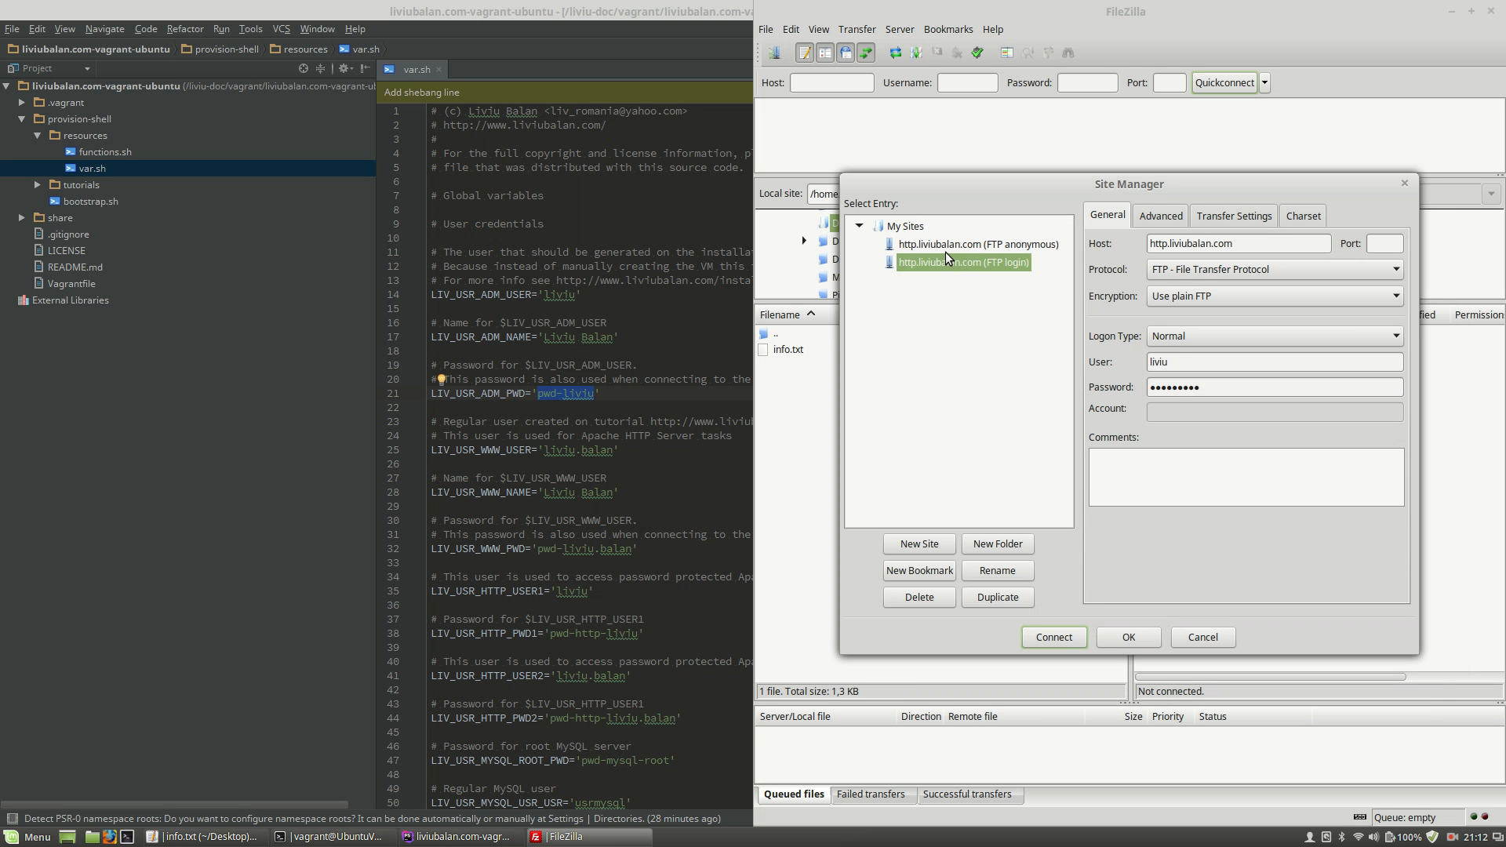
pyautogui.moveTo(936, 269)
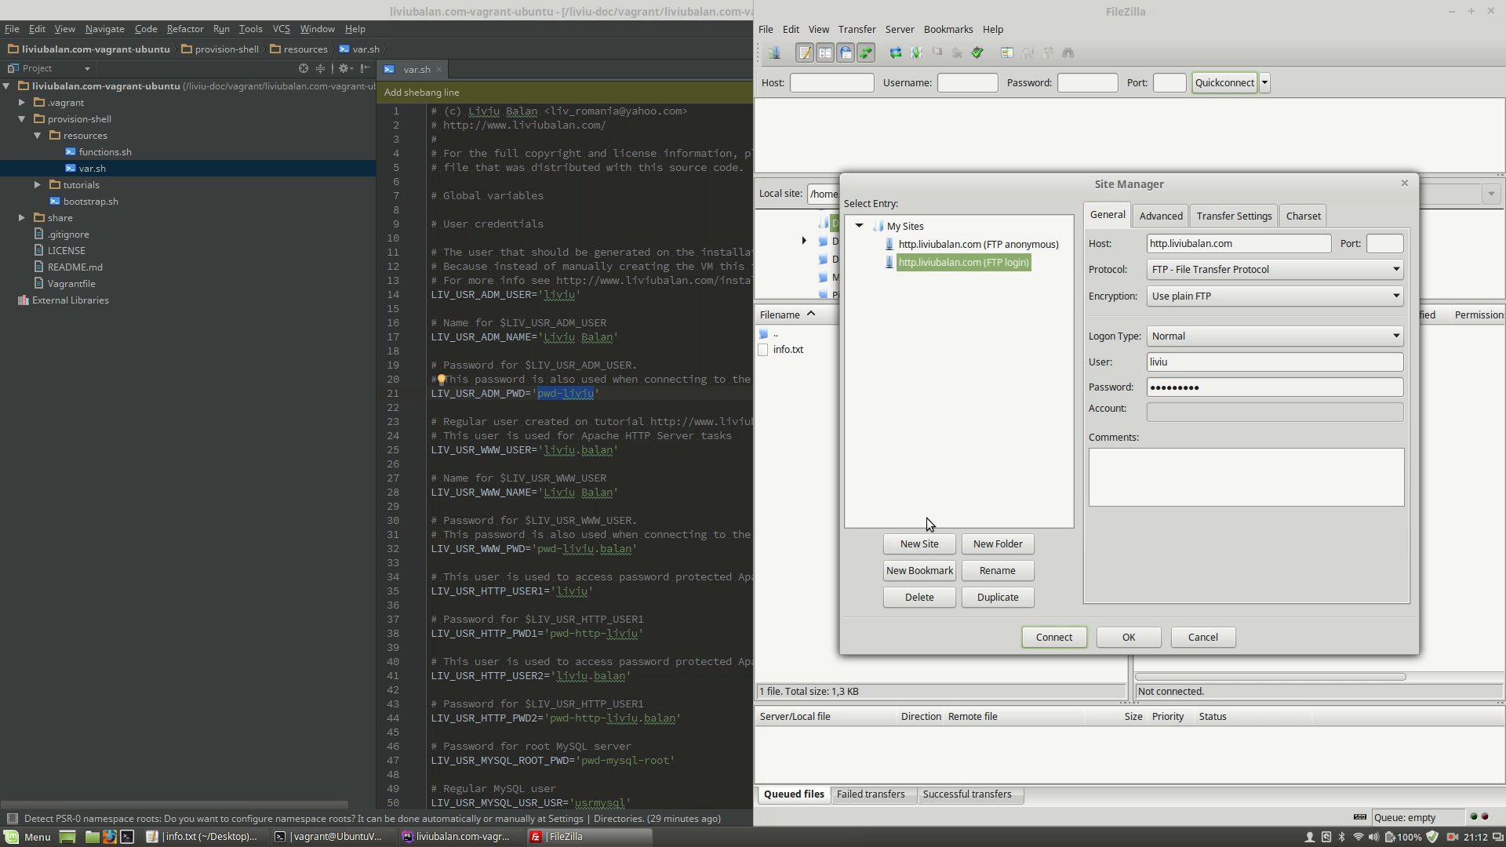
pyautogui.click(1054, 637)
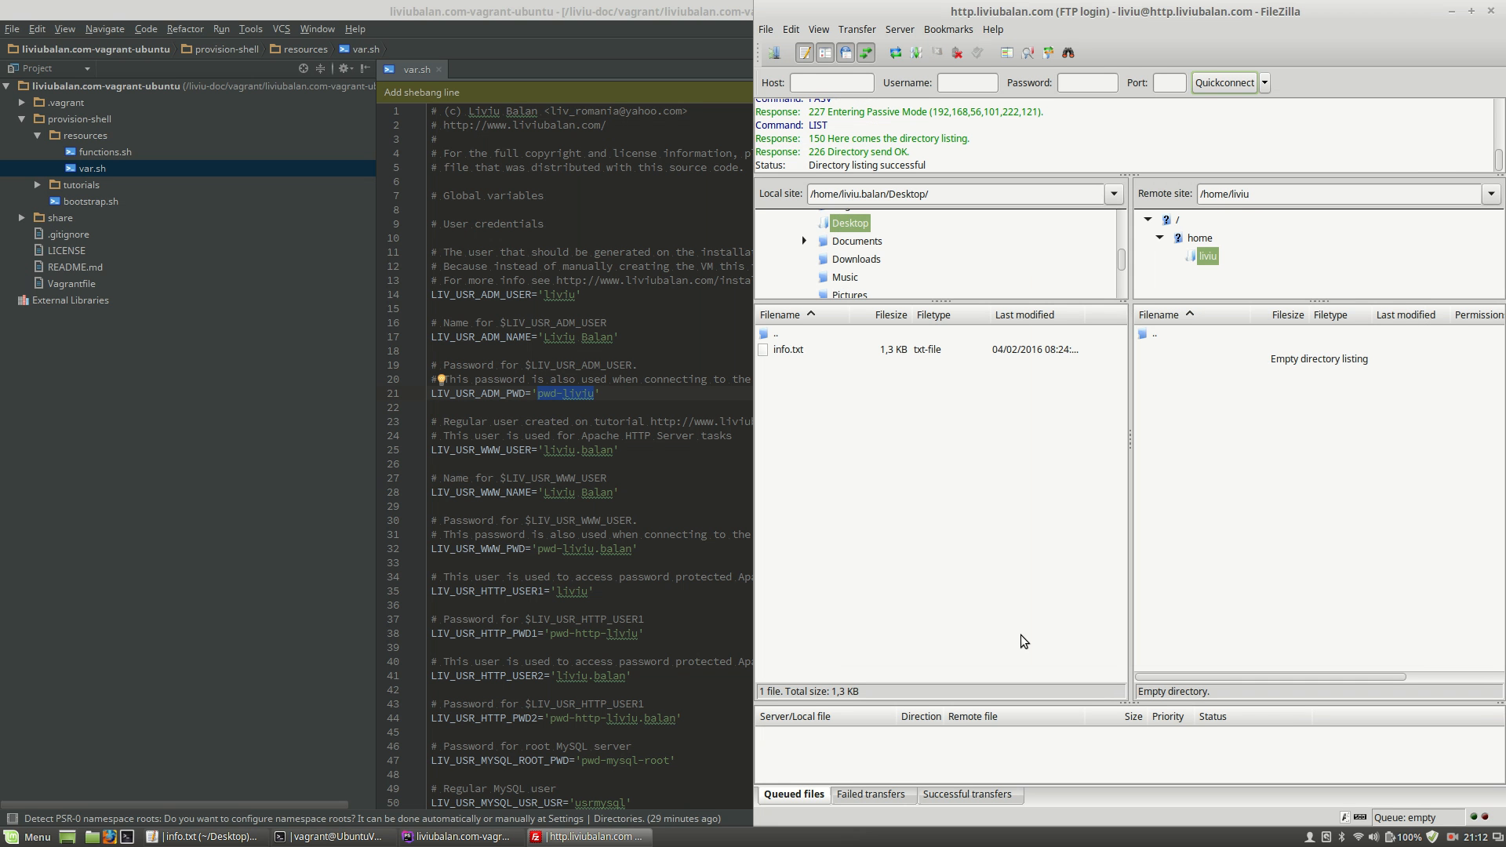
pyautogui.moveTo(1167, 526)
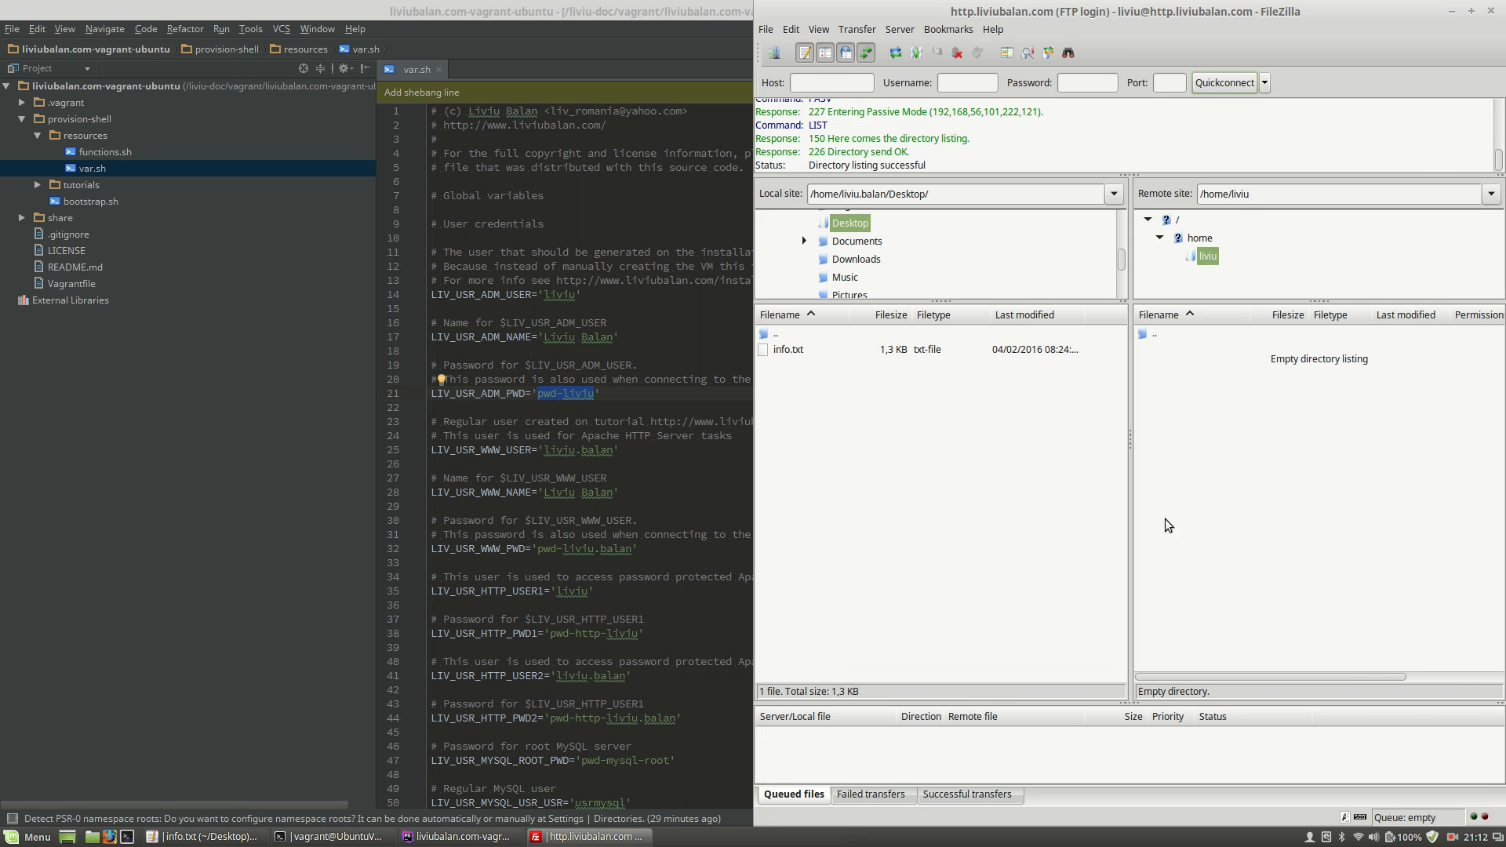
pyautogui.moveTo(1256, 439)
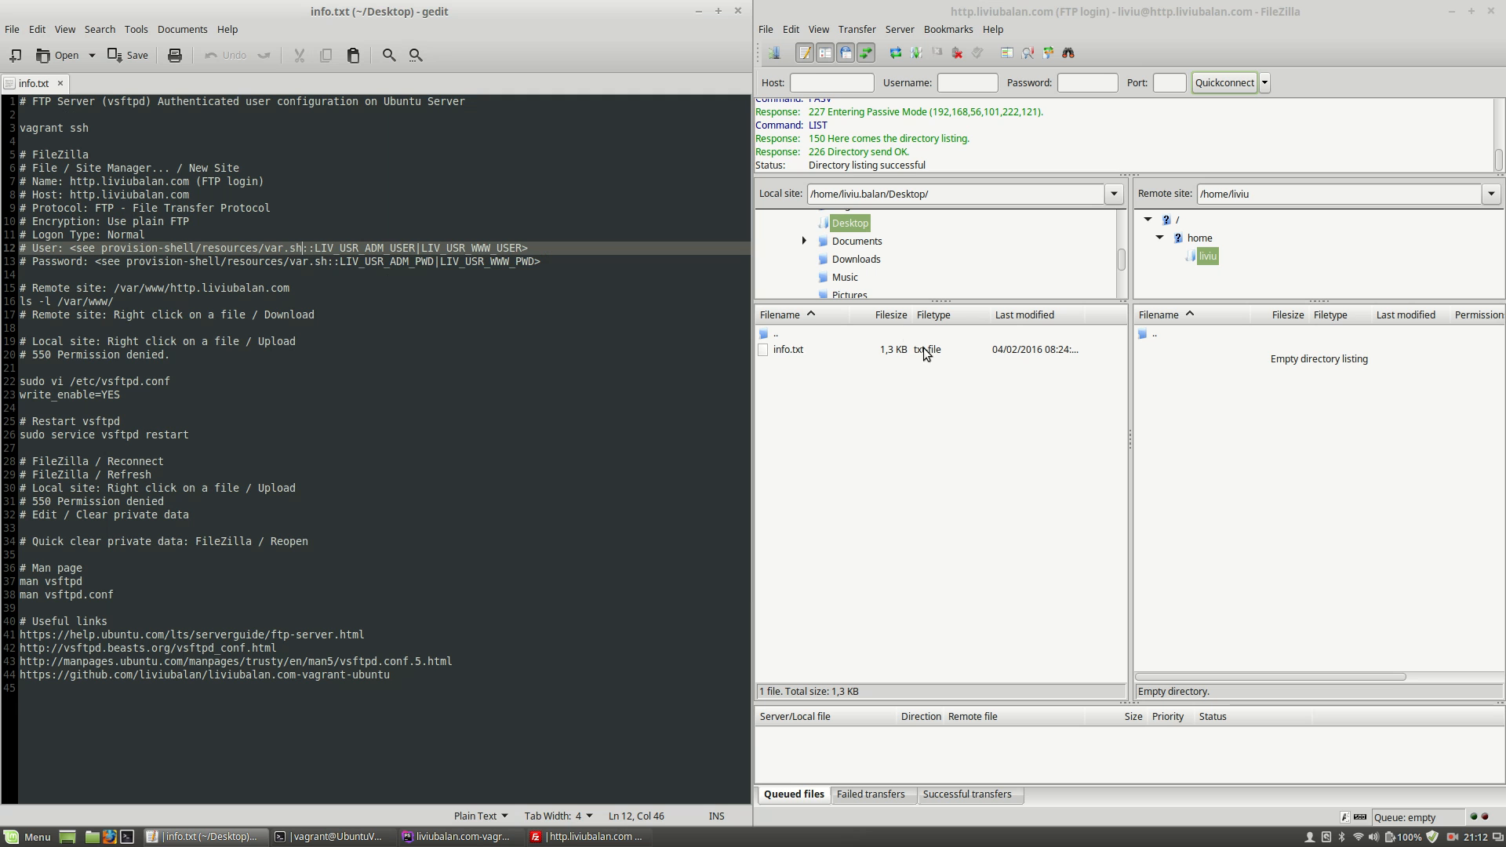
pyautogui.moveTo(1015, 397)
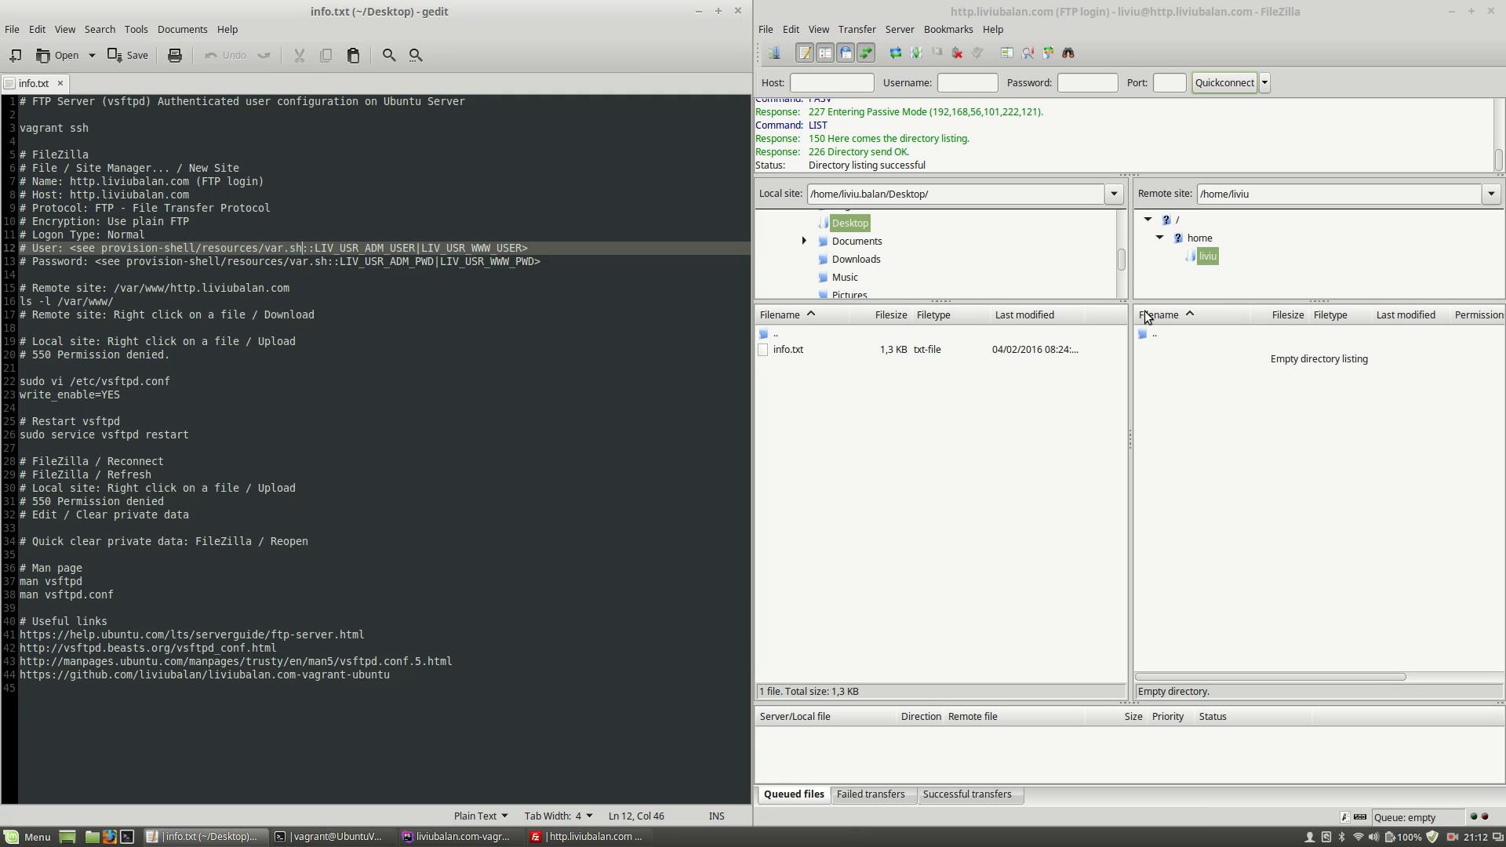
pyautogui.moveTo(1202, 223)
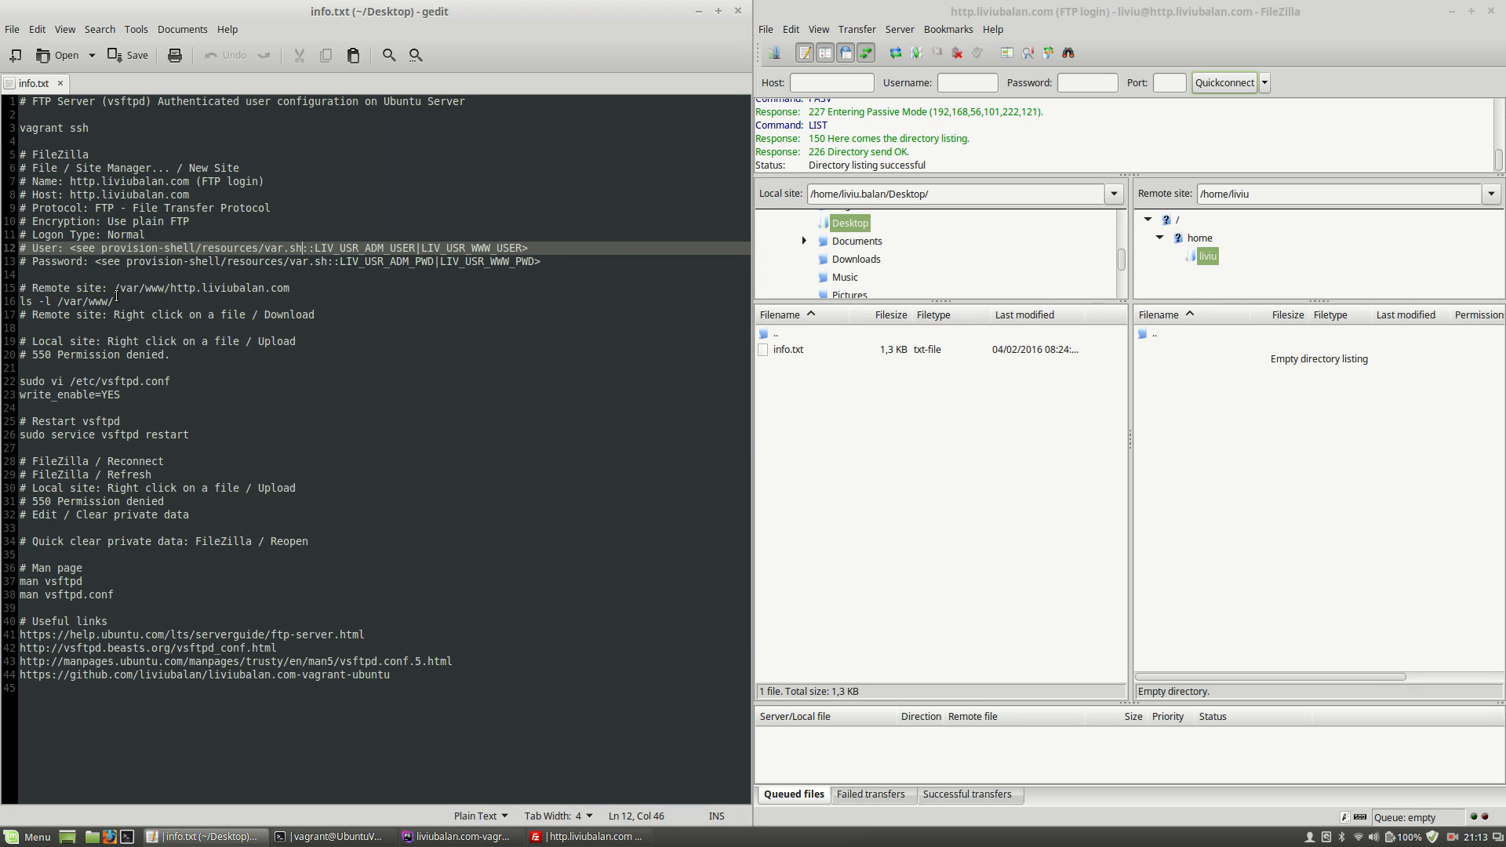
# Browse the remote side to /vagrant/share/apache/http.liviubalan.com
pyautogui.click(115, 289)
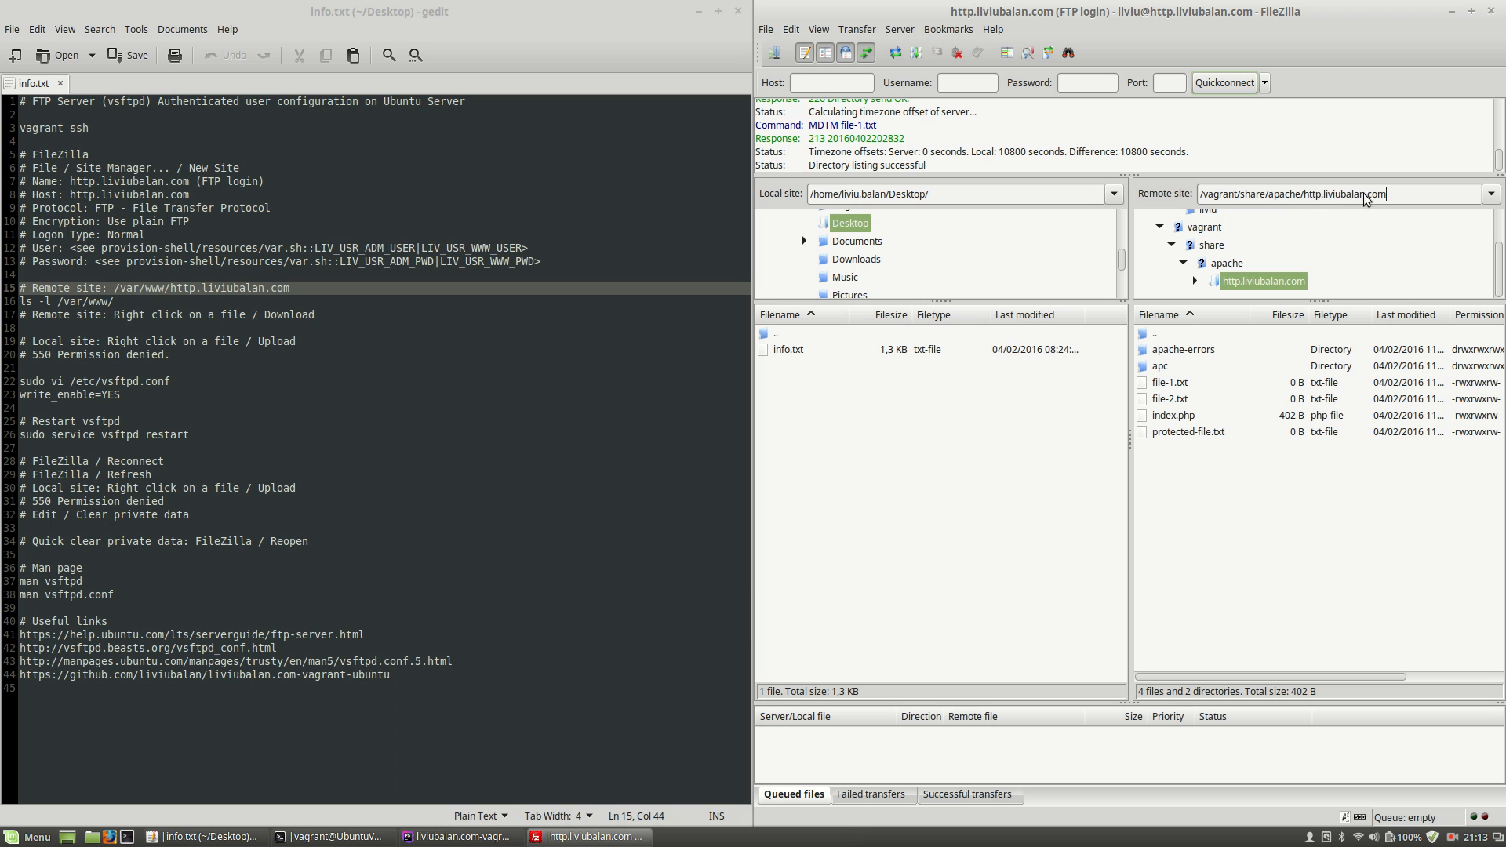
pyautogui.moveTo(176, 307)
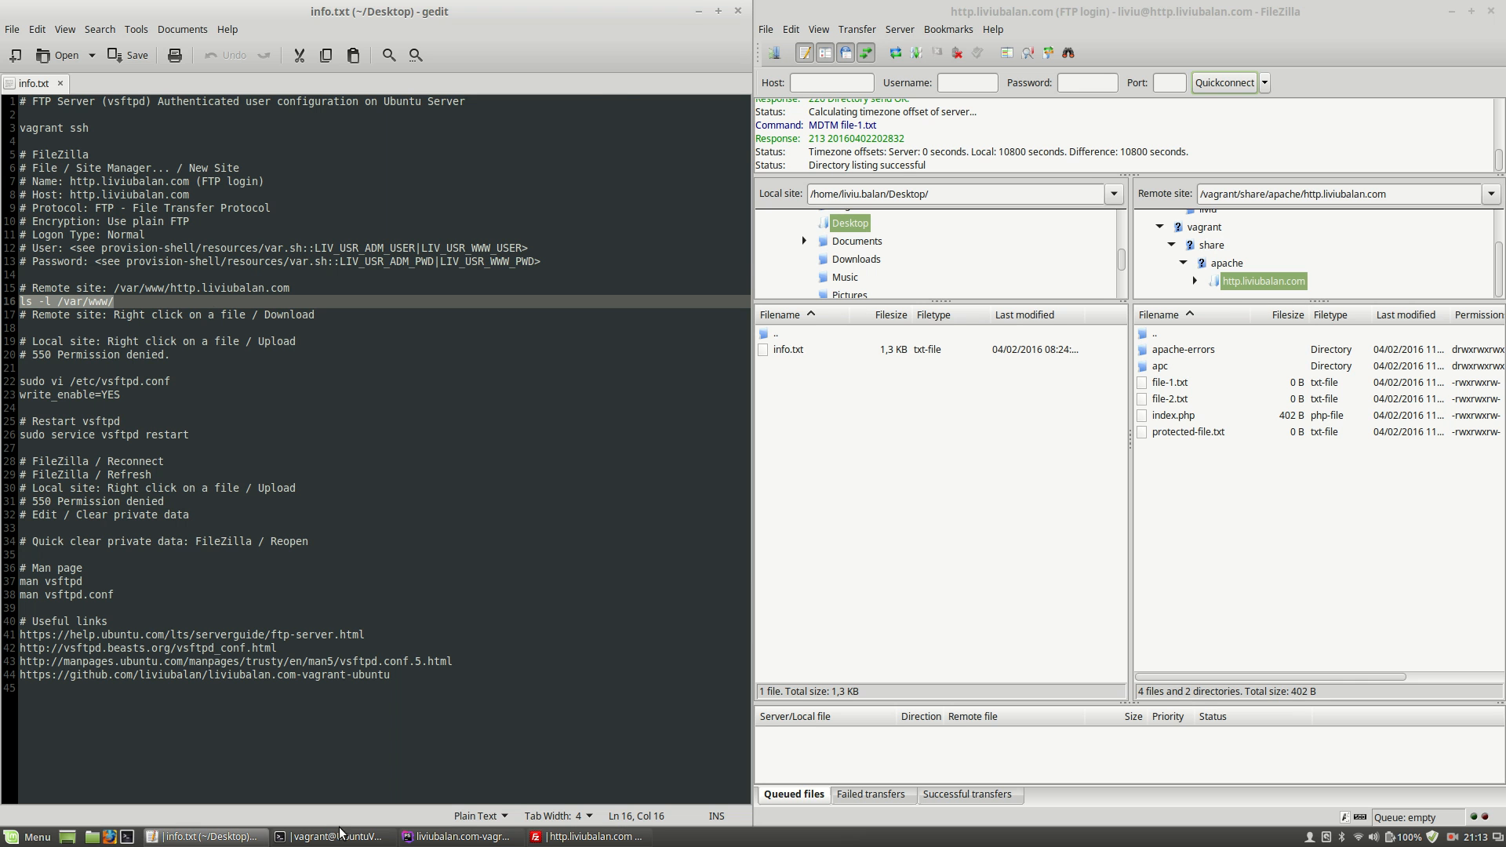
# List the site folders with 'ls -l /var/www/' in the terminal
pyautogui.click(331, 836)
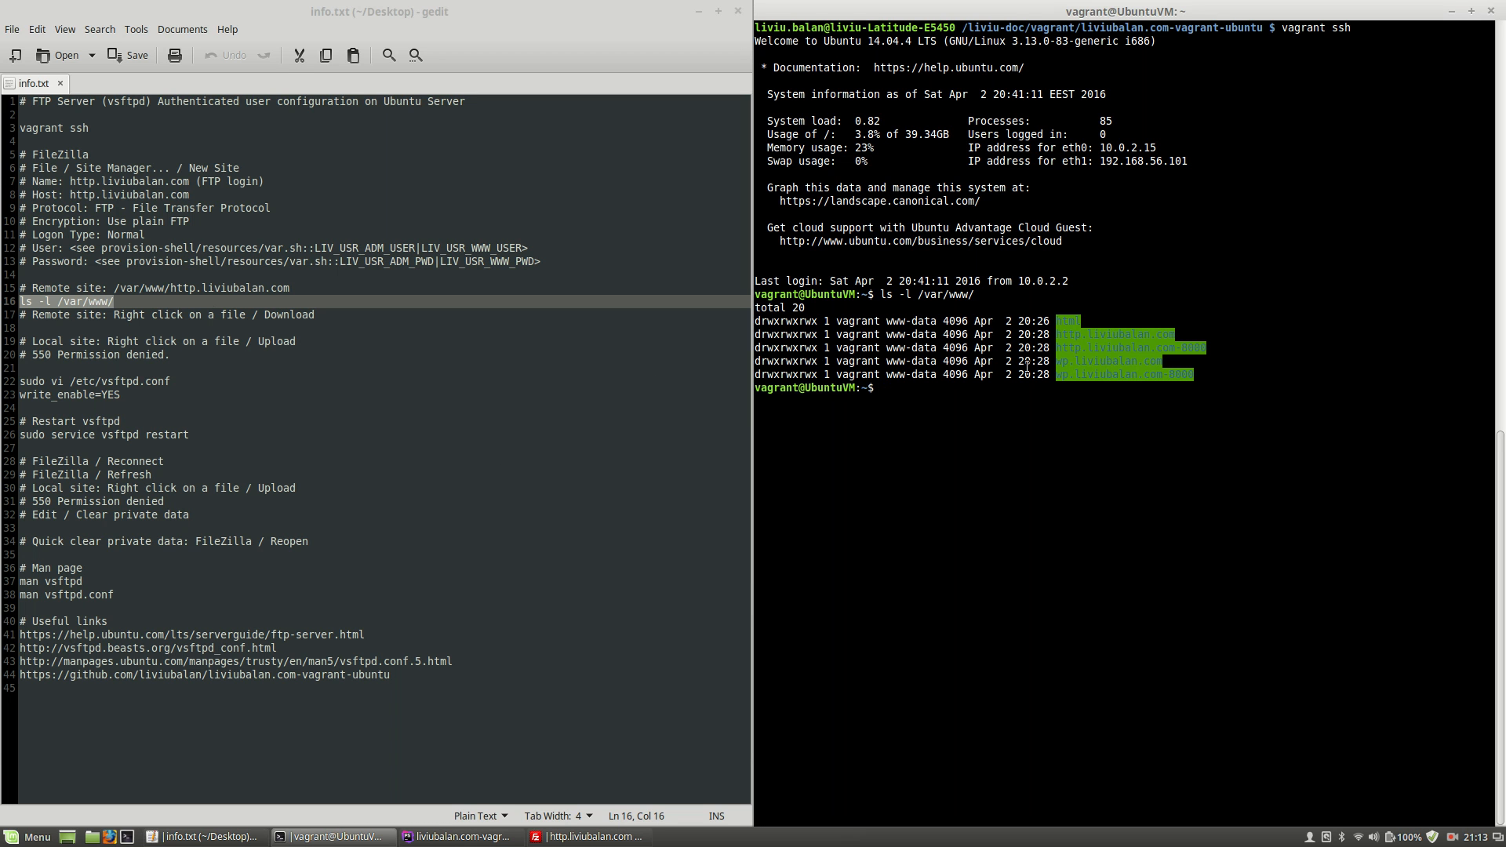
pyautogui.moveTo(469, 502)
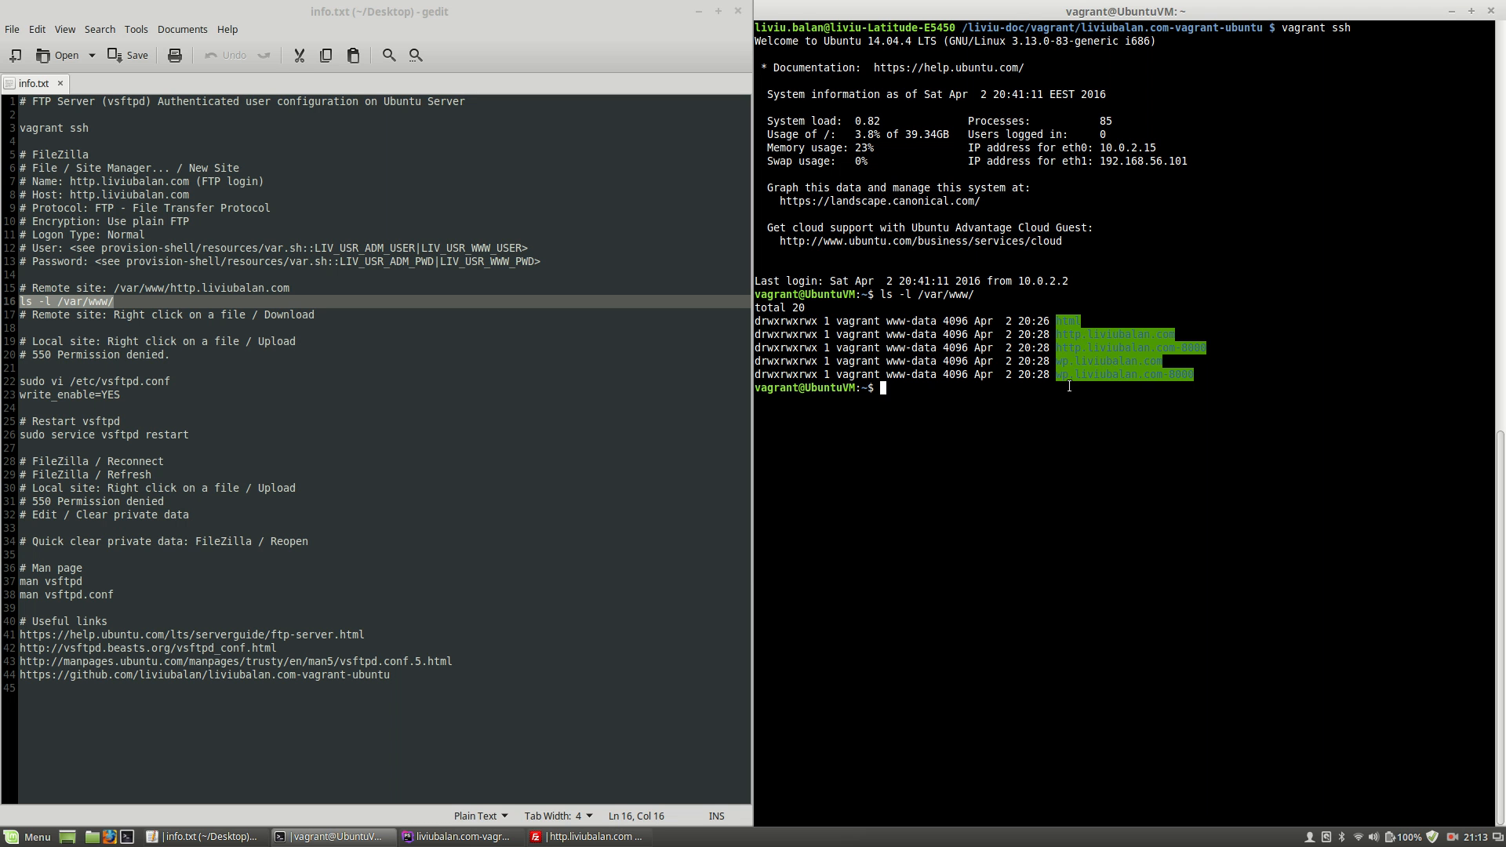
pyautogui.write('ls -l /var/www/')
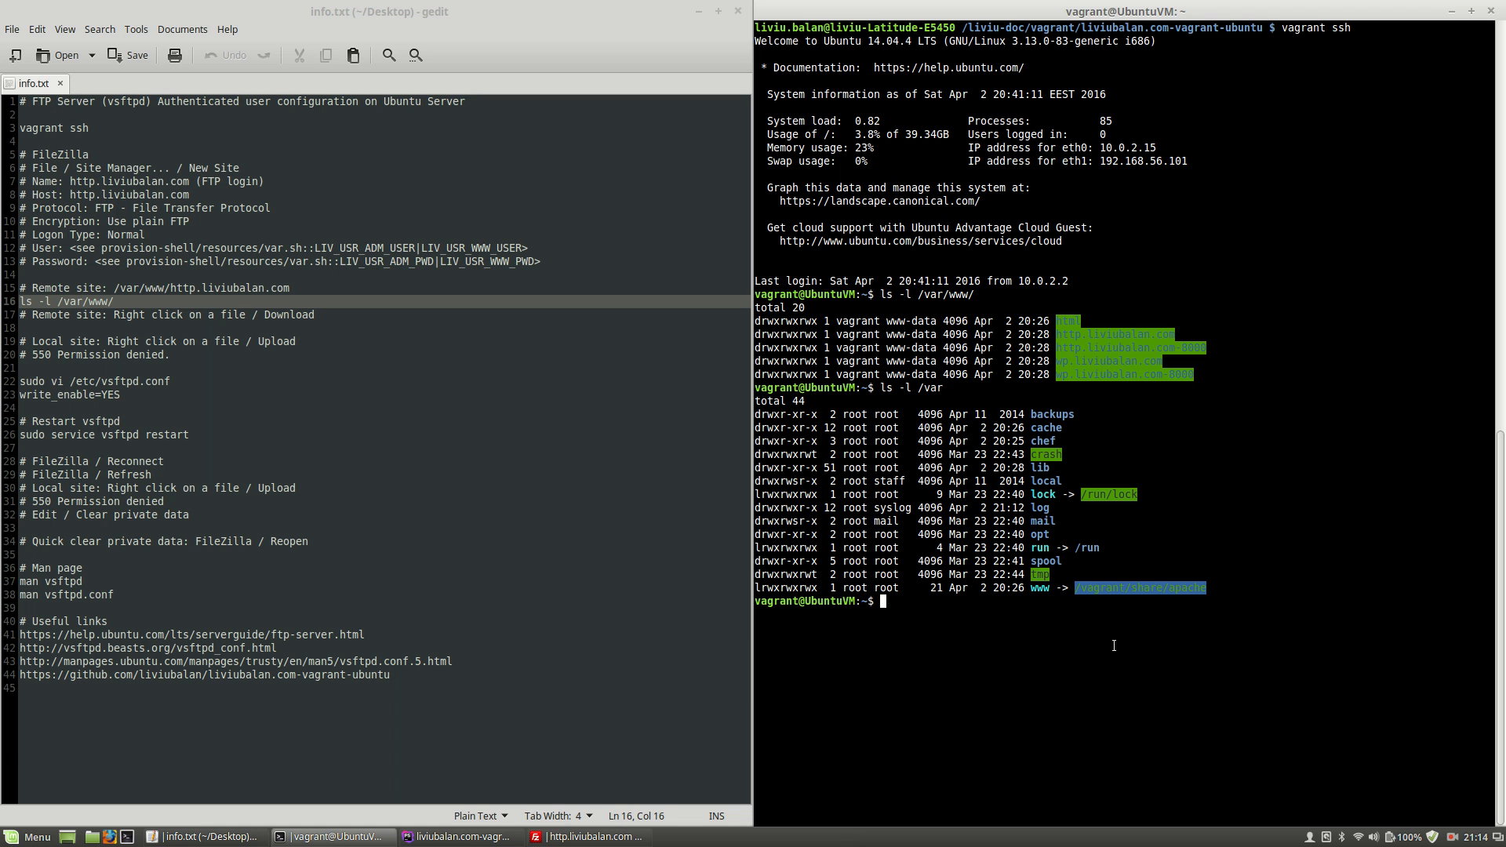
pyautogui.moveTo(845, 749)
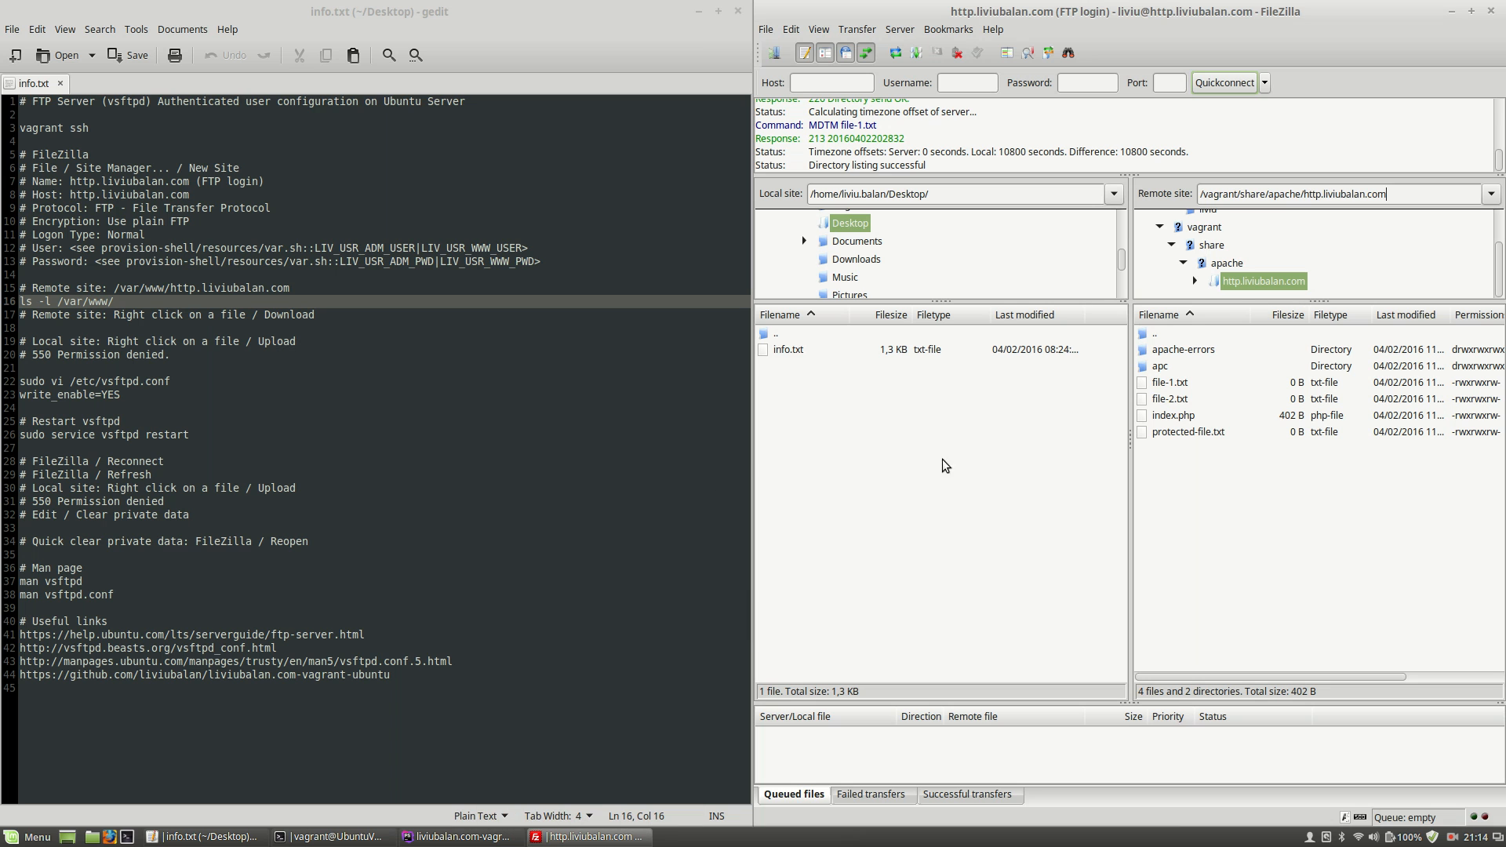
pyautogui.moveTo(1177, 377)
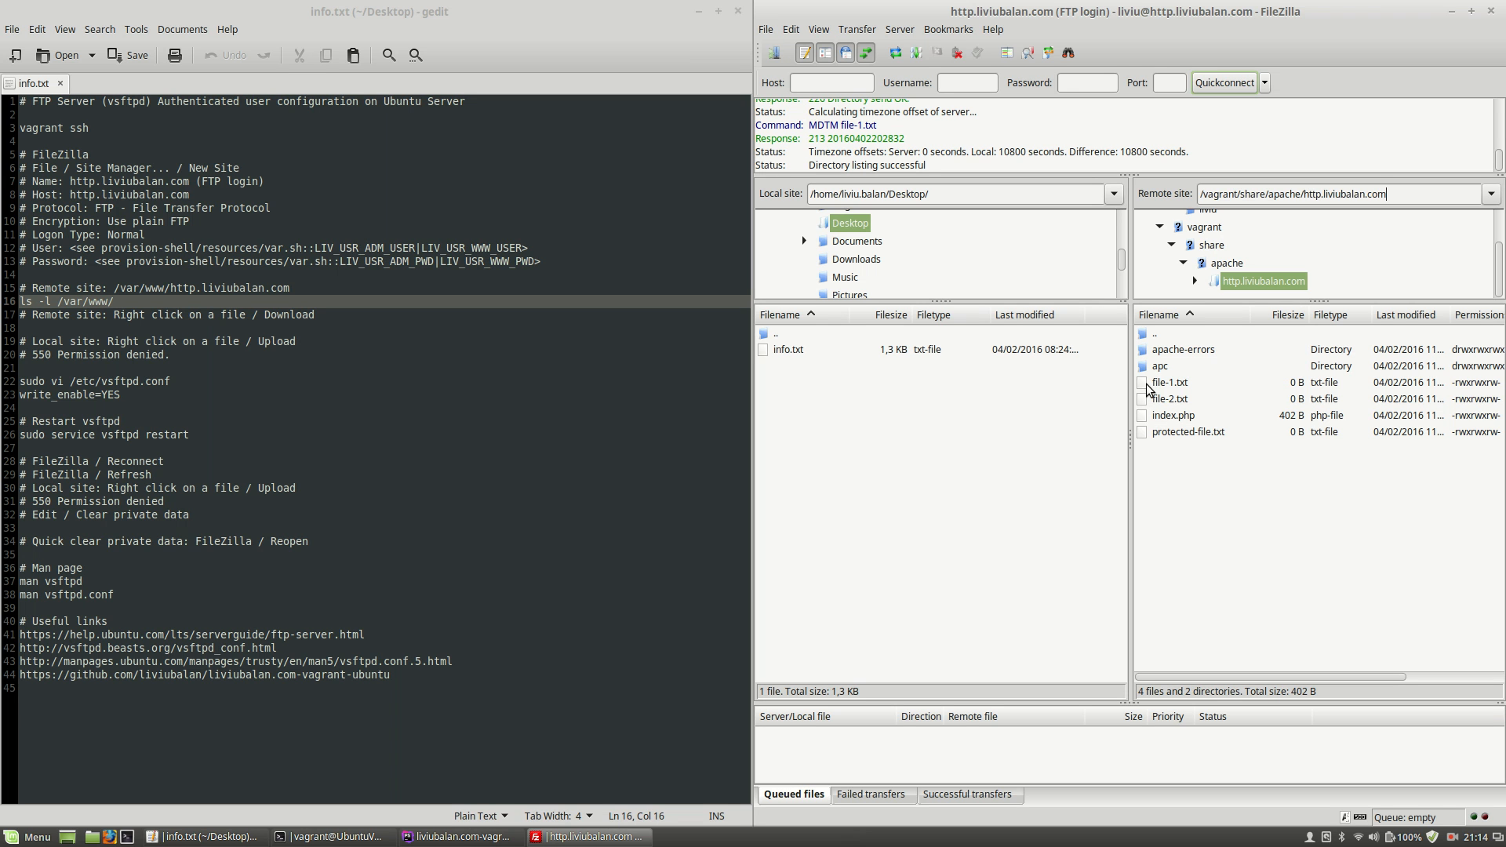
# Download file-1.txt from the server to the local Desktop
pyautogui.click(1169, 382)
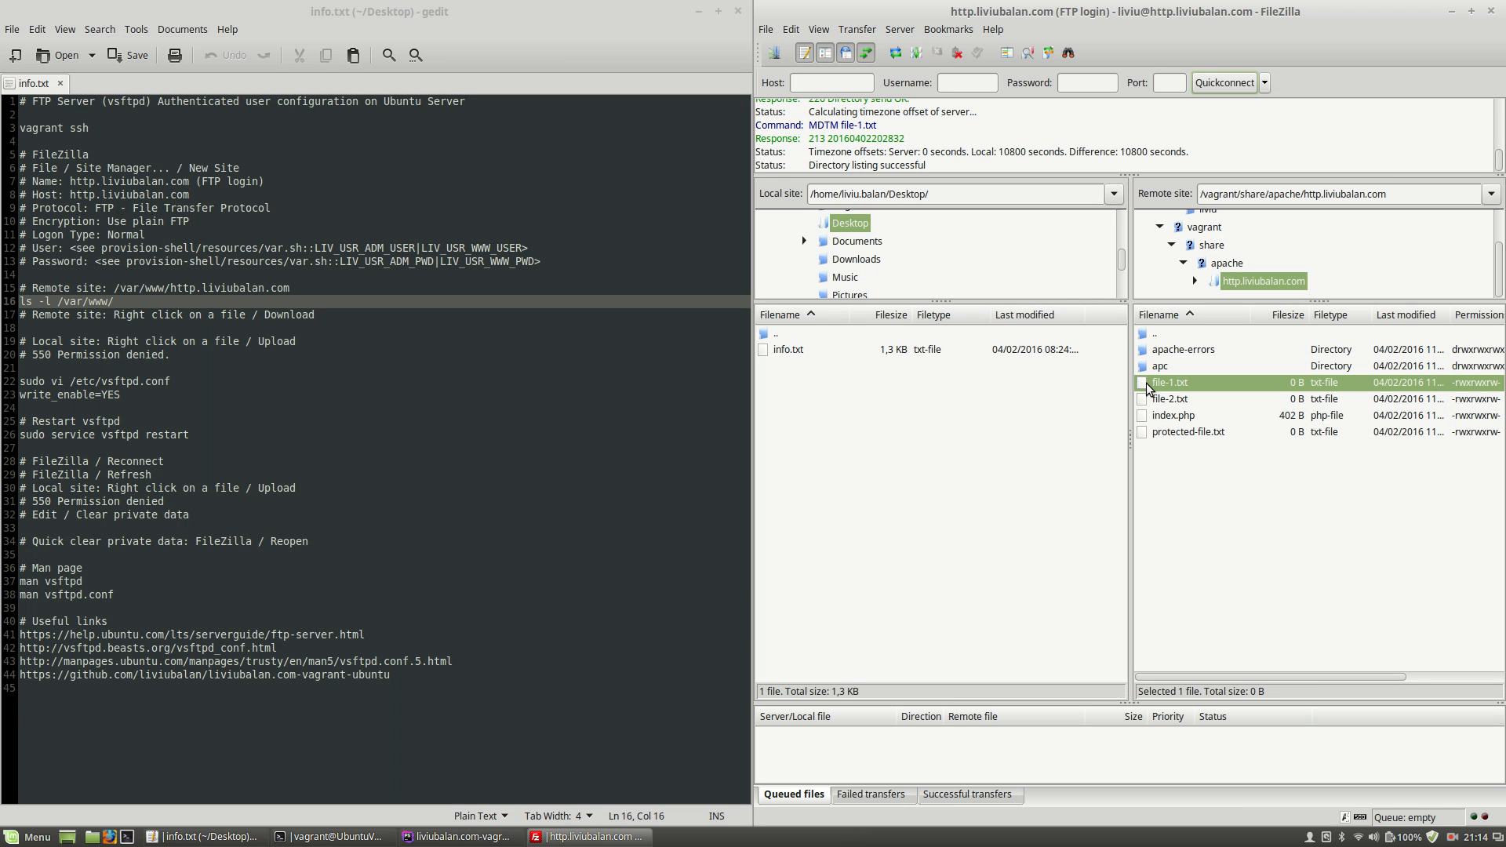
pyautogui.rightClick(1167, 383)
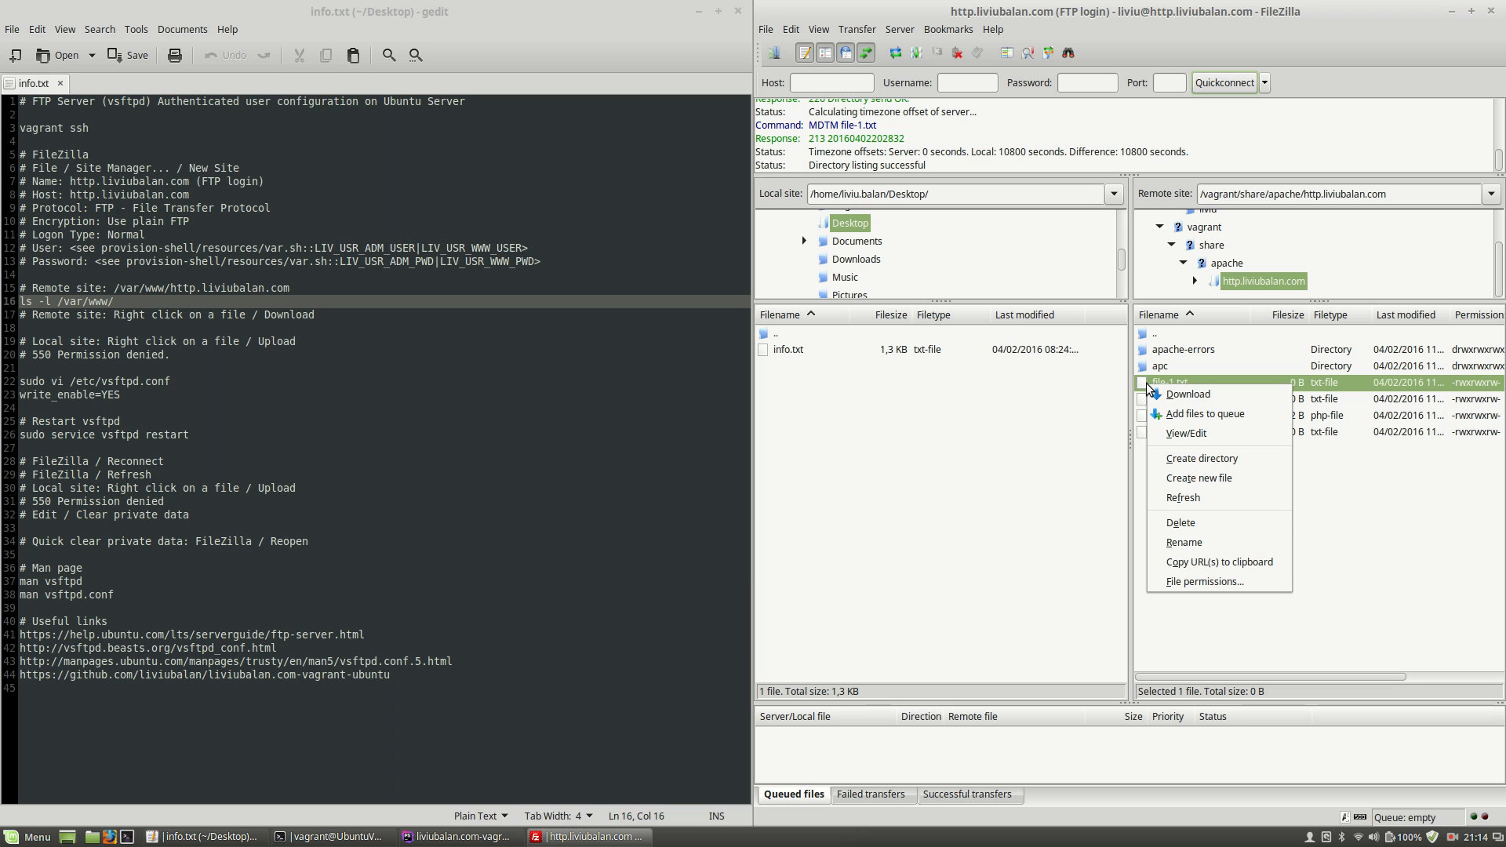
pyautogui.moveTo(1187, 395)
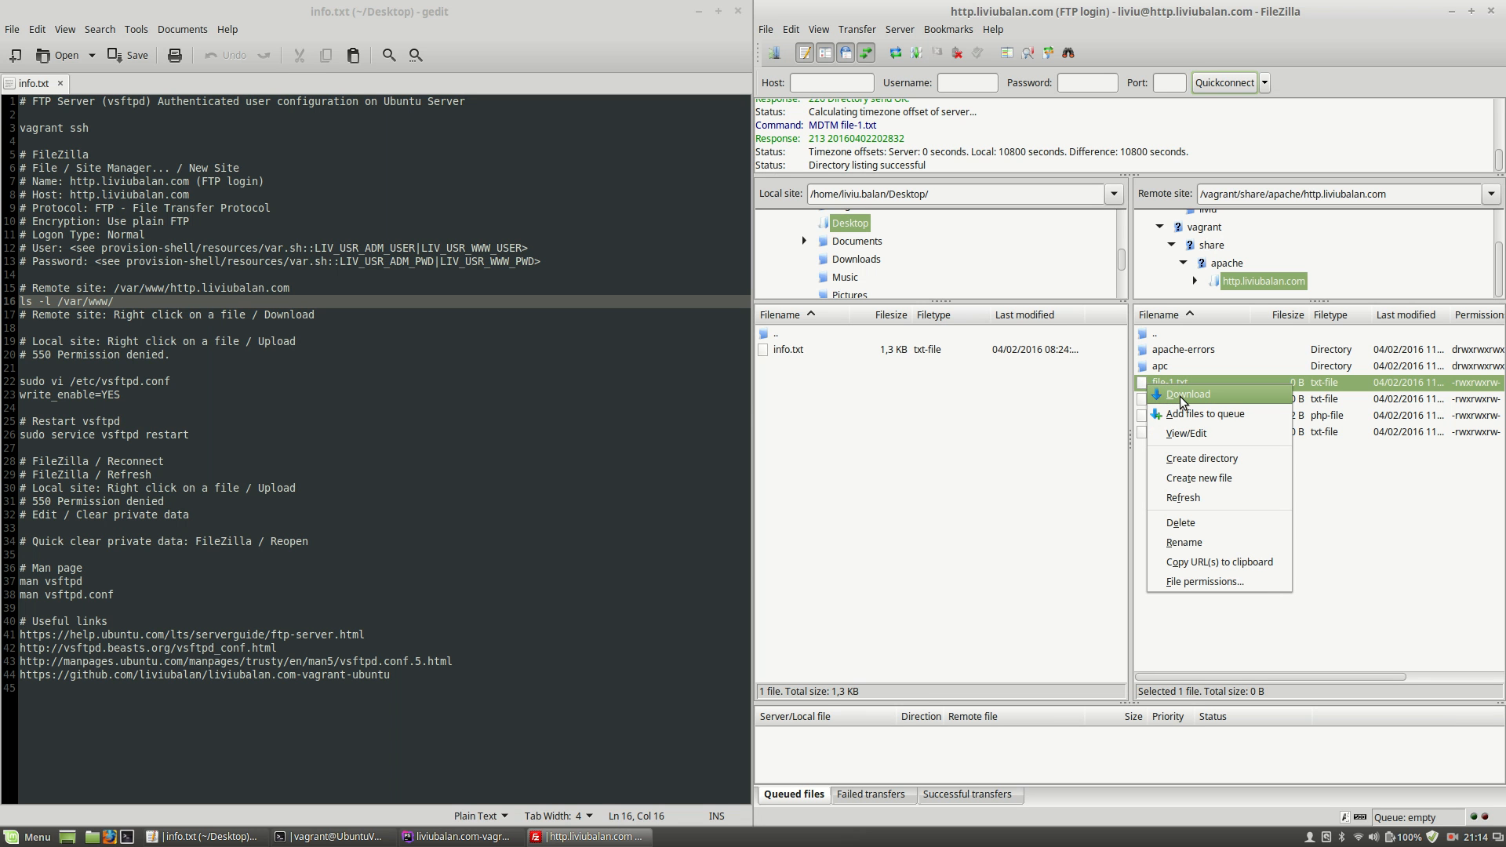
pyautogui.click(1188, 394)
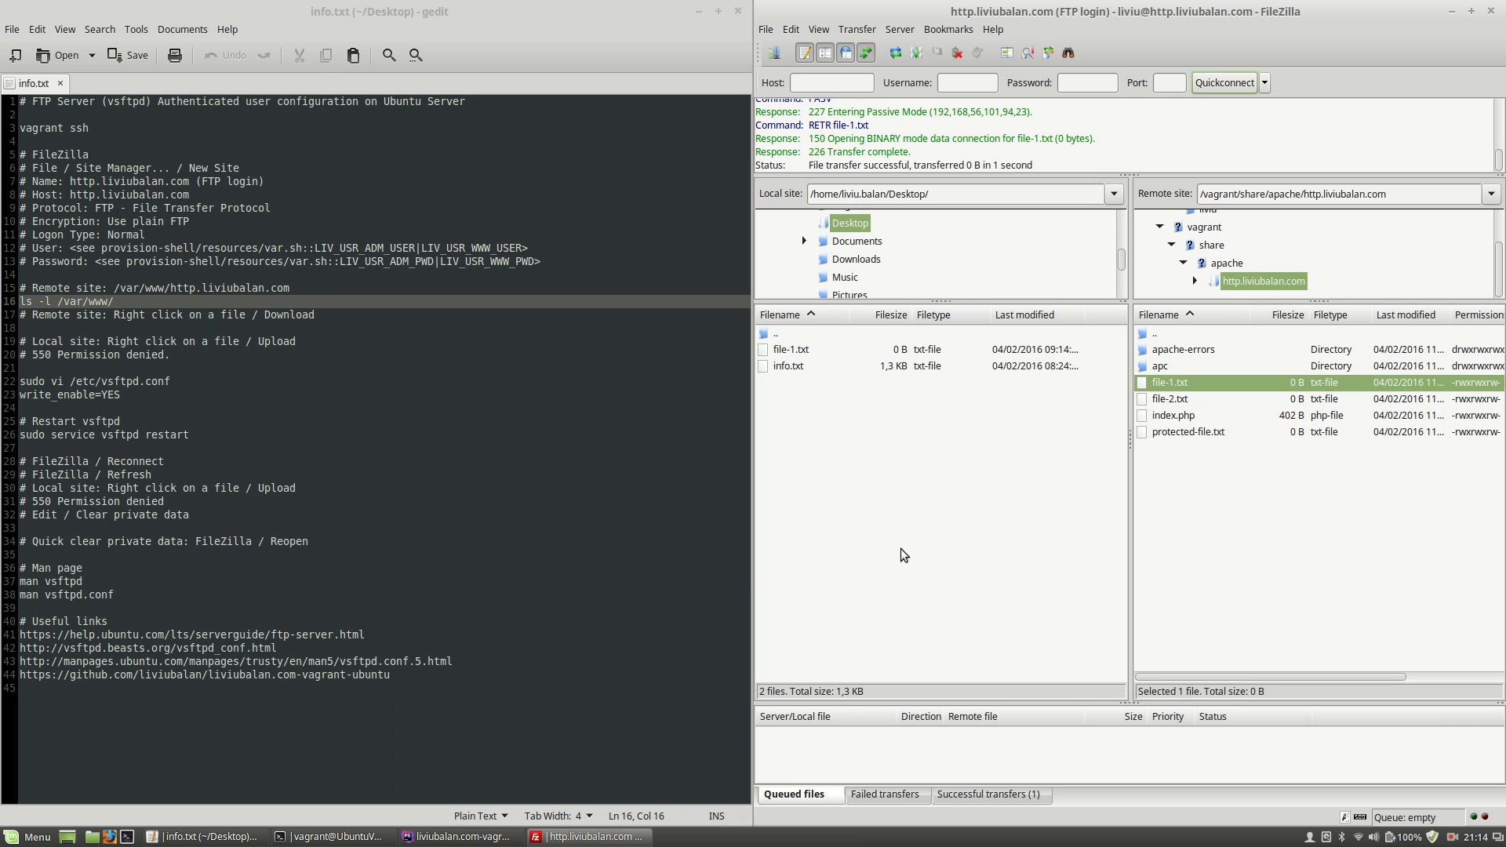
pyautogui.moveTo(898, 601)
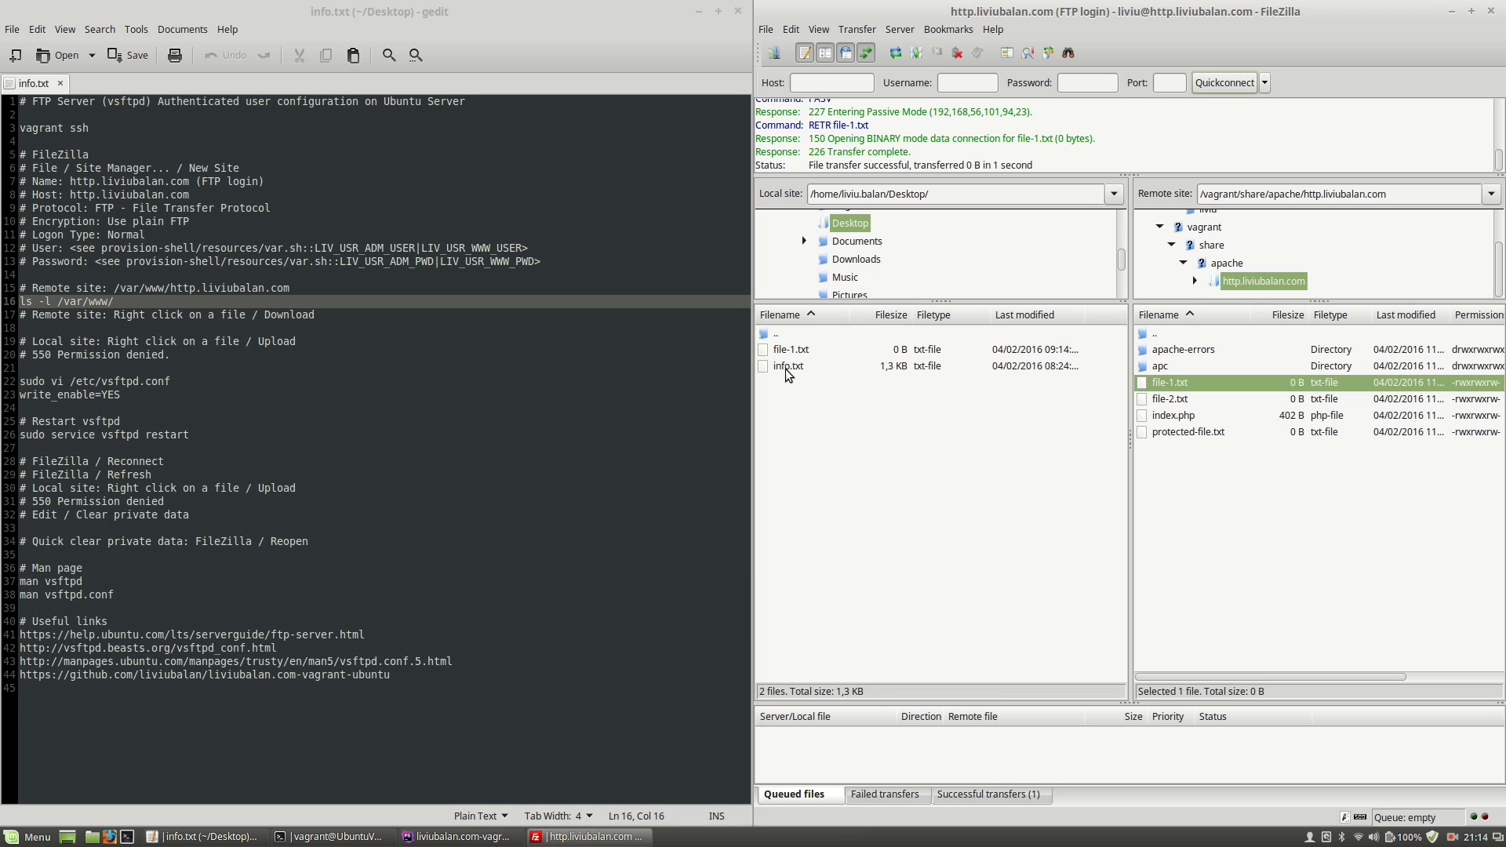
# Try uploading the local info.txt to the server
pyautogui.click(788, 365)
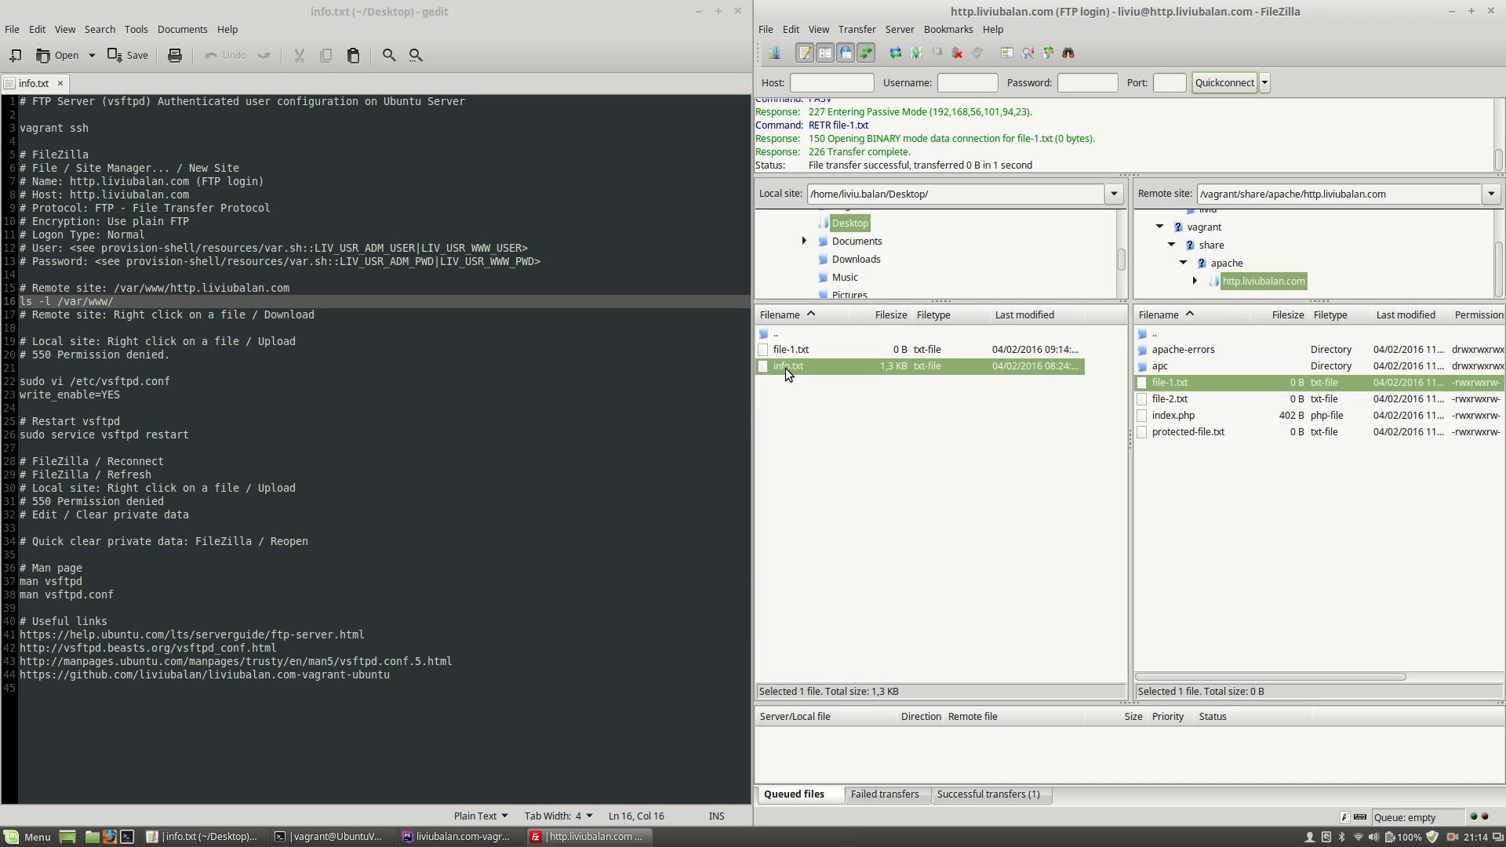
pyautogui.rightClick(789, 367)
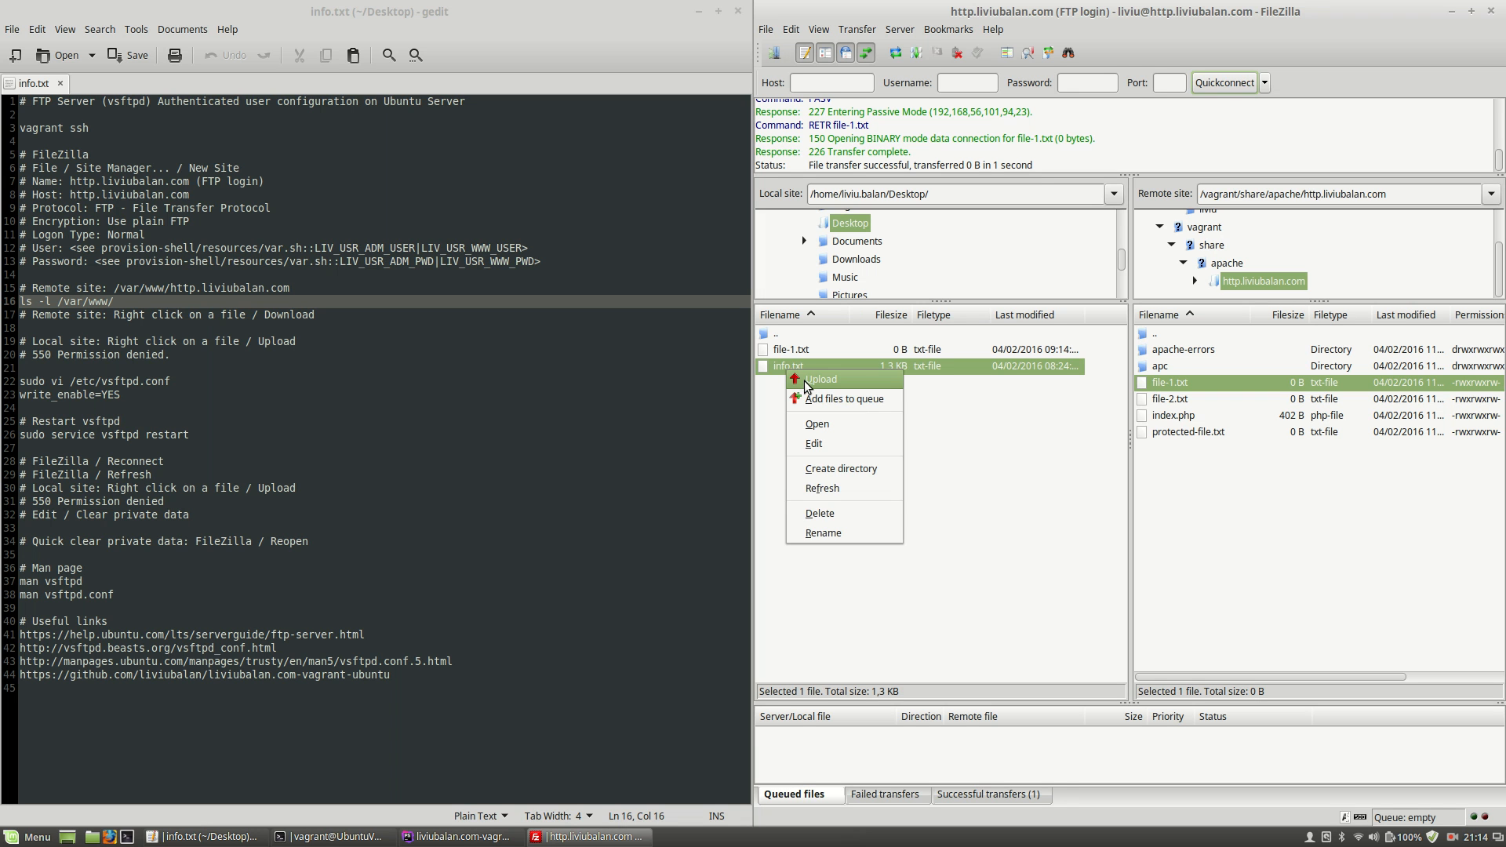
pyautogui.click(820, 378)
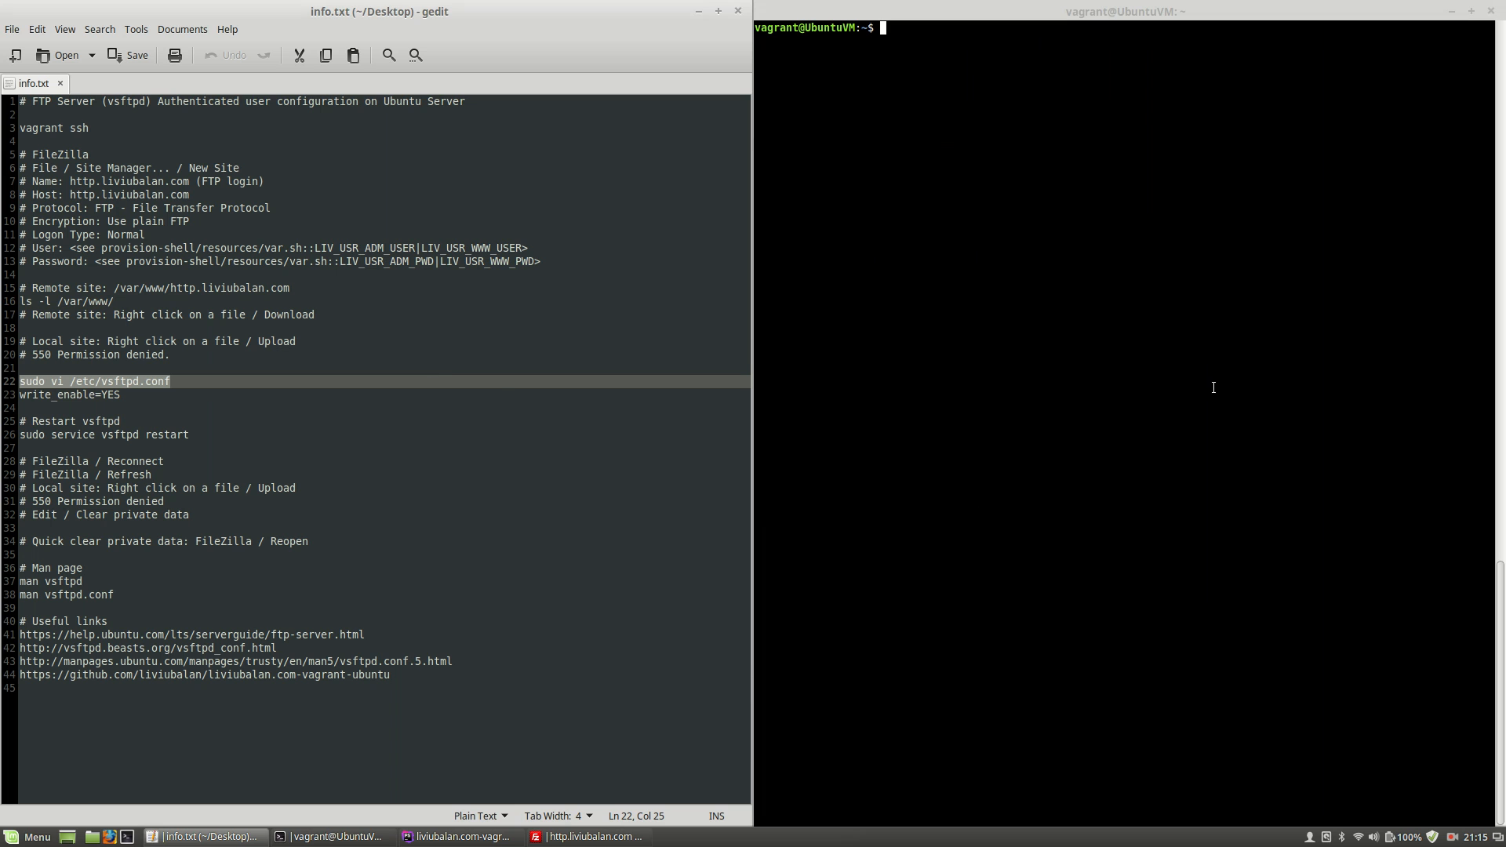
# Open /etc/vsftpd.conf in vi with sudo and search for write_enable
pyautogui.write('sudo vi /etc/vsftpd.conf')
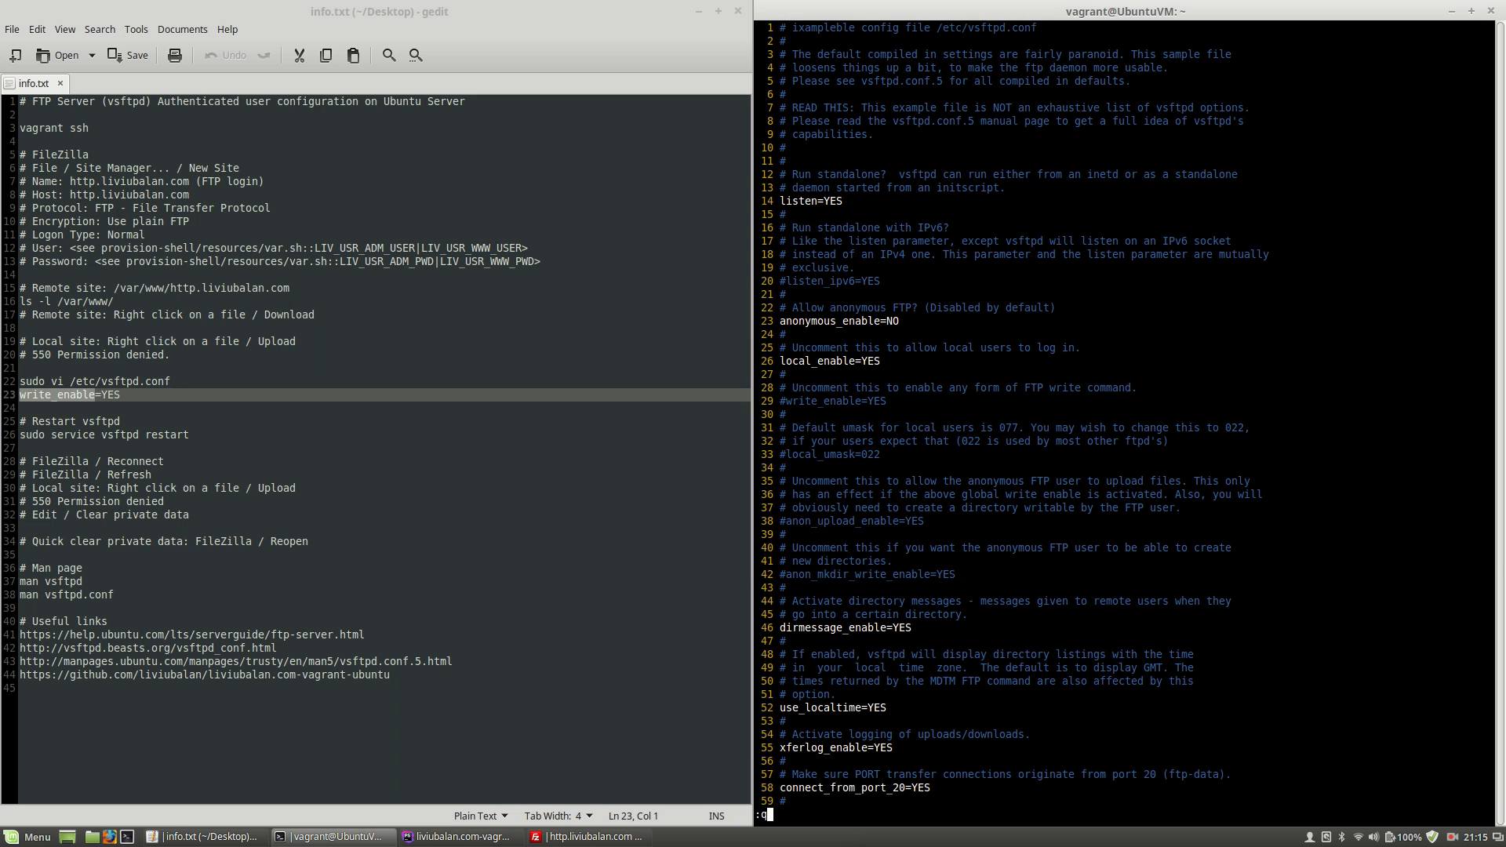
pyautogui.write('/write_enable')
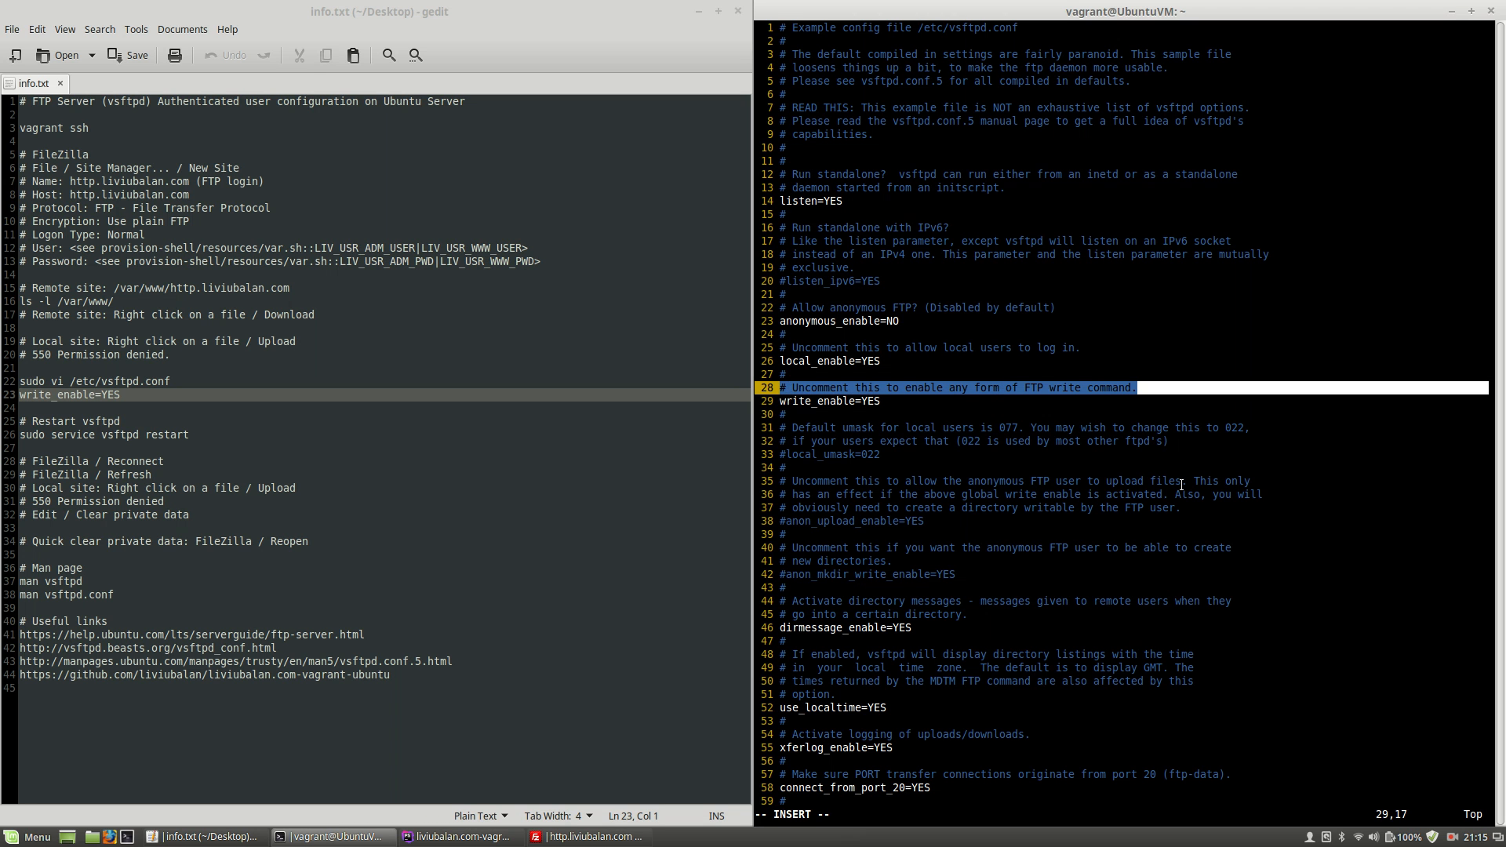
pyautogui.moveTo(1174, 455)
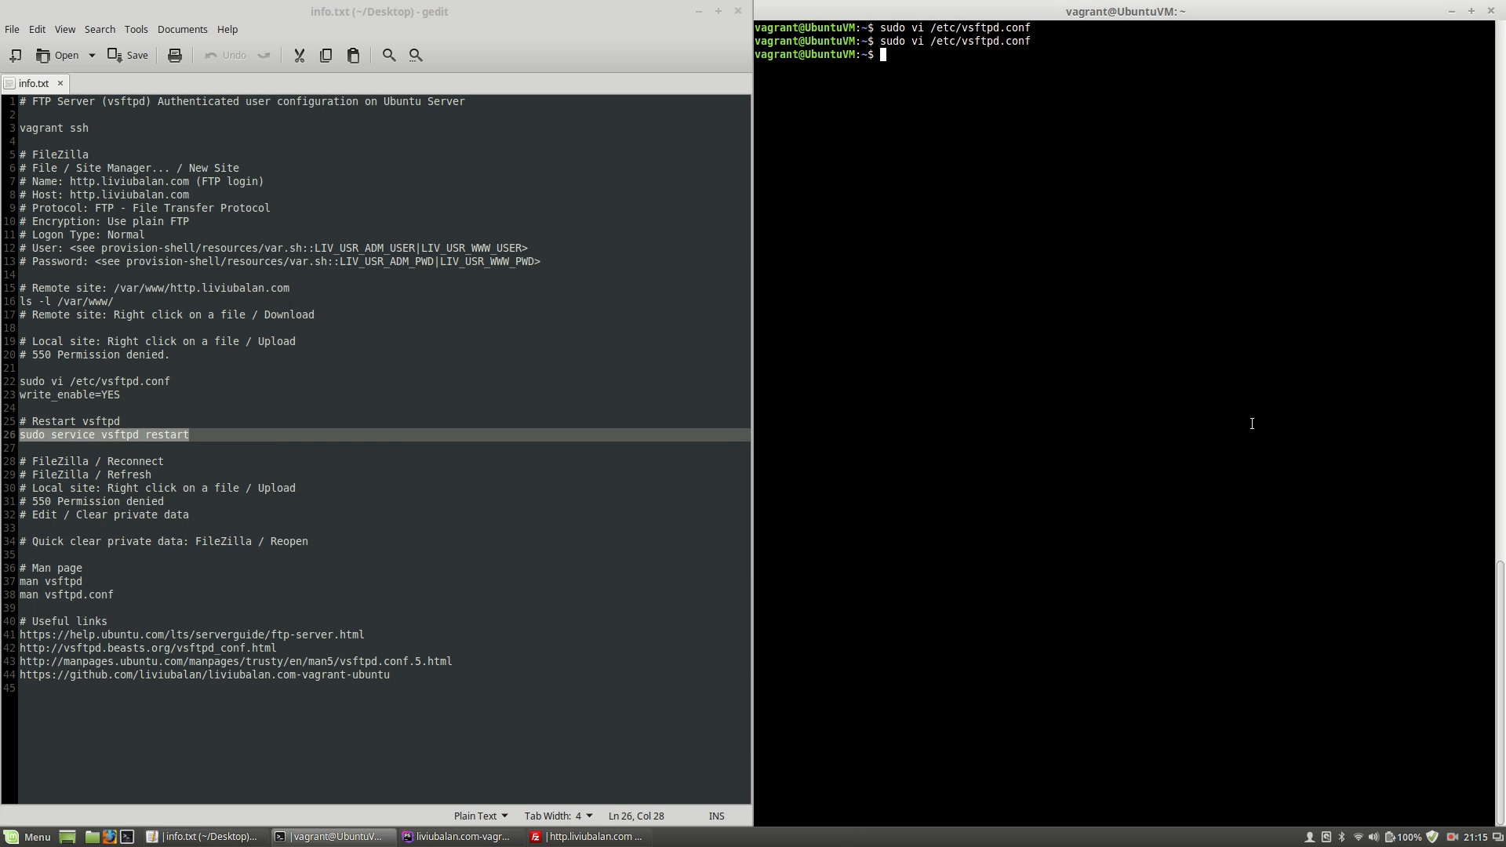
# Restart the vsftpd service with sudo after saving the edited configuration
pyautogui.write('sudo service vsftpd restart')
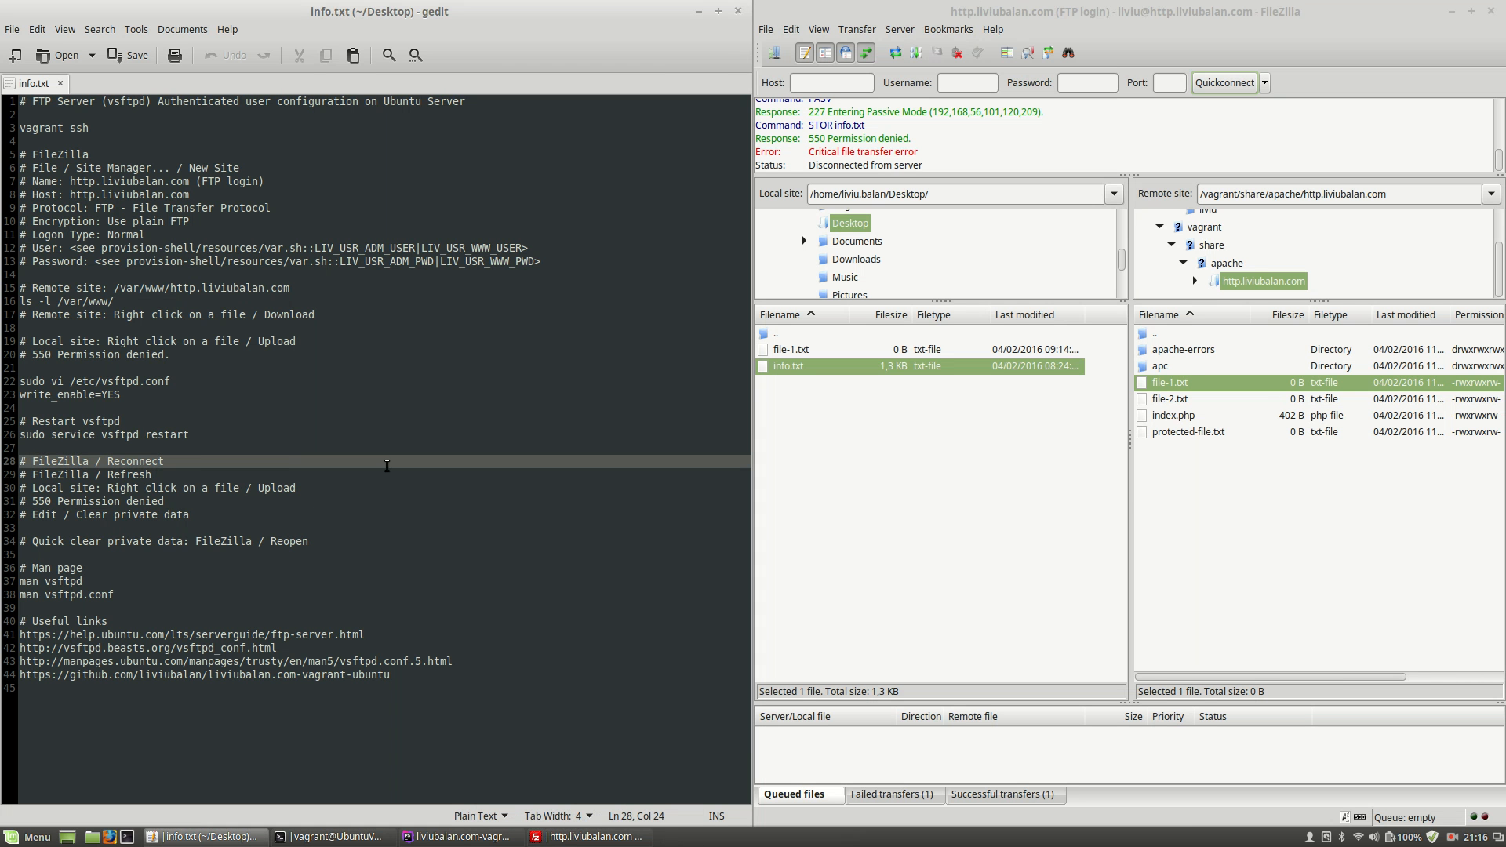
pyautogui.moveTo(775, 53)
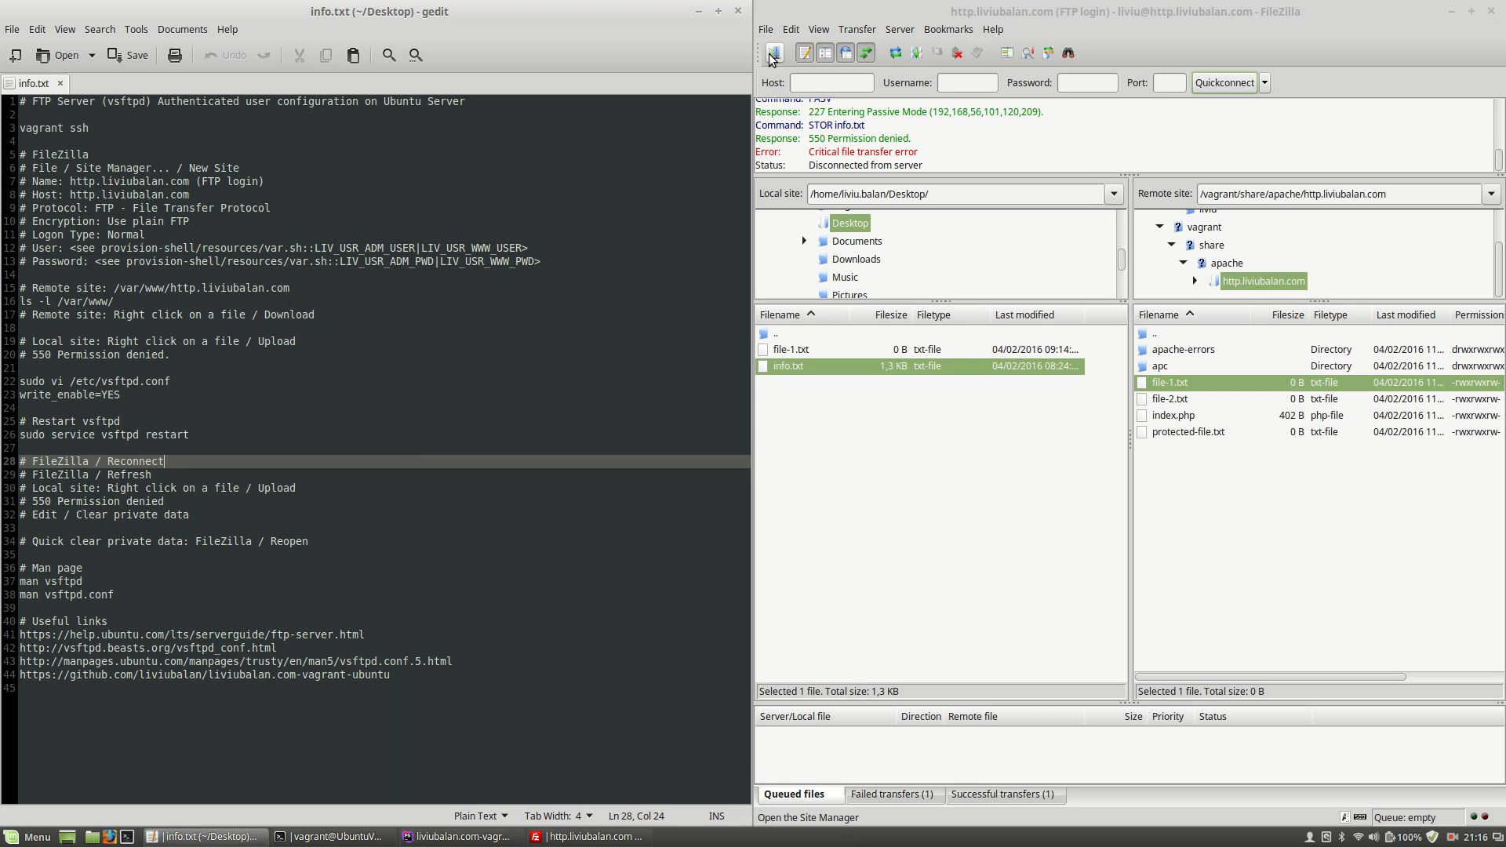
# Reconnect via Site Manager to http.liviubalan.com as liviu, aborting the previous connection
pyautogui.click(770, 51)
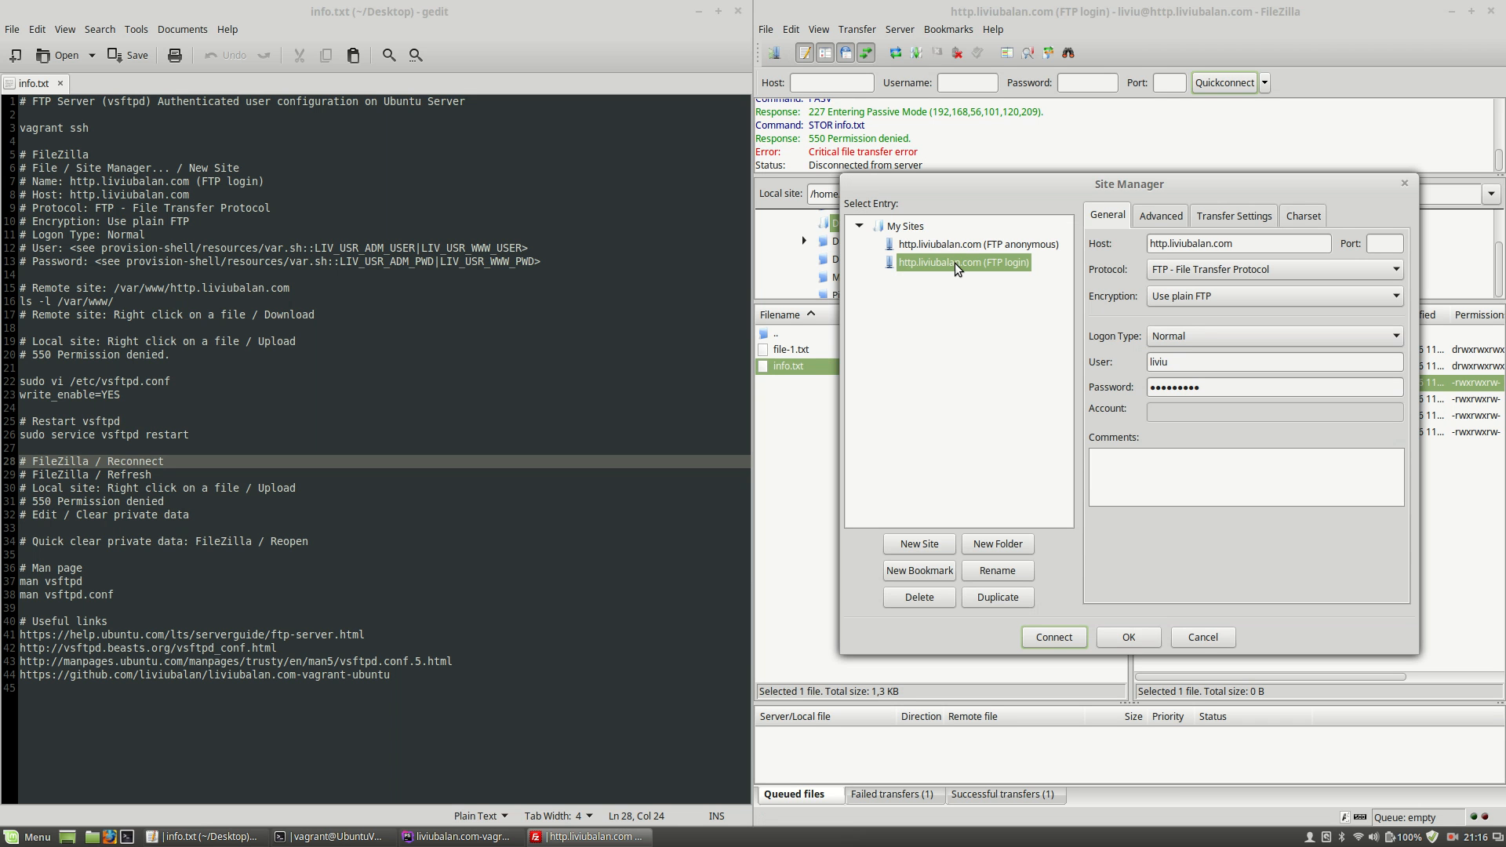
pyautogui.click(1055, 637)
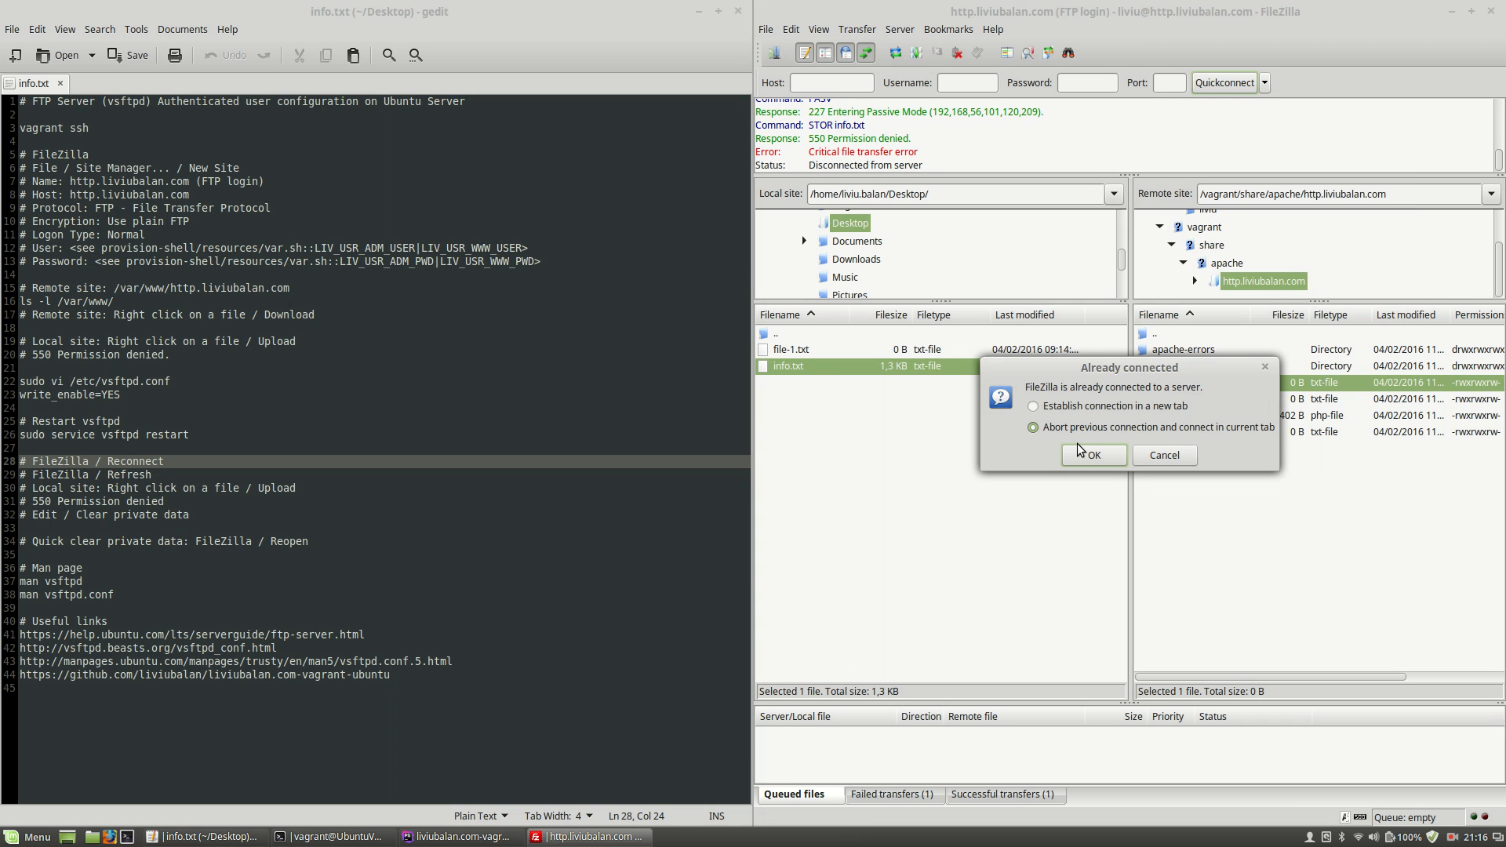
pyautogui.moveTo(1122, 398)
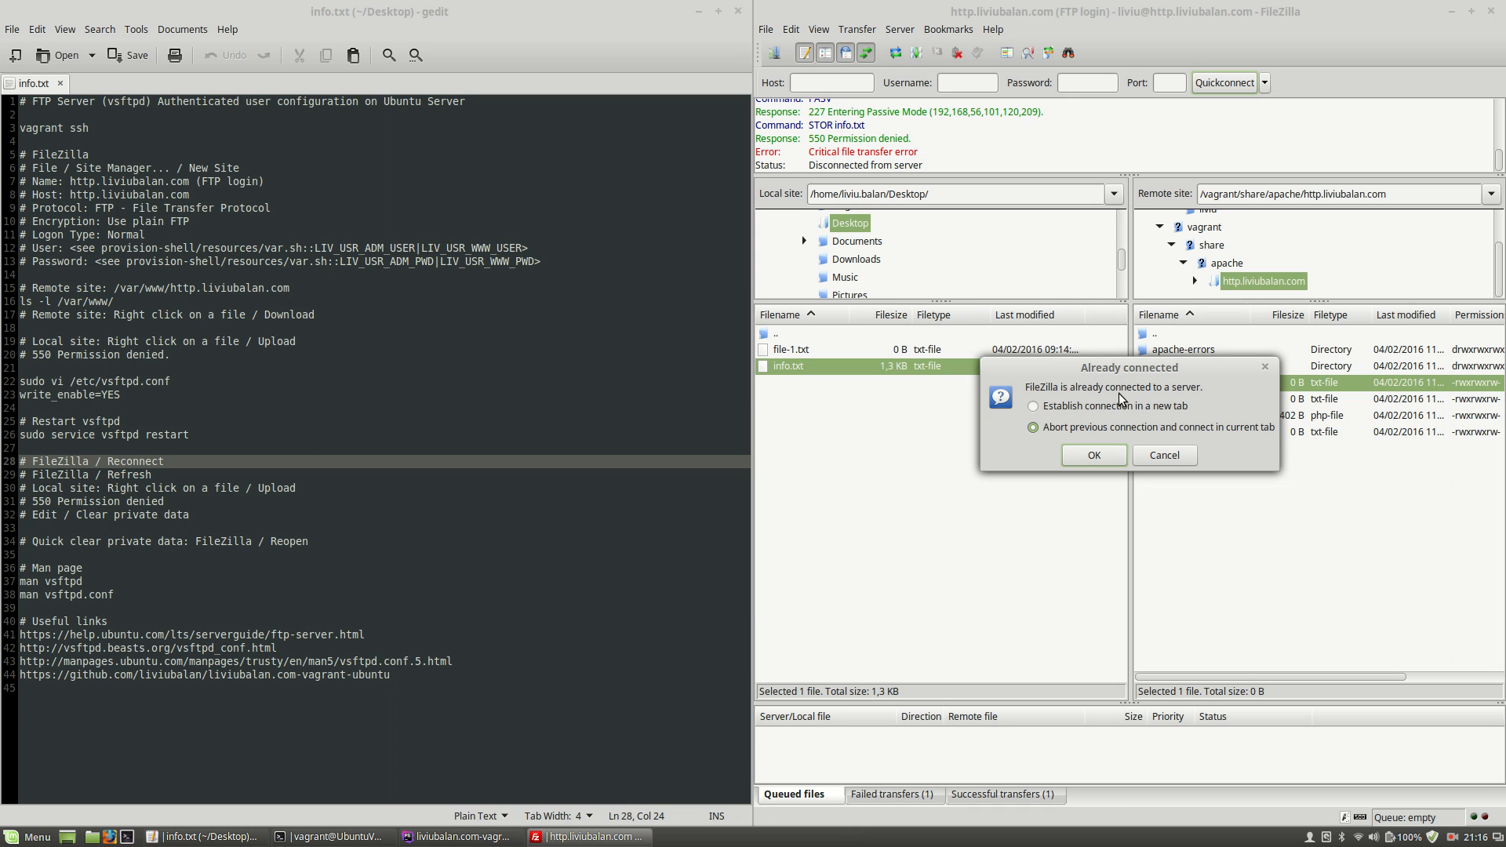
pyautogui.moveTo(1109, 414)
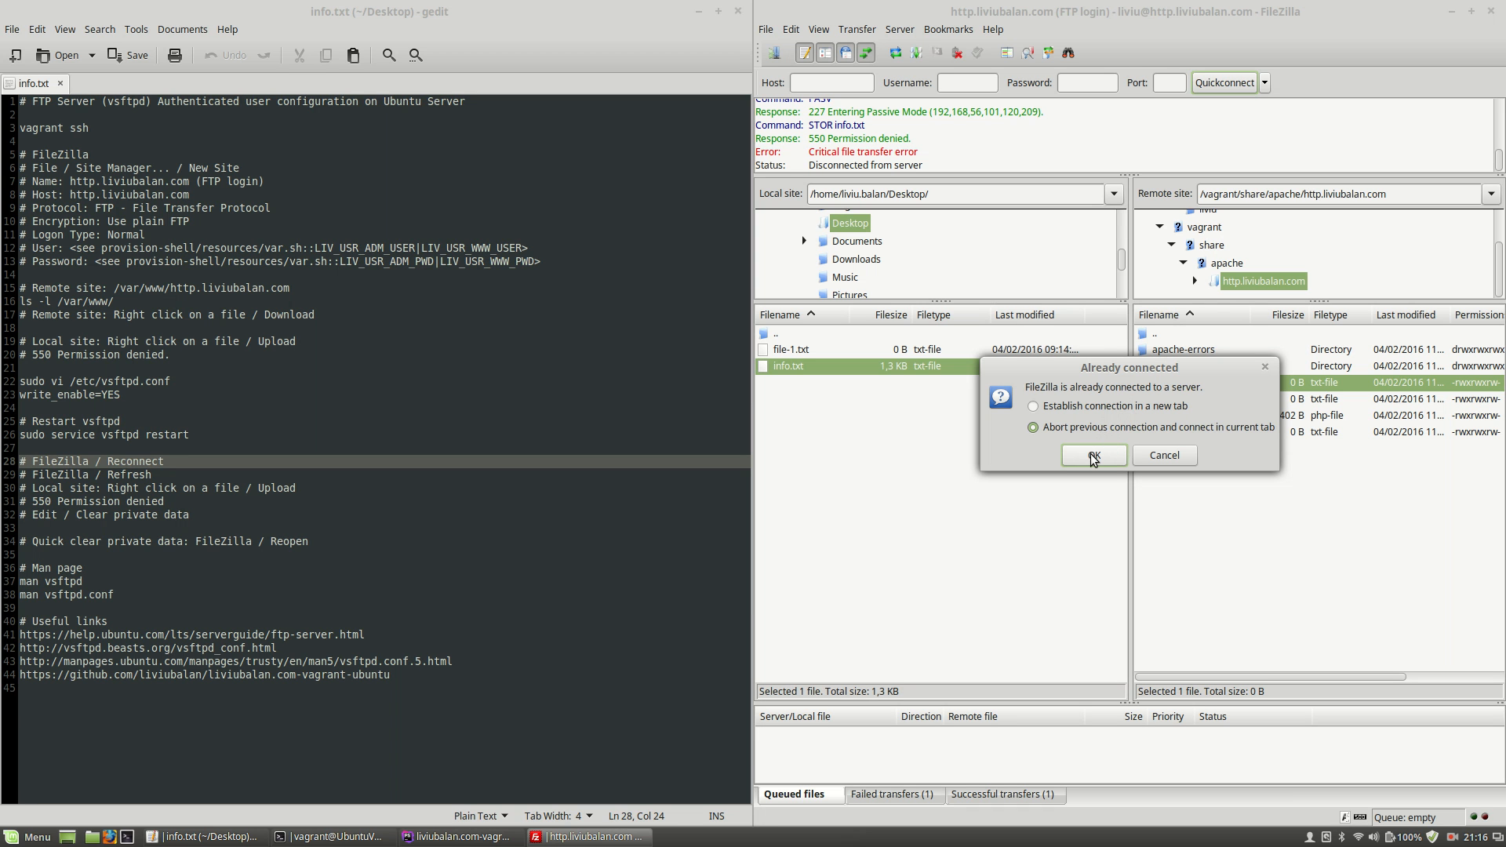
pyautogui.click(1095, 455)
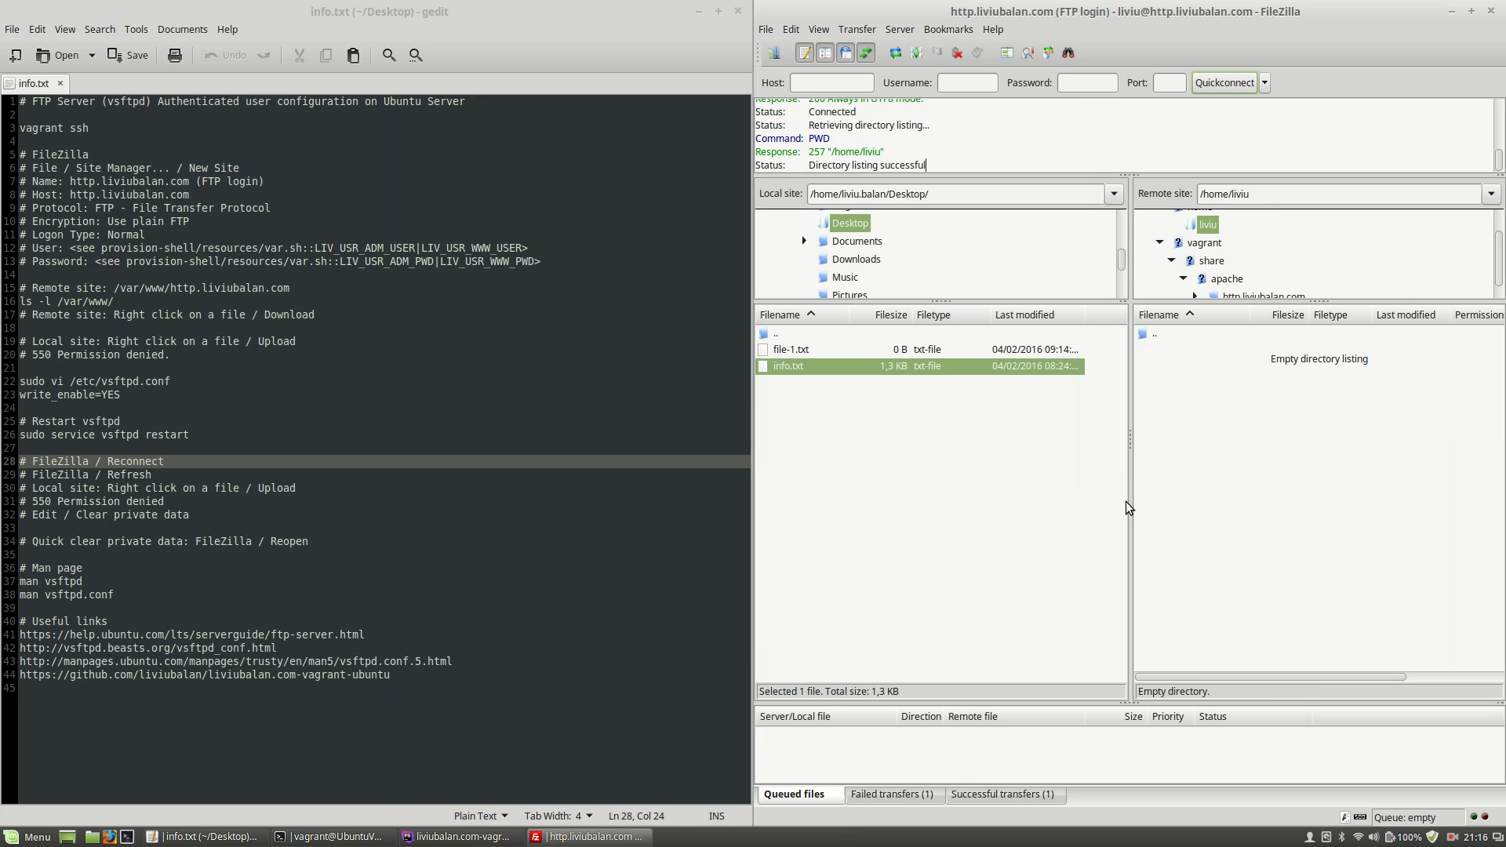
pyautogui.moveTo(1211, 418)
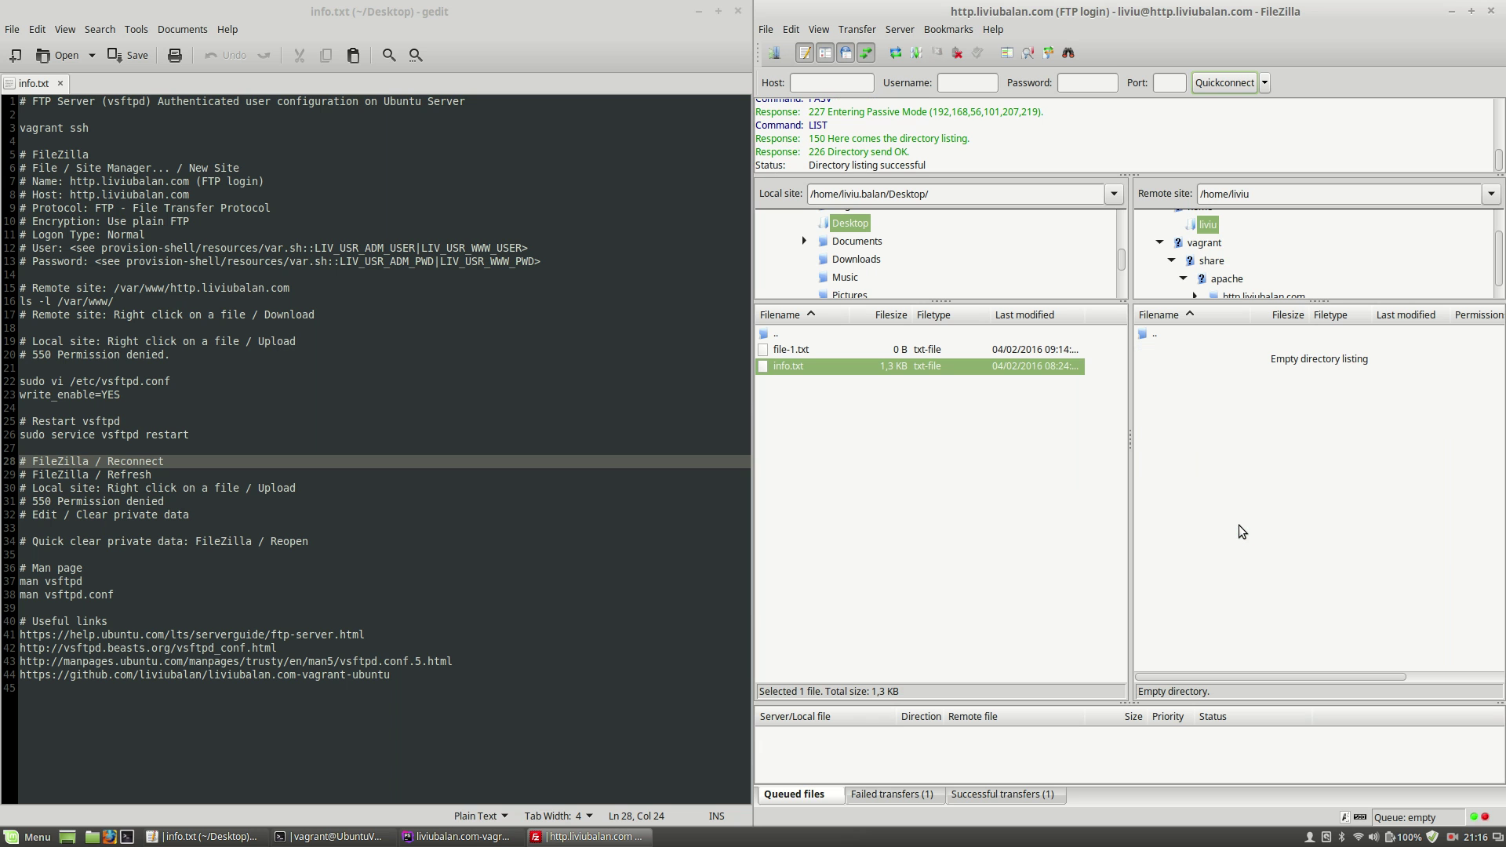
pyautogui.moveTo(824, 373)
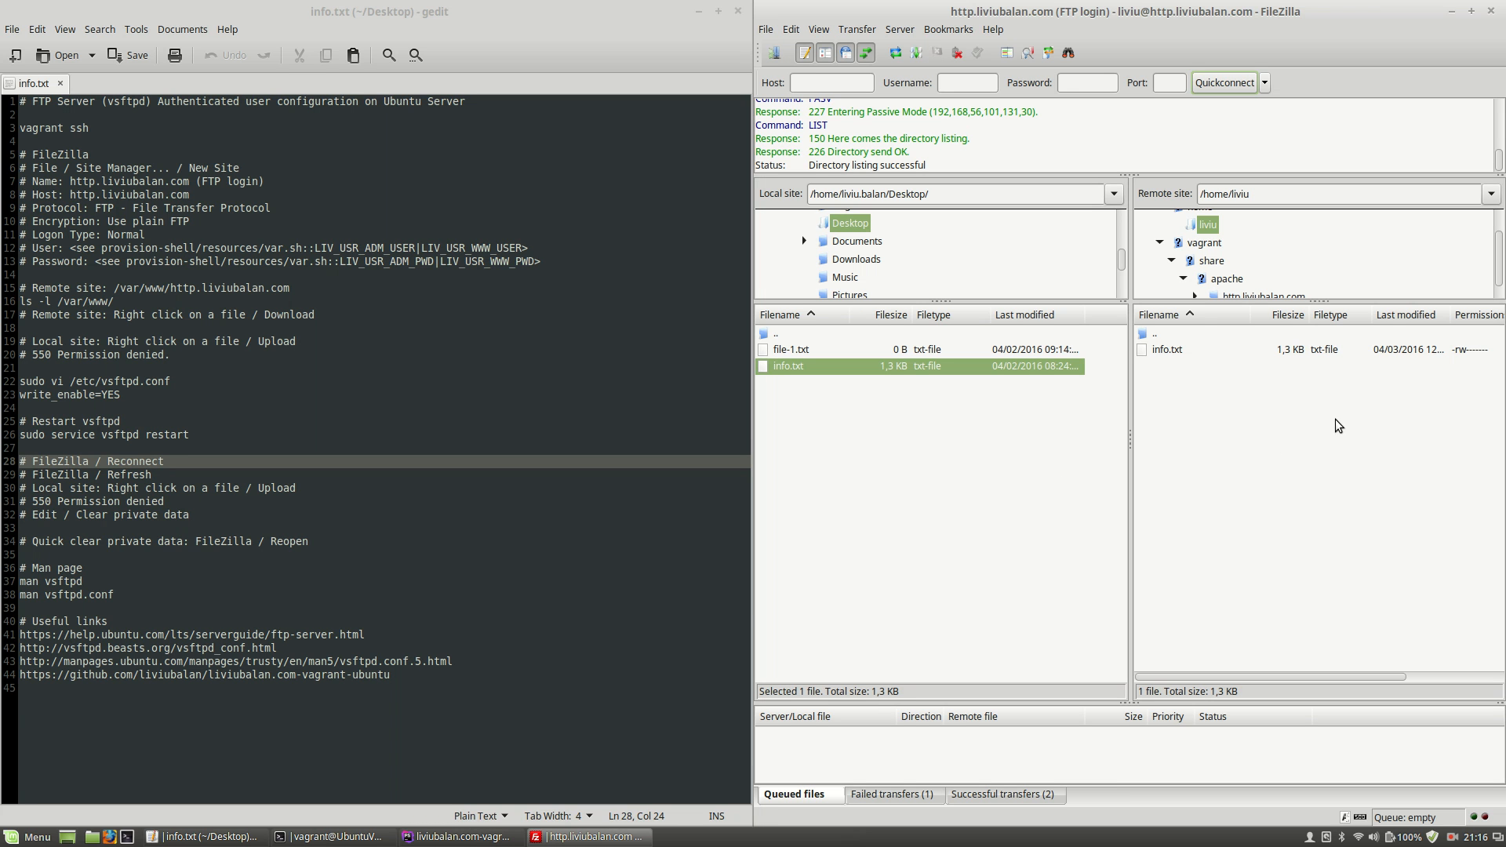
pyautogui.moveTo(1234, 439)
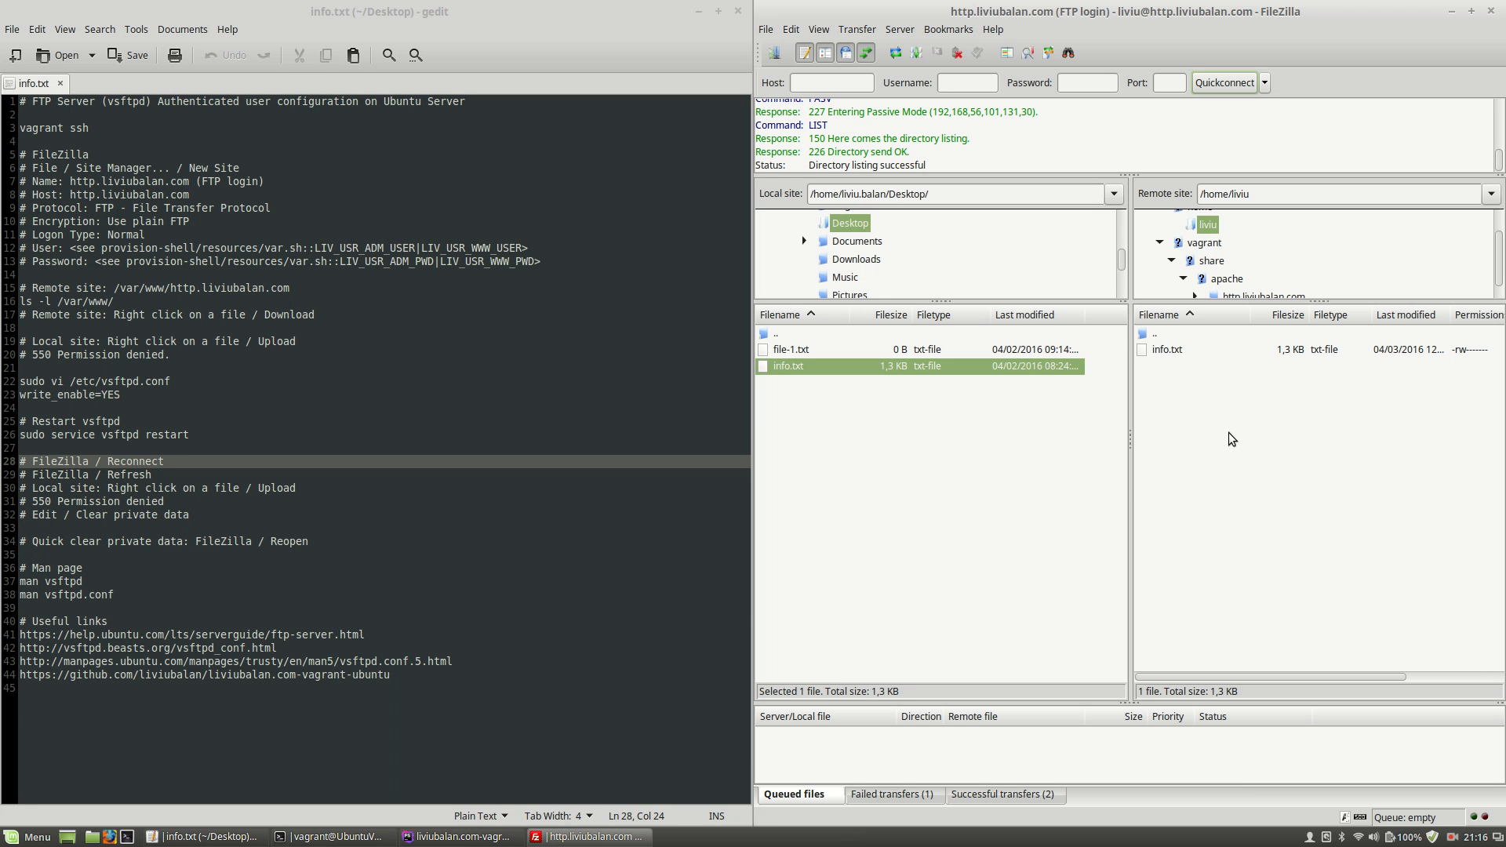
pyautogui.moveTo(1232, 434)
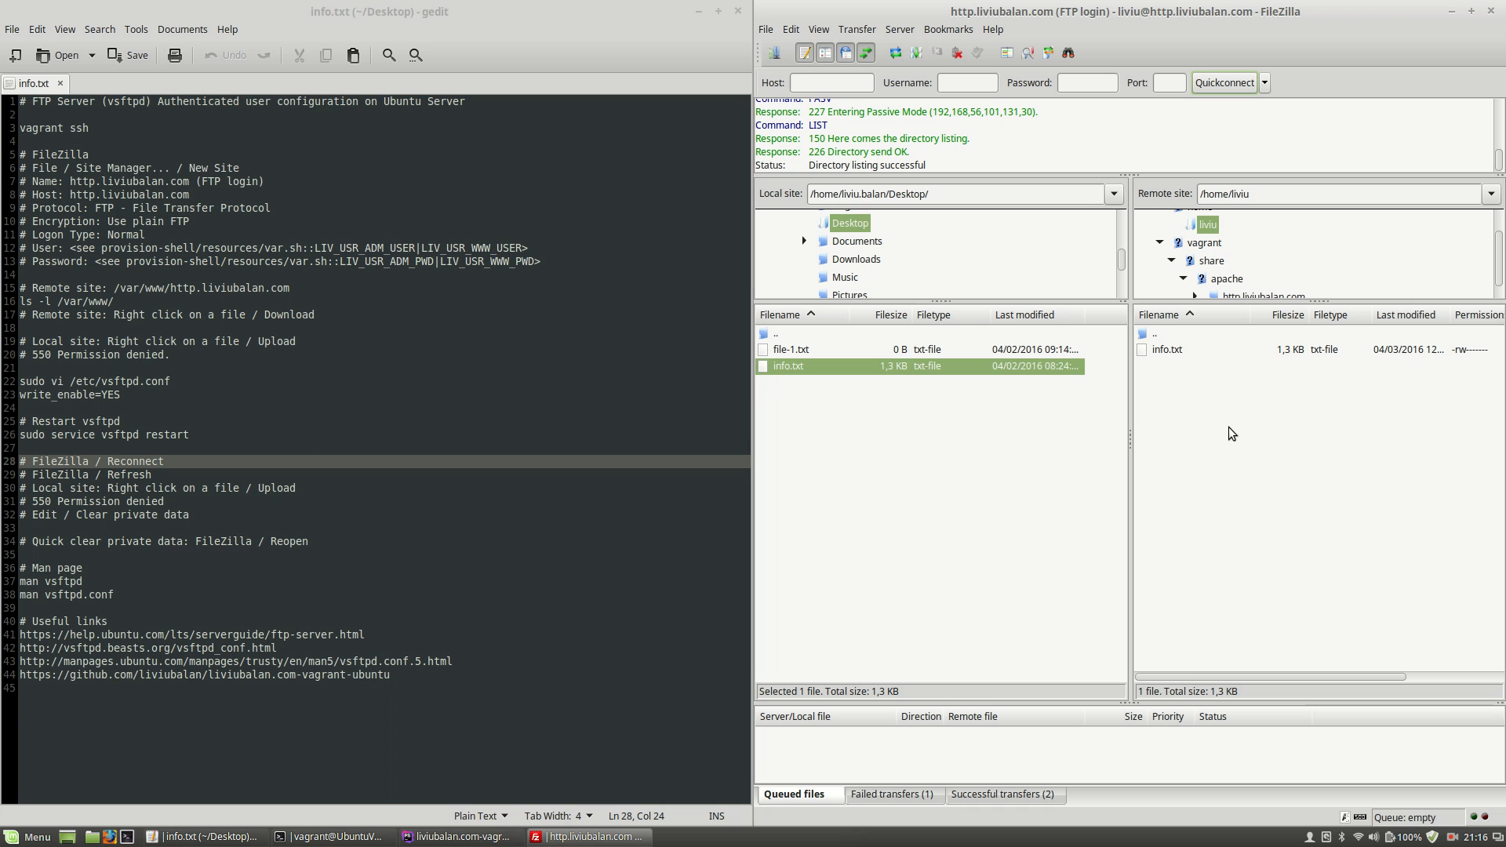
pyautogui.moveTo(1227, 424)
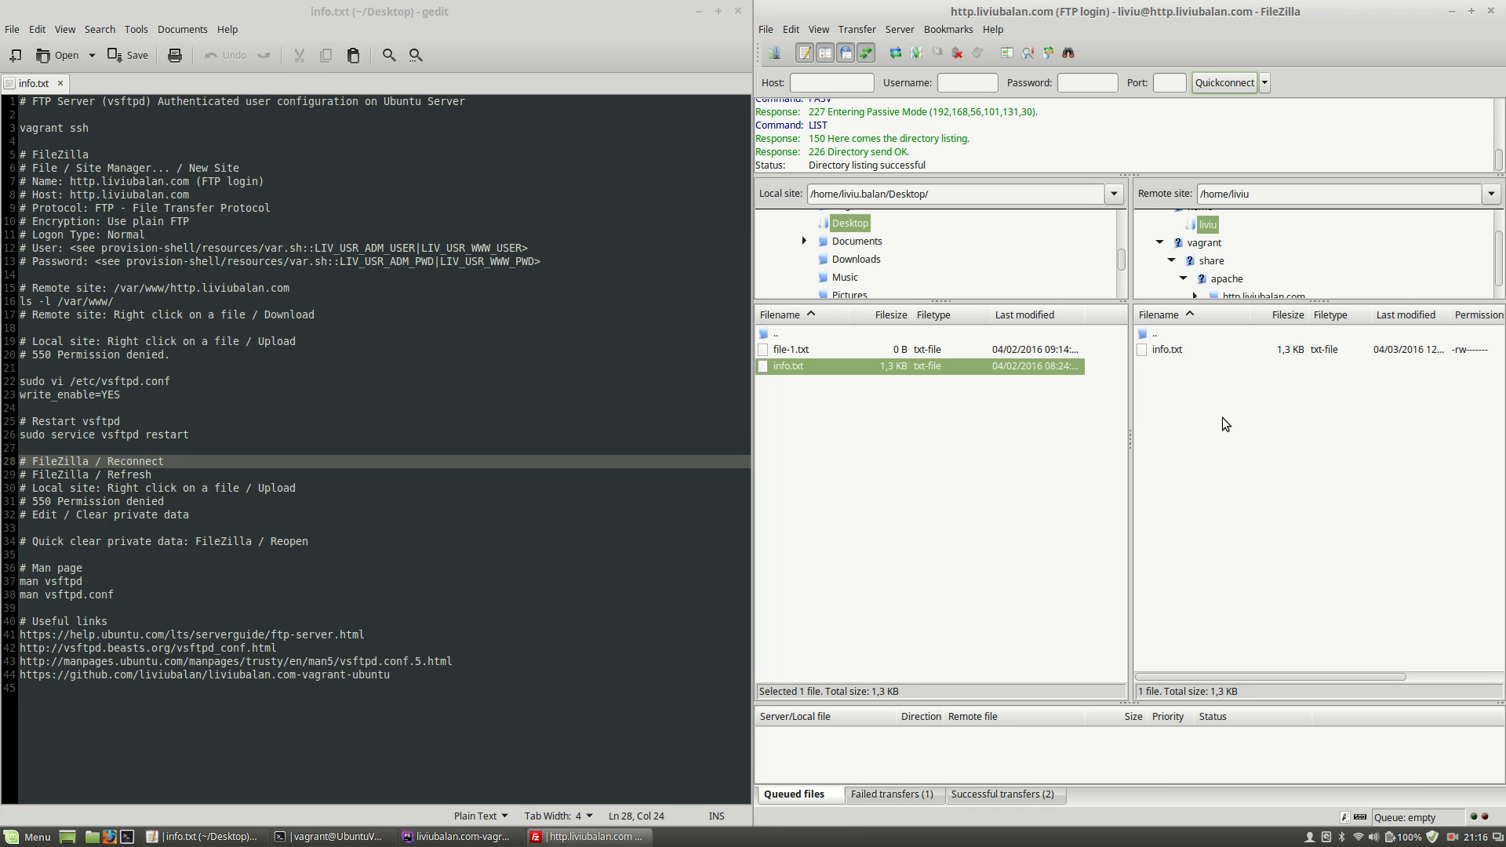
pyautogui.moveTo(1124, 511)
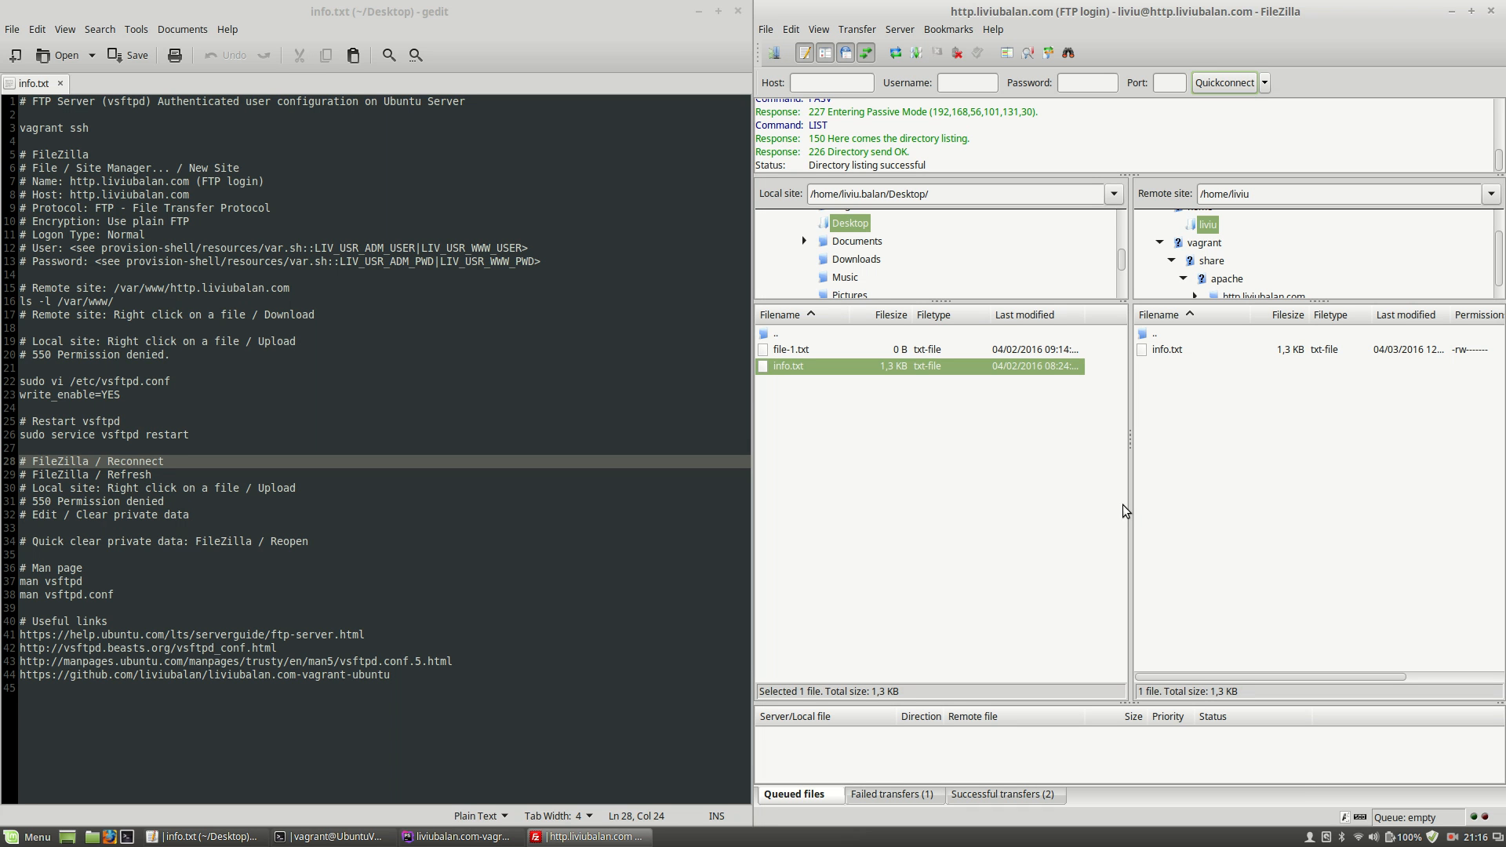
pyautogui.moveTo(1268, 483)
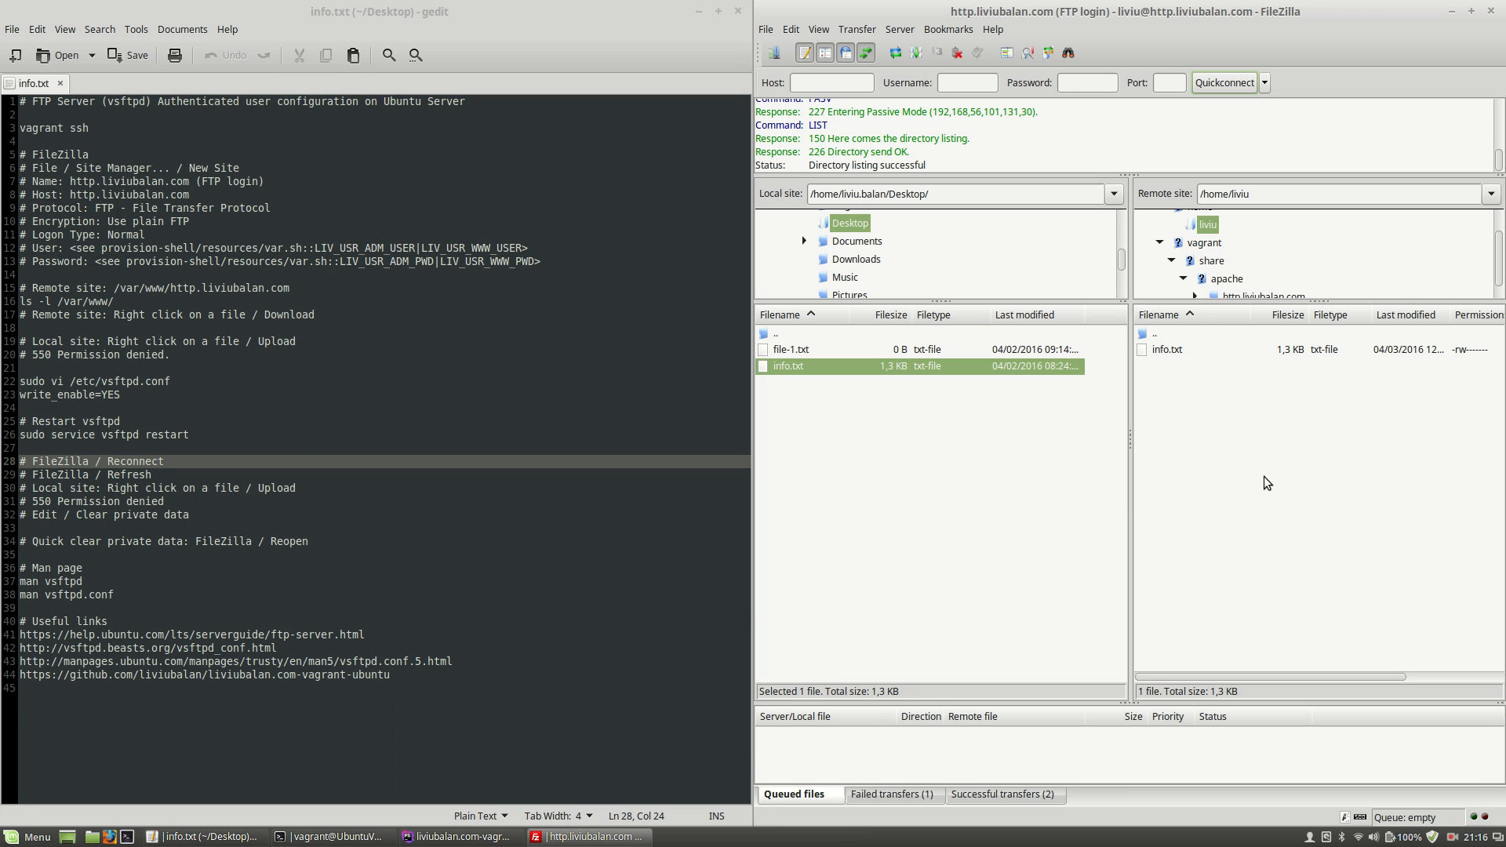
pyautogui.moveTo(1271, 482)
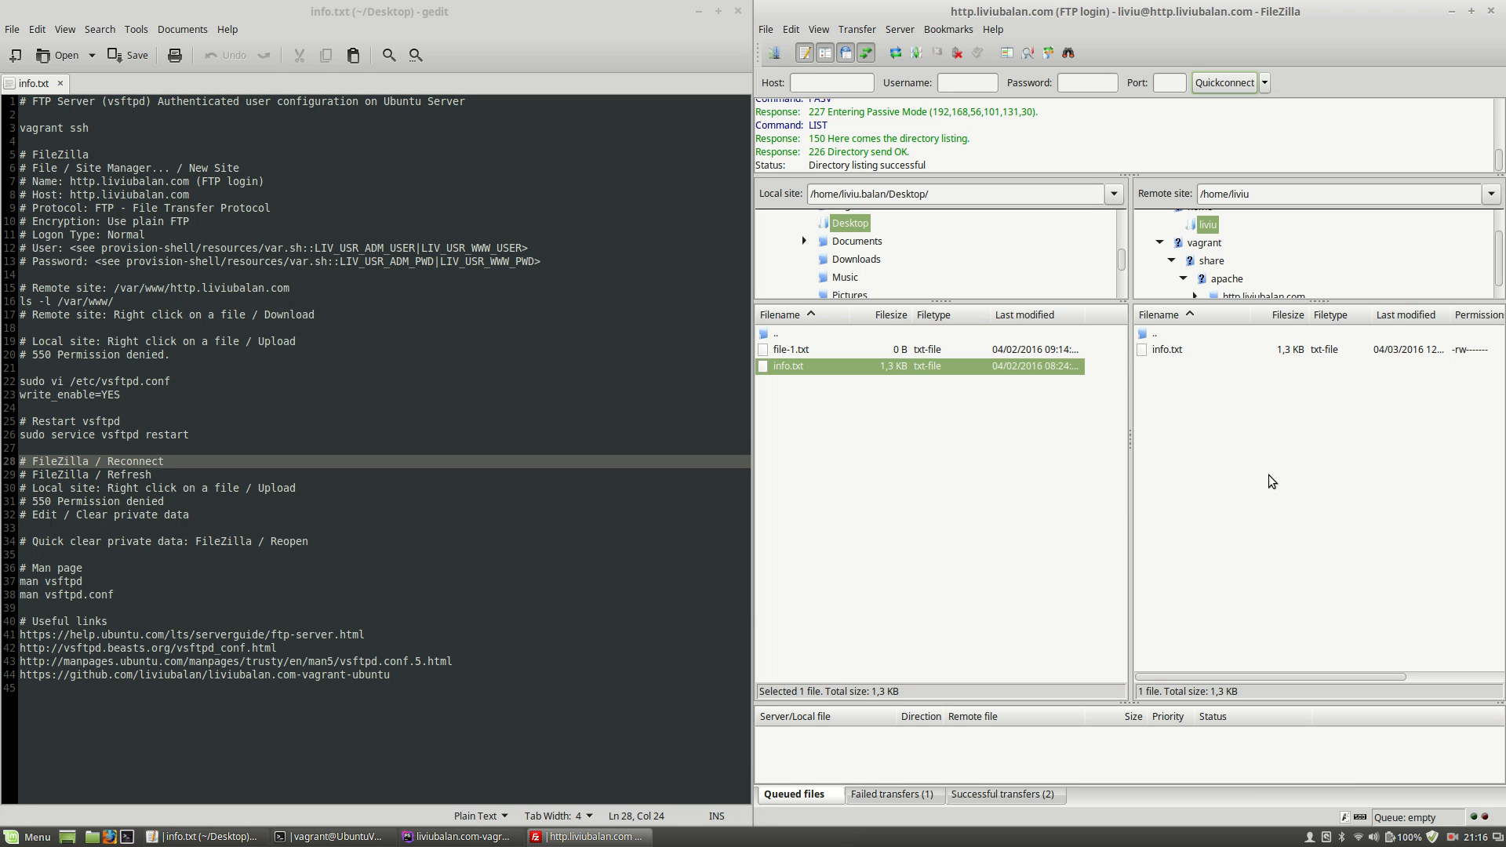
pyautogui.moveTo(1182, 442)
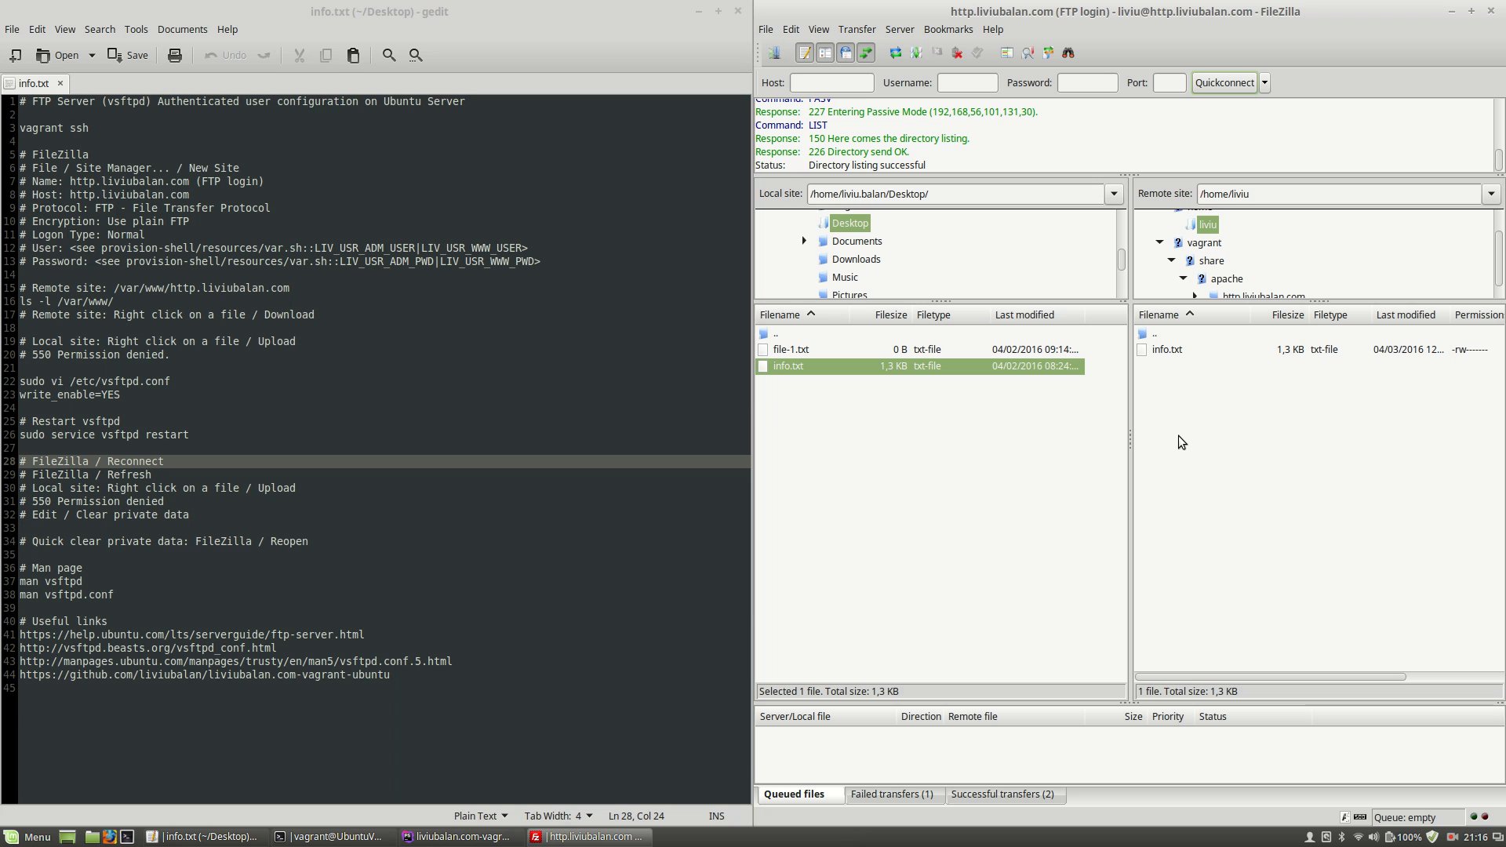
pyautogui.moveTo(1184, 436)
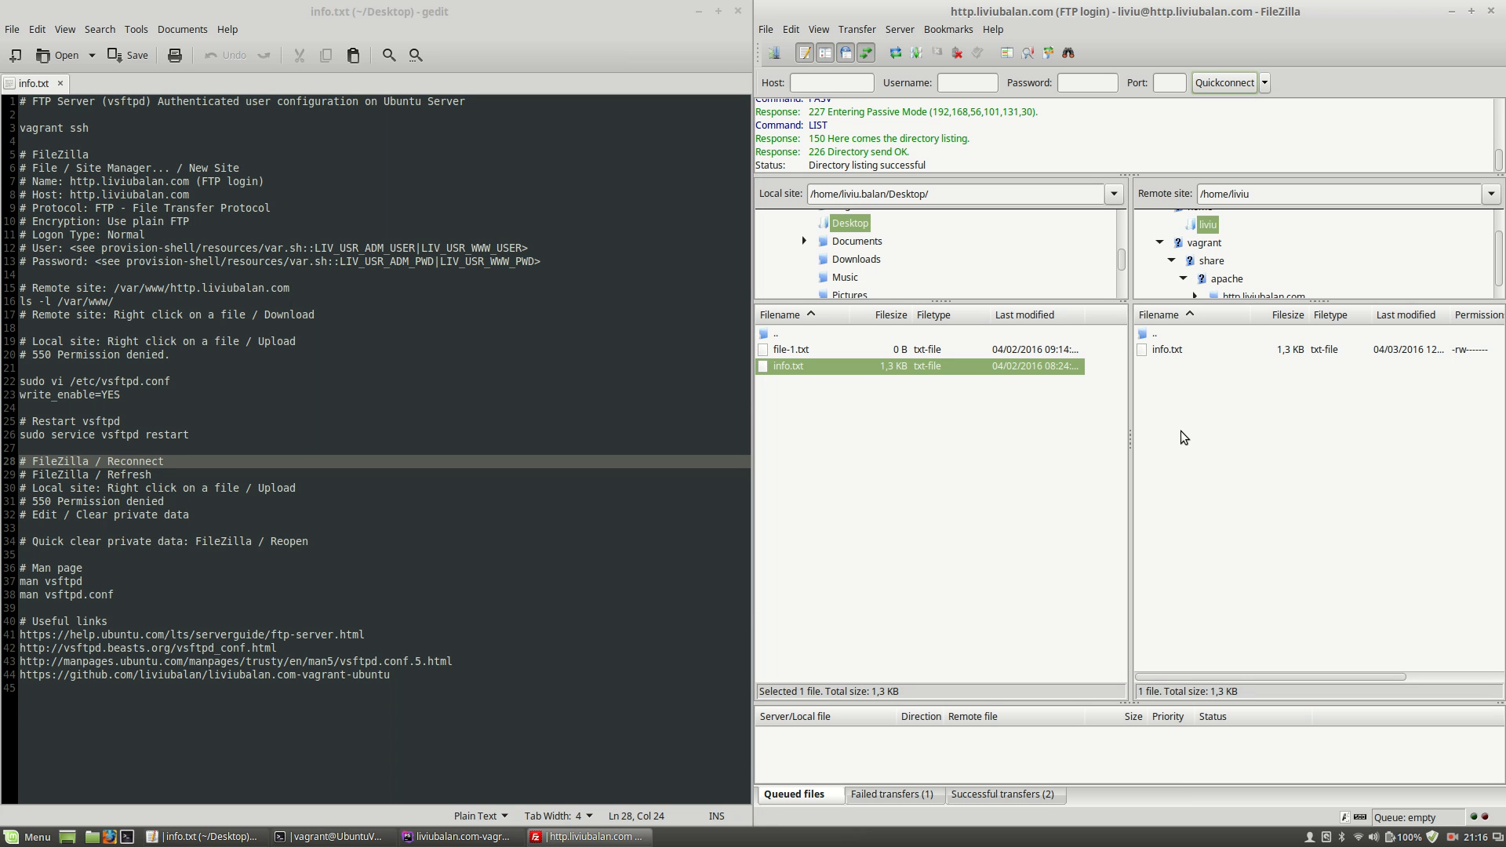
pyautogui.moveTo(1152, 475)
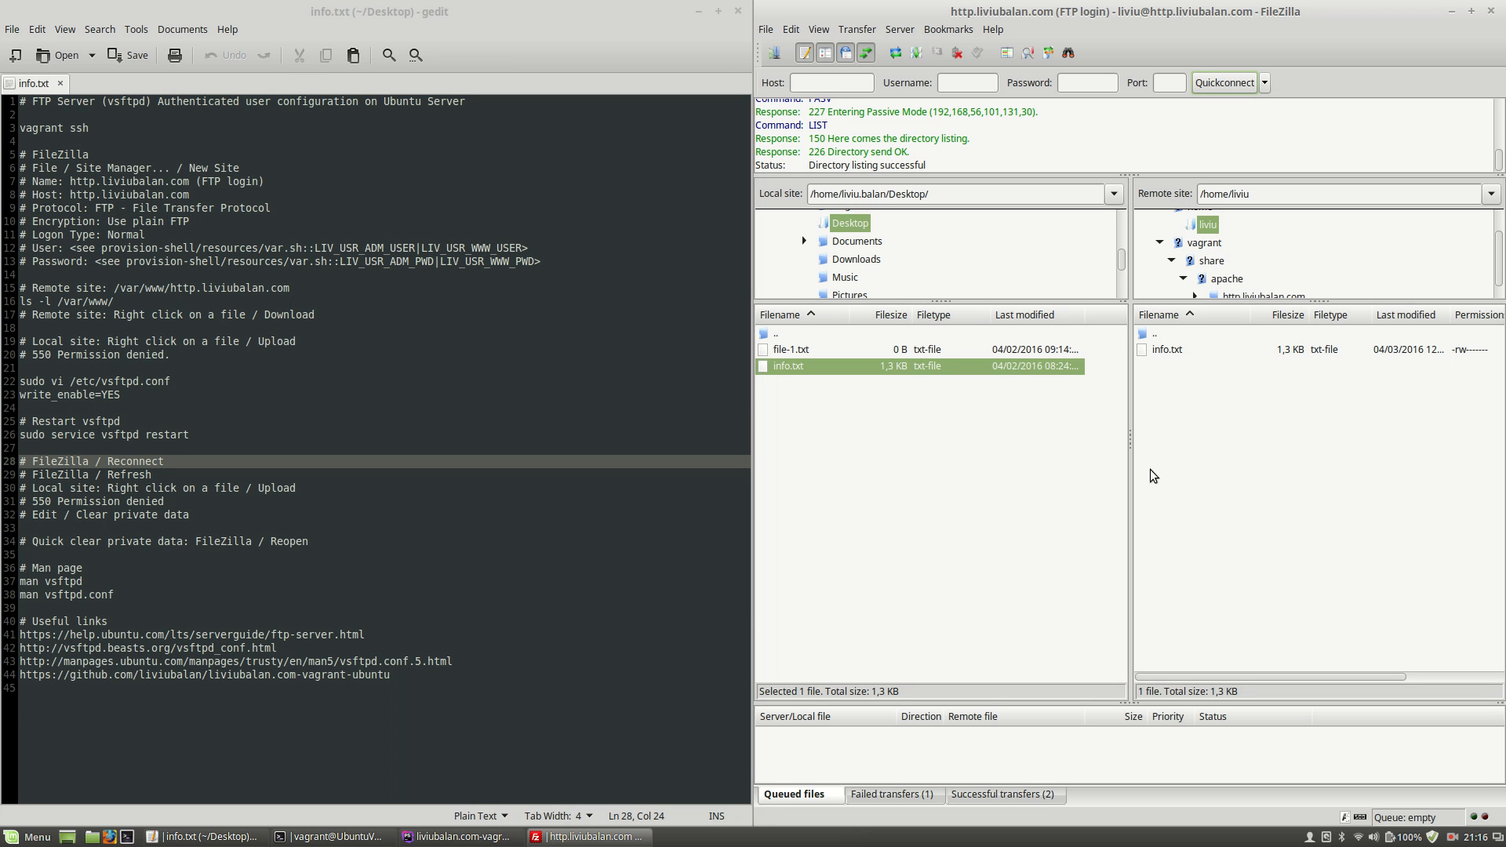
pyautogui.moveTo(403, 624)
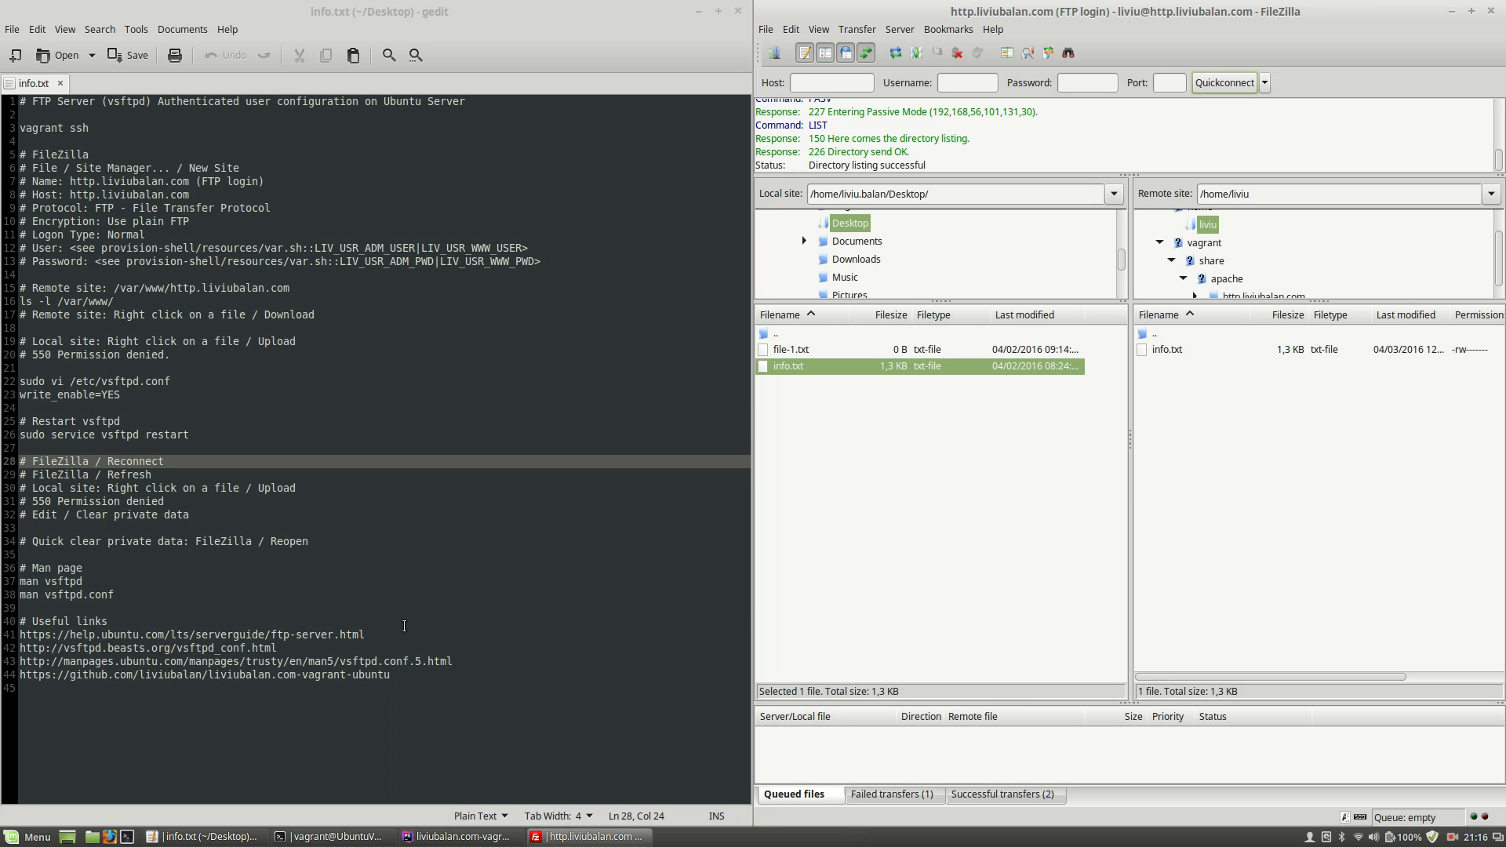
pyautogui.moveTo(139, 546)
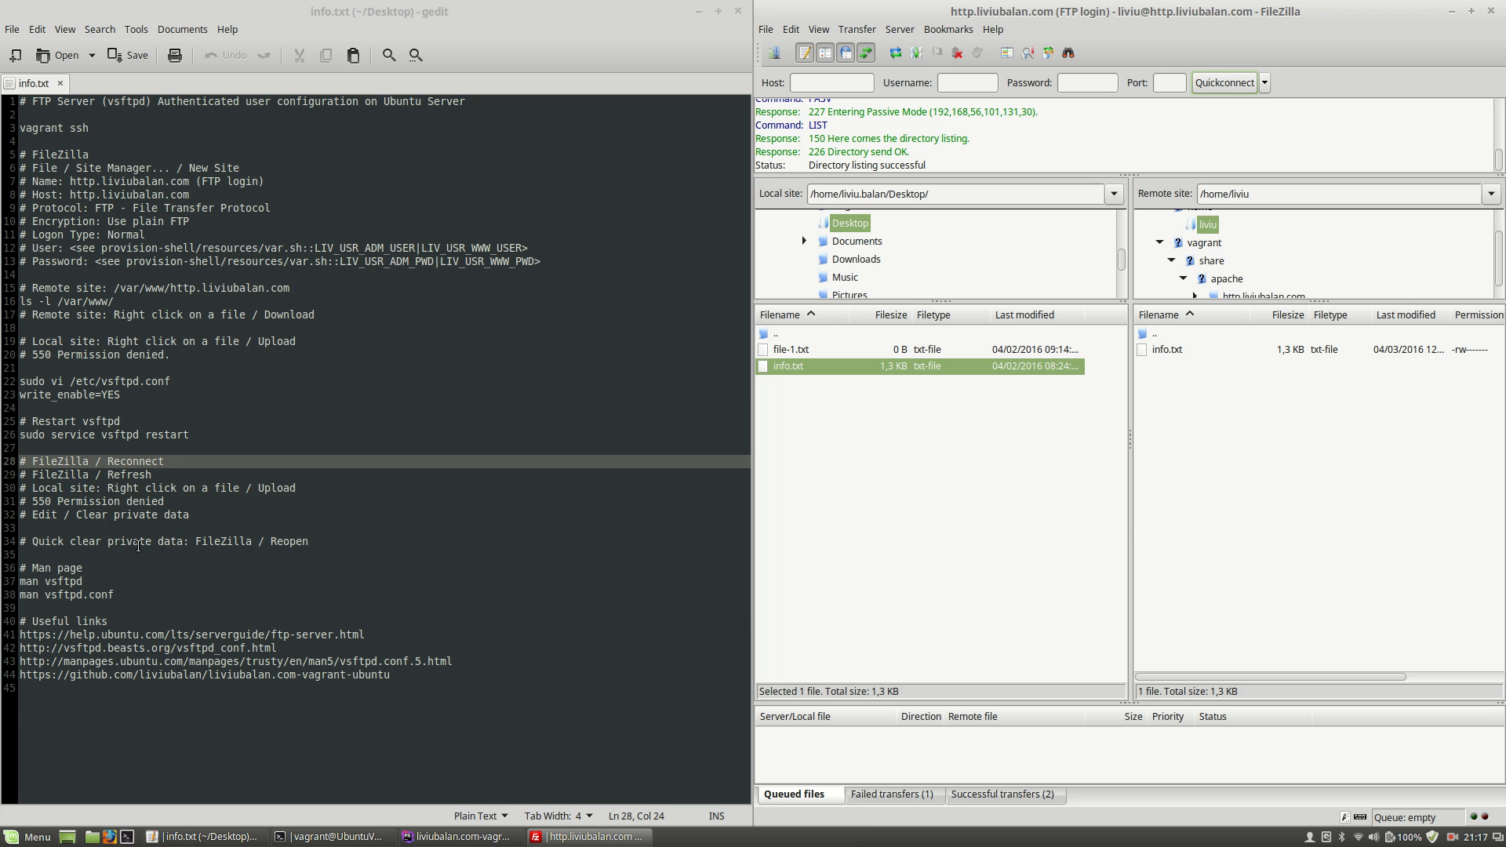
pyautogui.moveTo(82, 502)
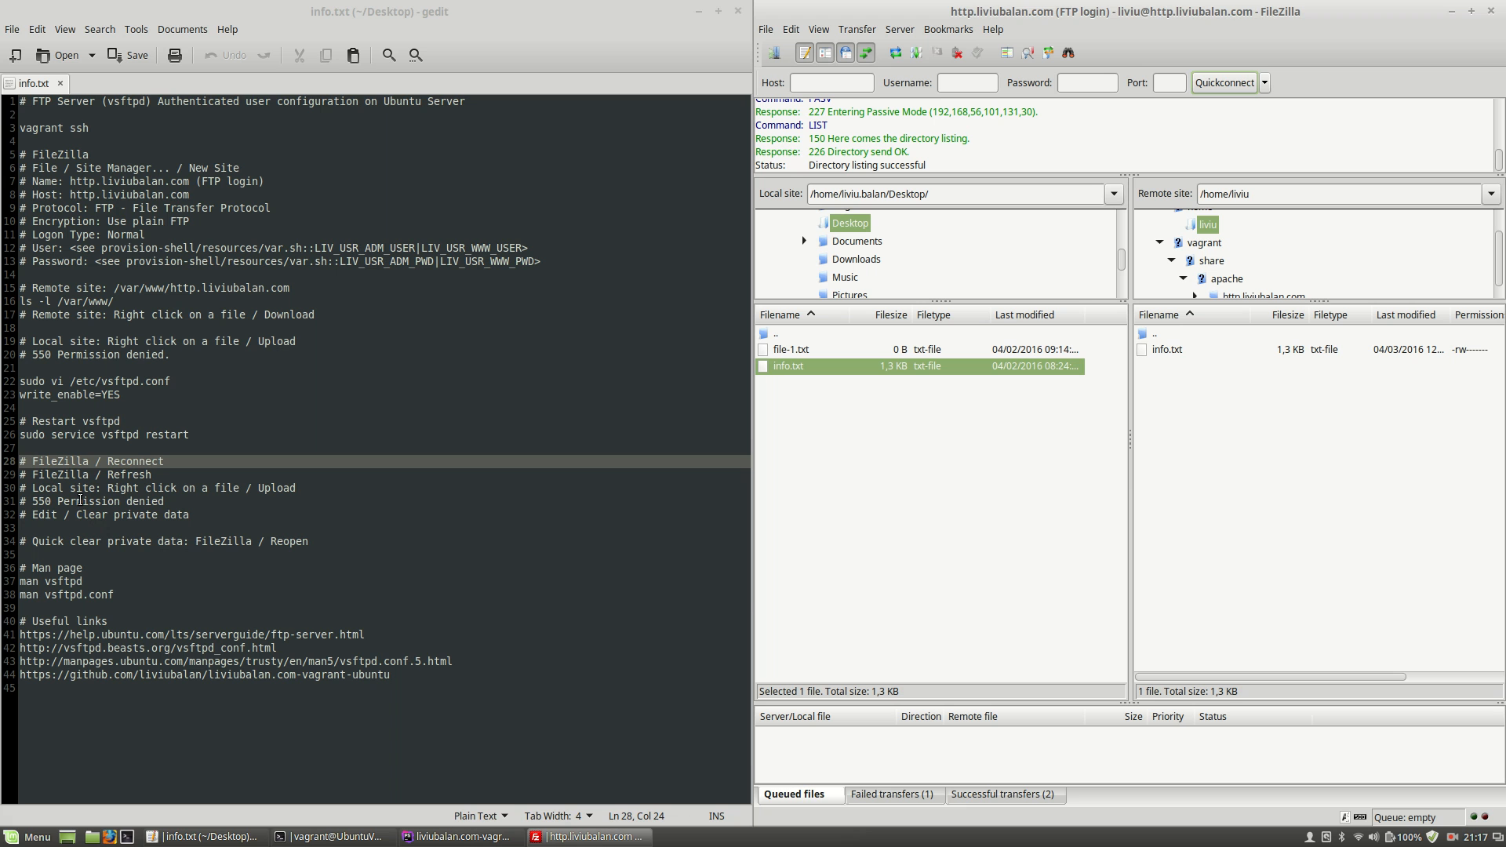
pyautogui.click(72, 502)
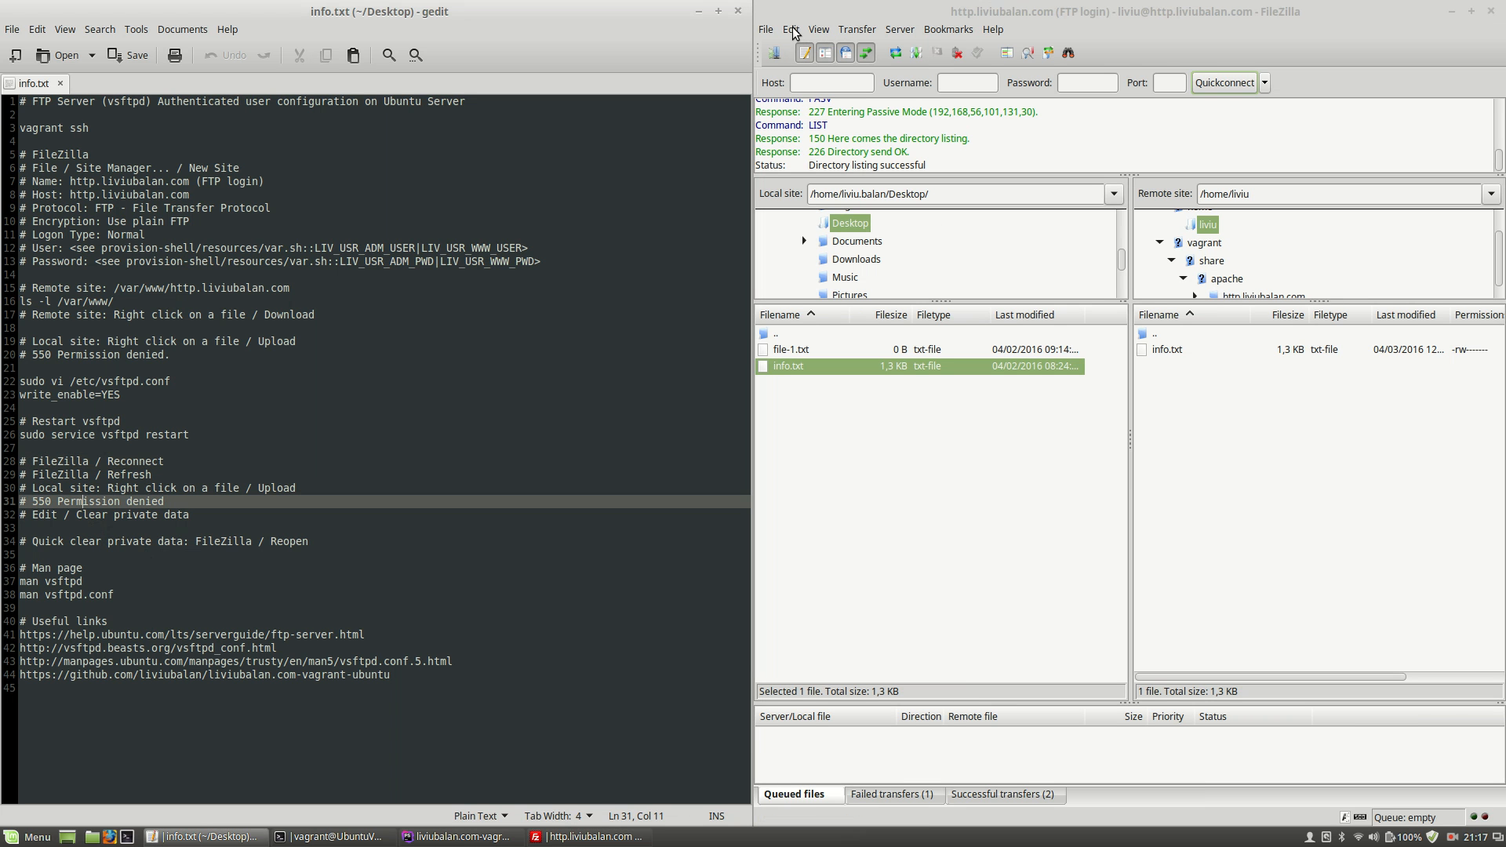
pyautogui.click(791, 28)
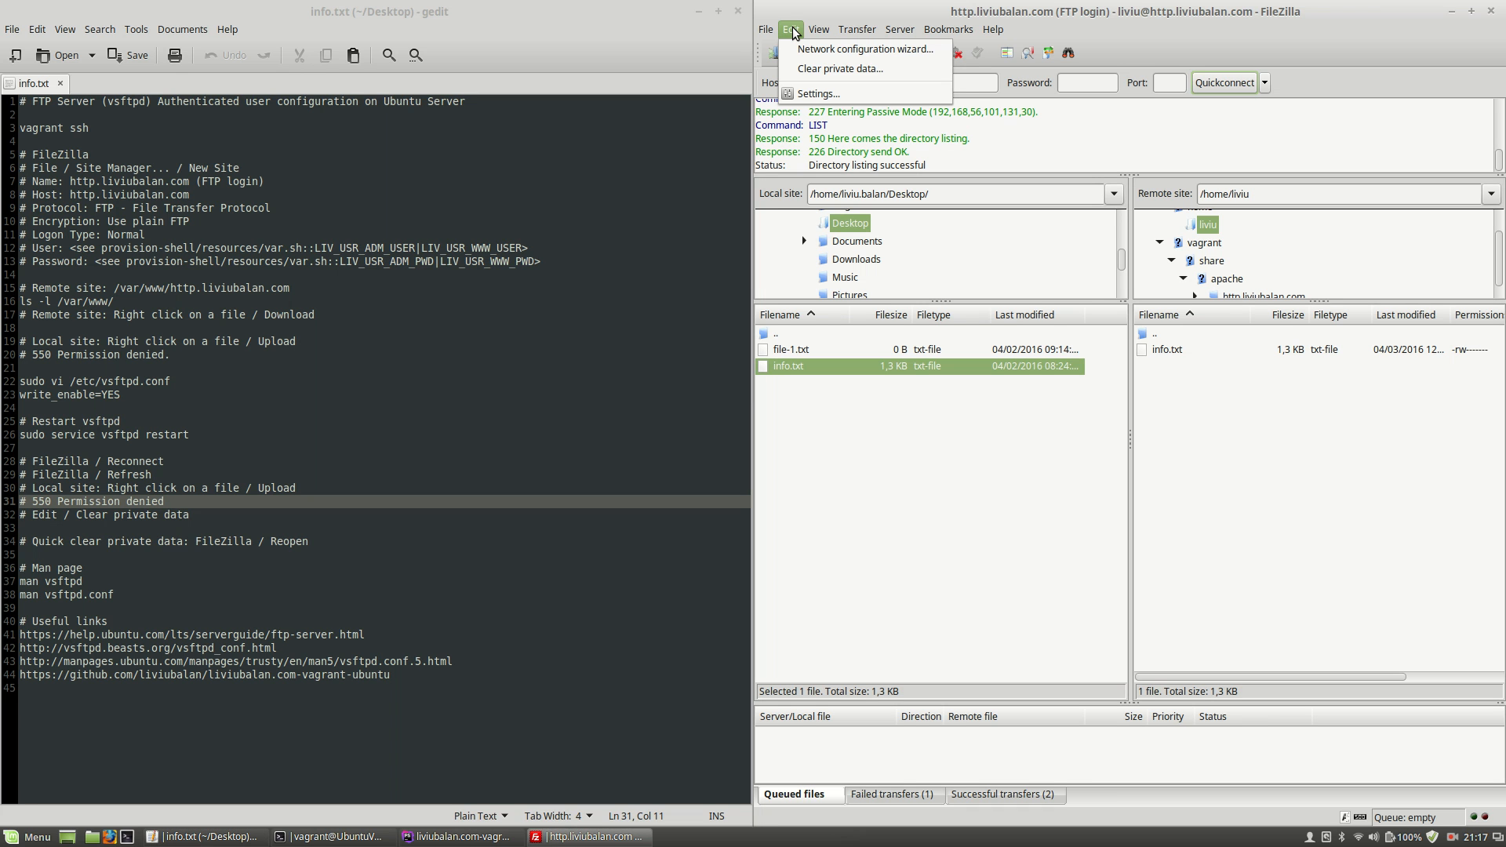
pyautogui.moveTo(808, 67)
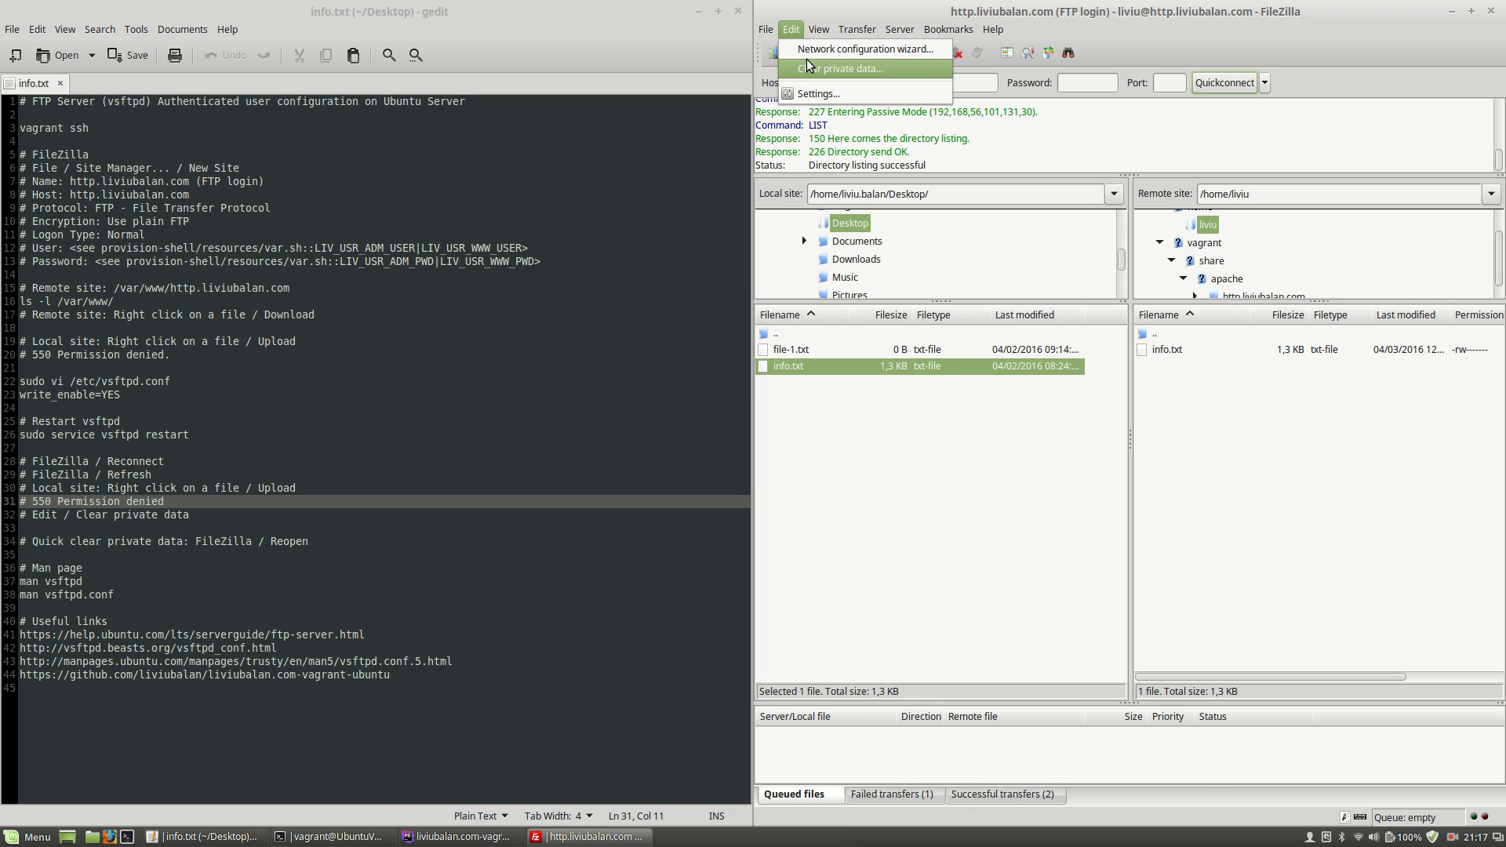
pyautogui.click(843, 68)
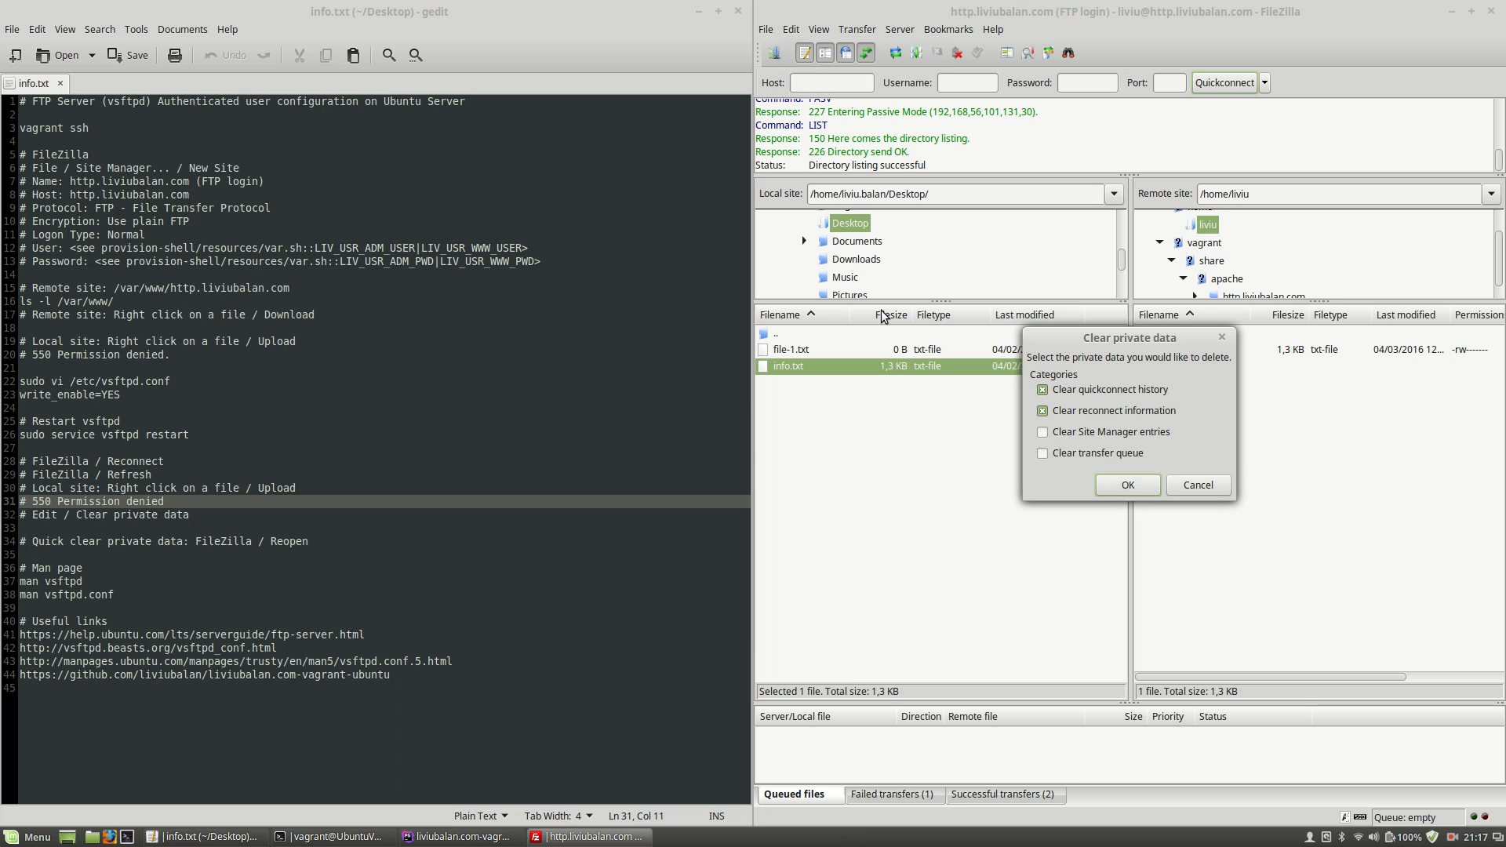
pyautogui.moveTo(1180, 489)
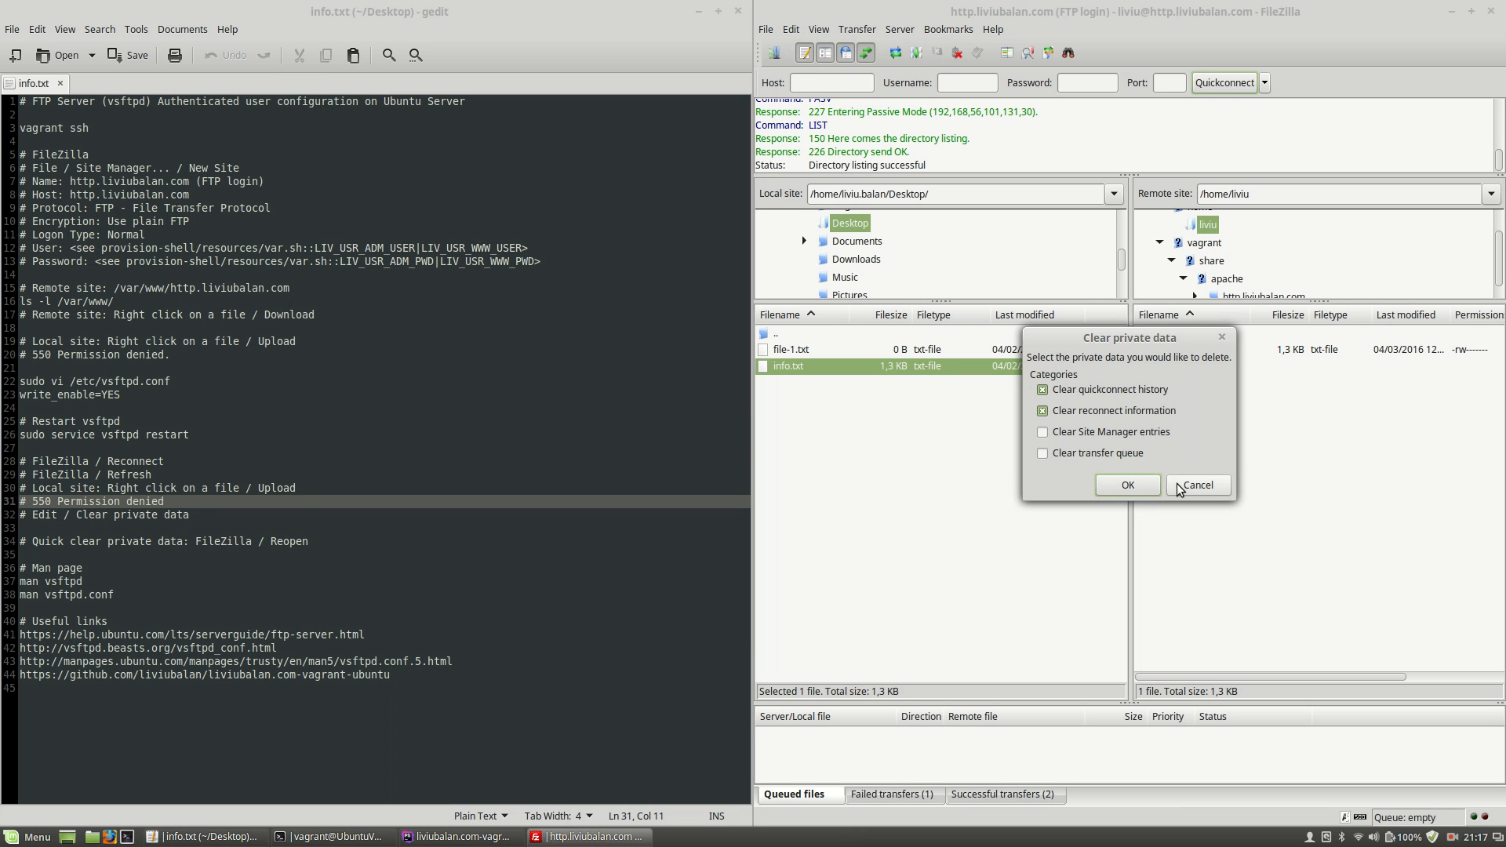
pyautogui.click(1128, 485)
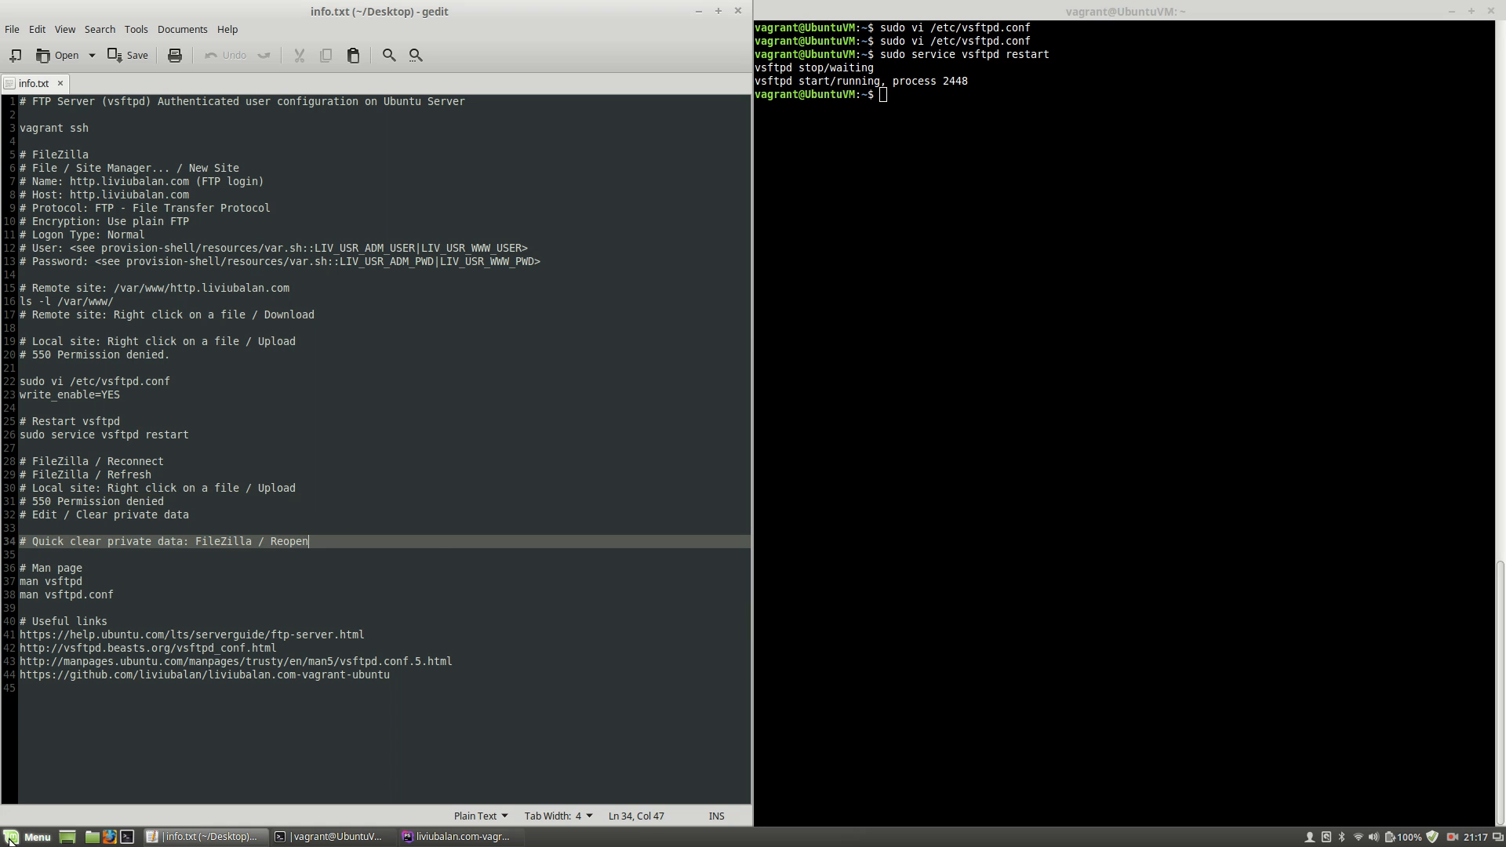
# Relaunch FileZilla unconnected from the Menu, then bring the Terminal back to the front
pyautogui.click(11, 838)
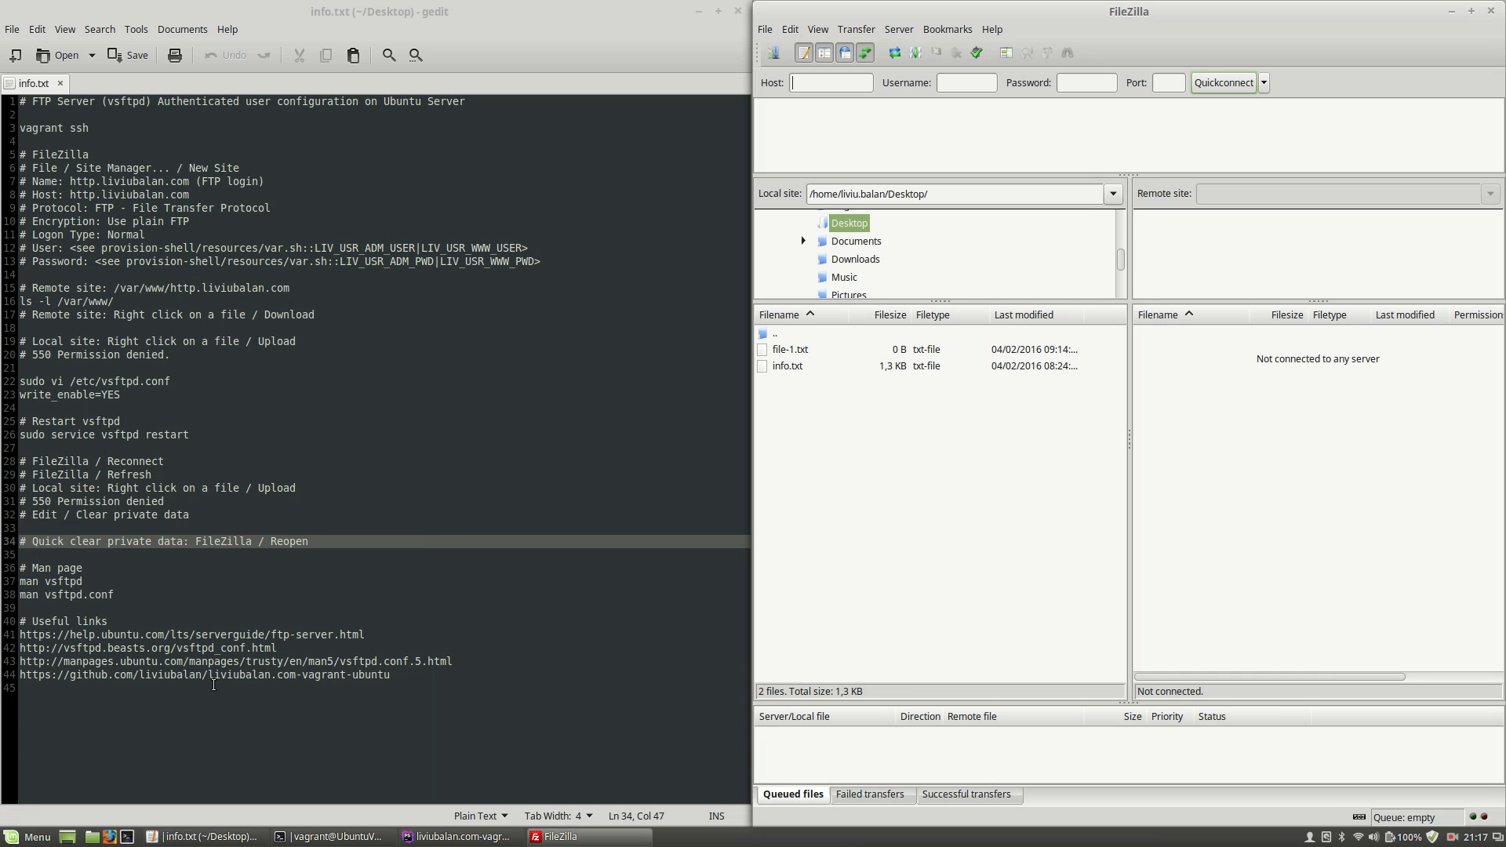
pyautogui.moveTo(280, 579)
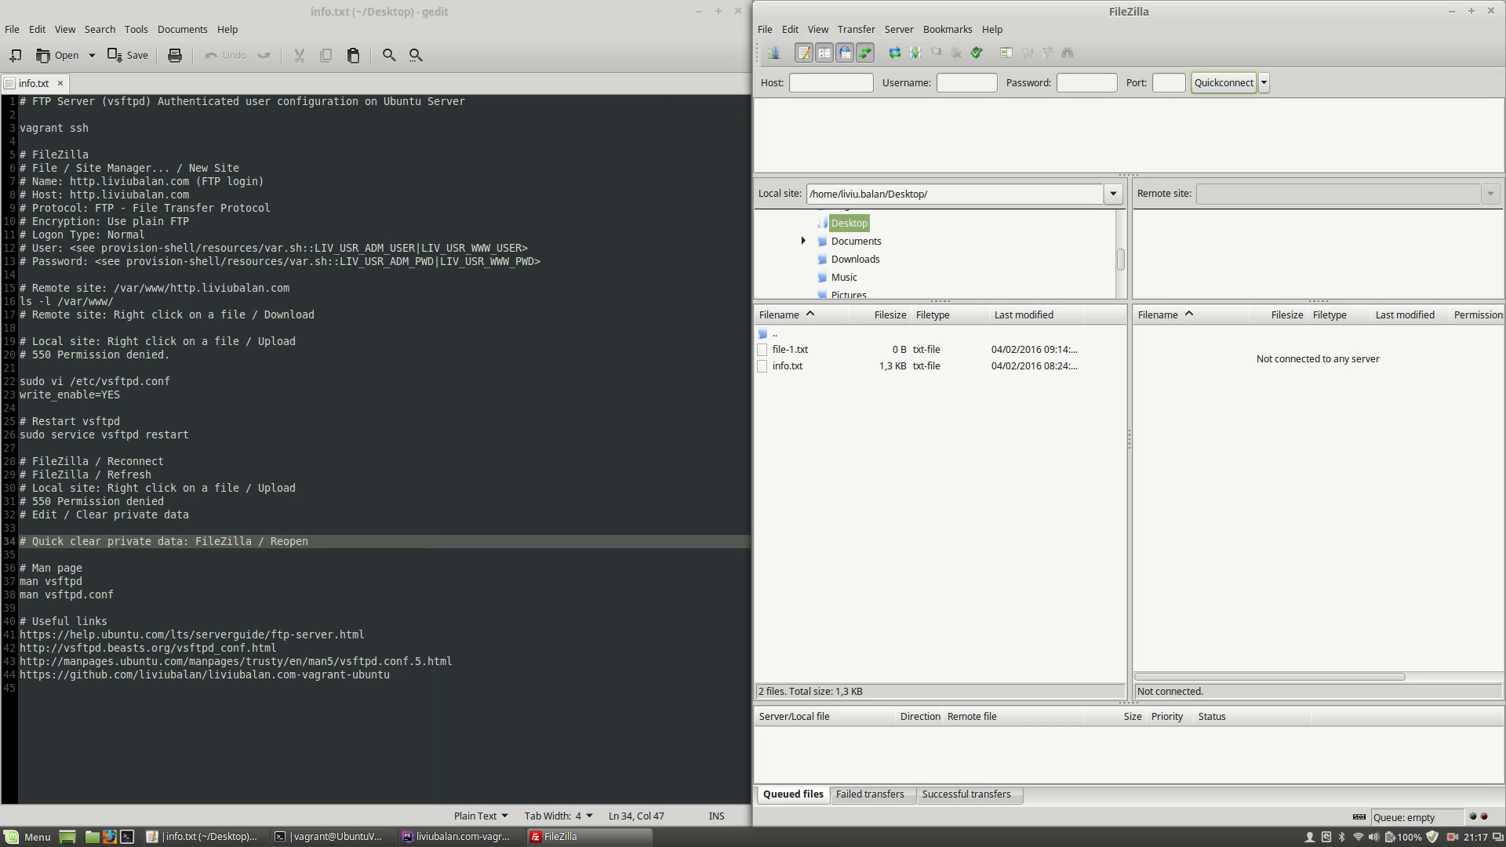
pyautogui.click(321, 838)
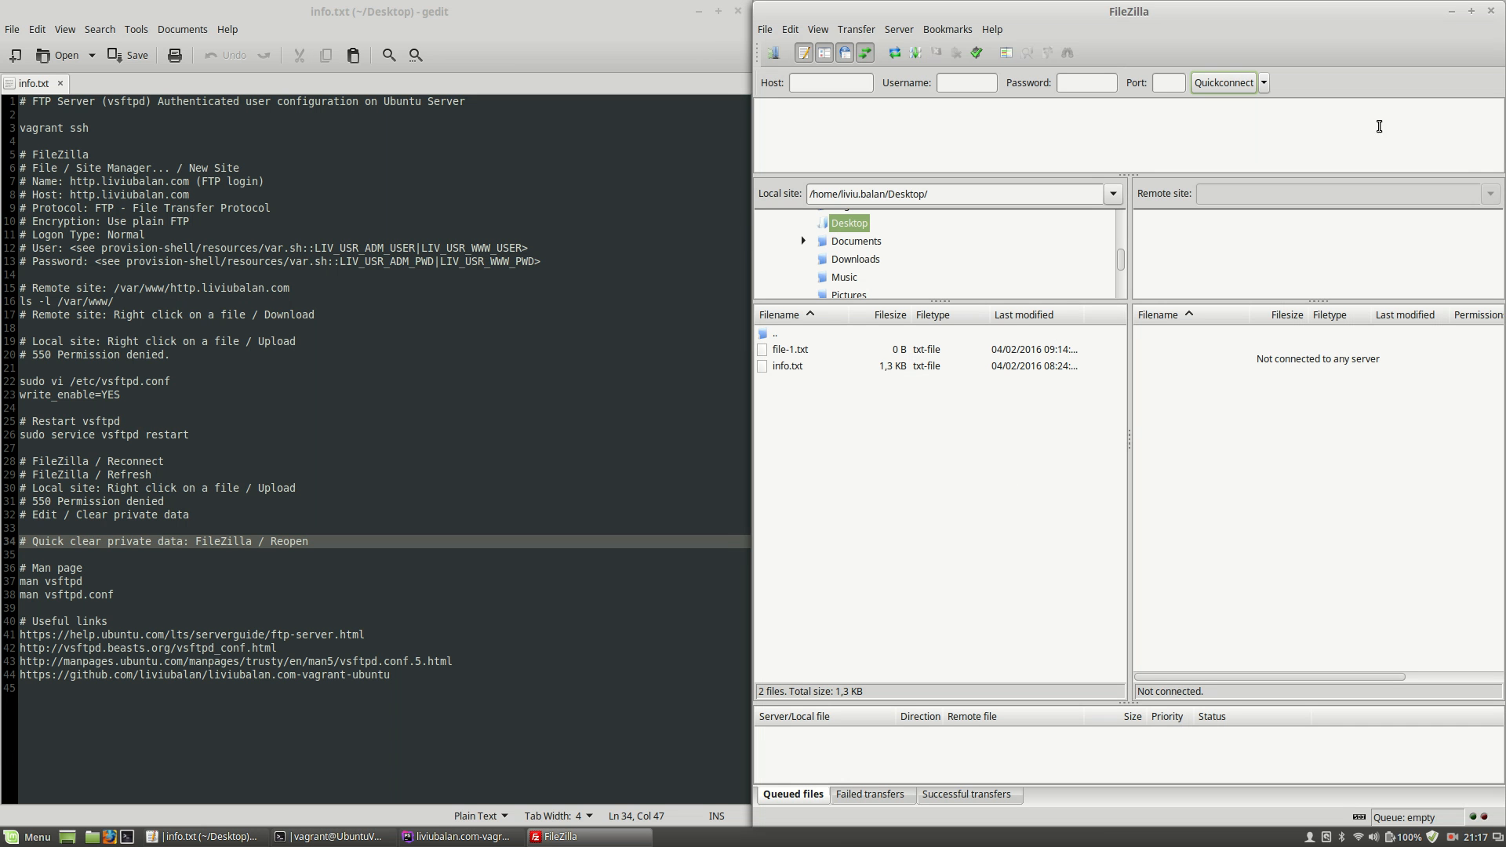
pyautogui.click(317, 838)
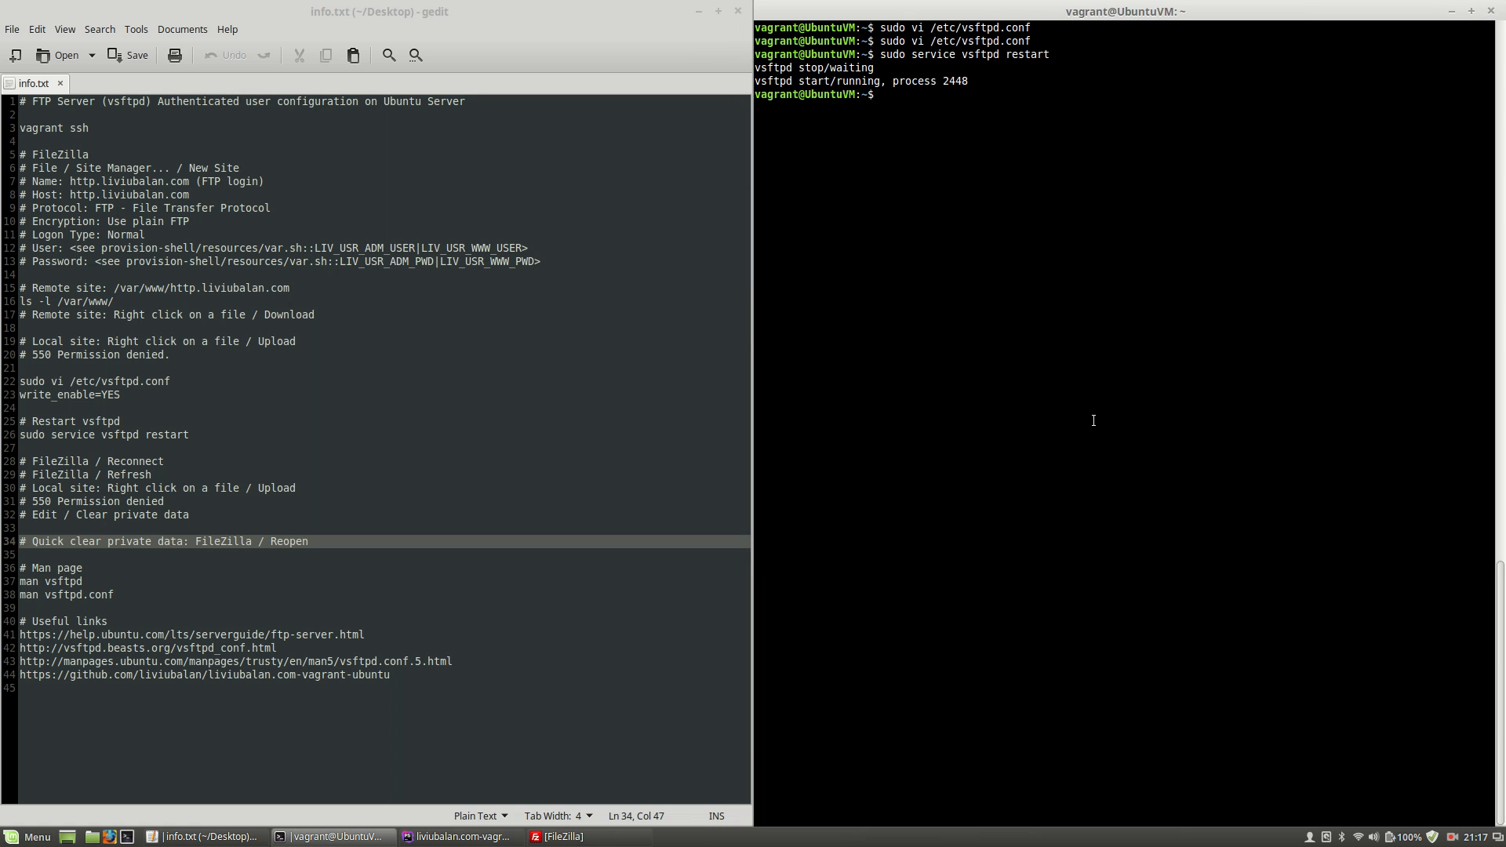